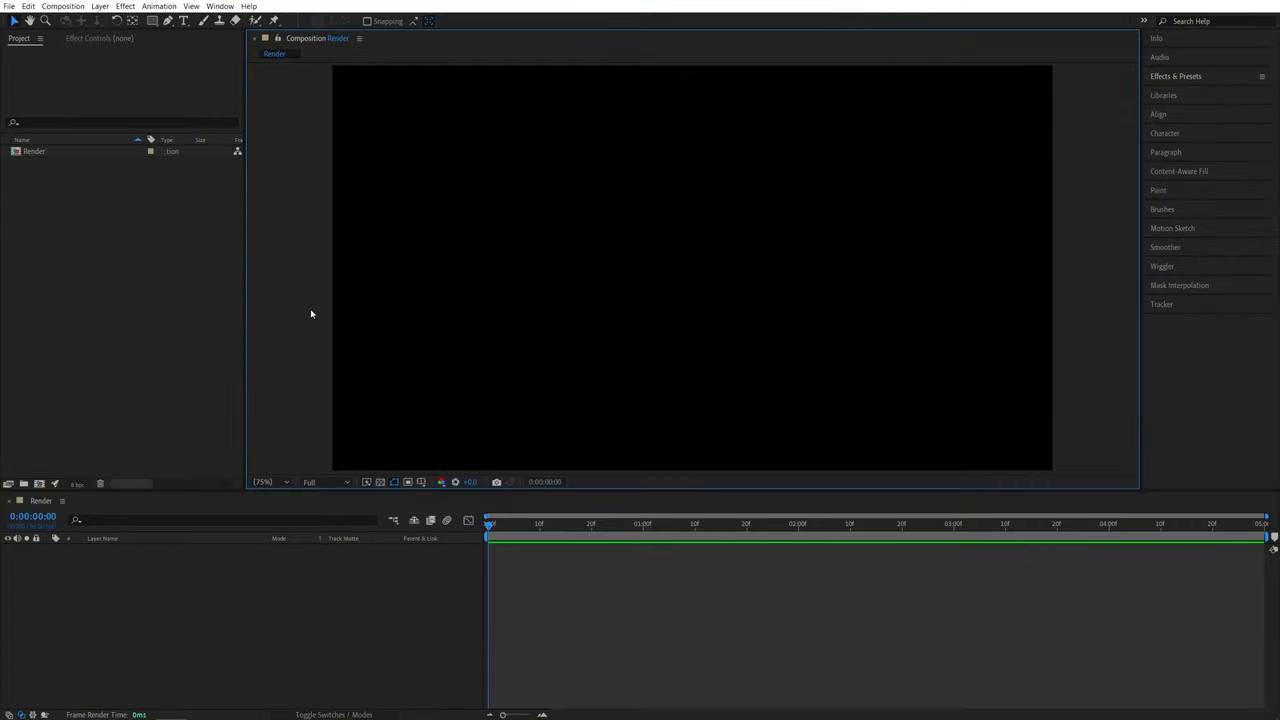
pyautogui.moveTo(280, 248)
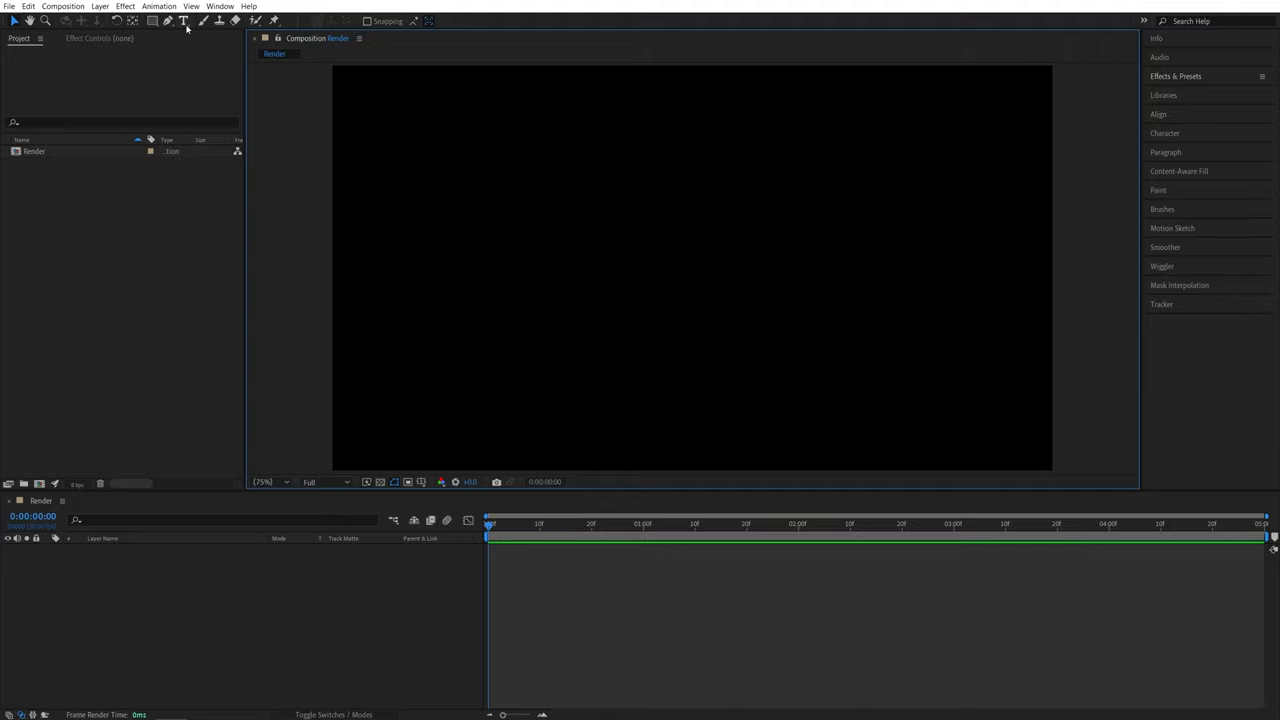
# - Create a bold white text layer reading WAVE, centred in the Render composition
pyautogui.click(184, 20)
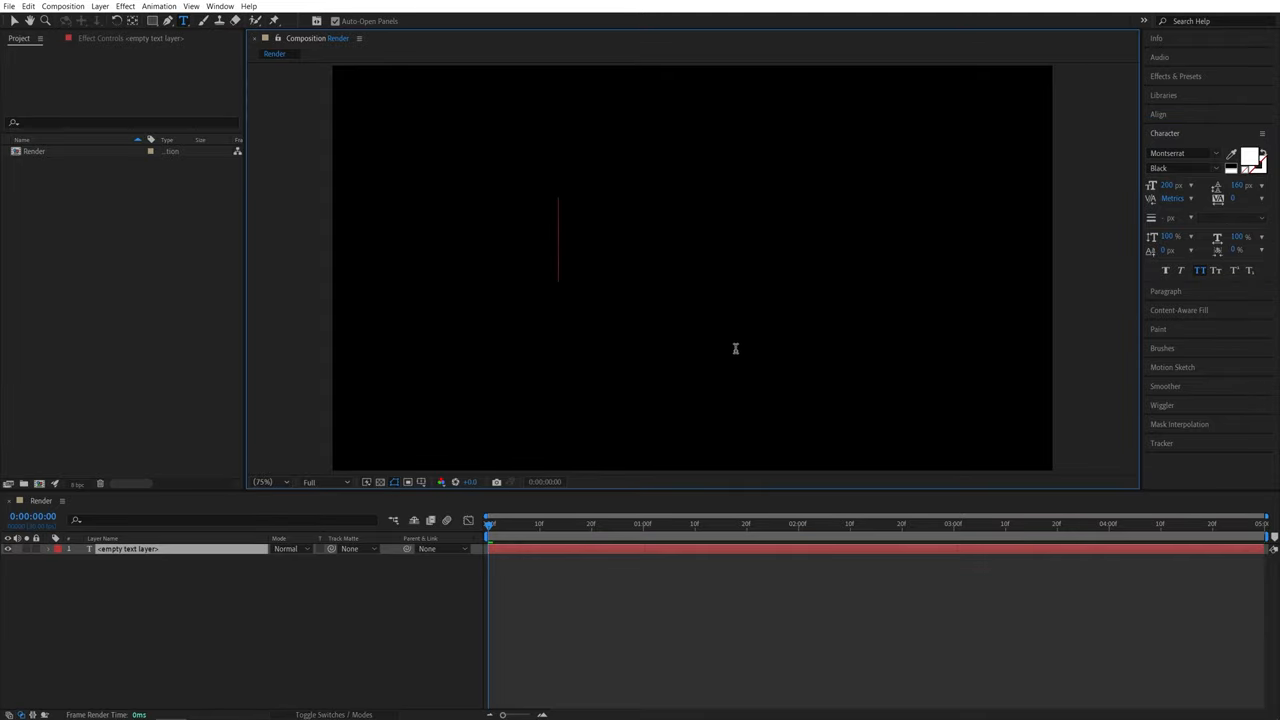
pyautogui.write('WAVE')
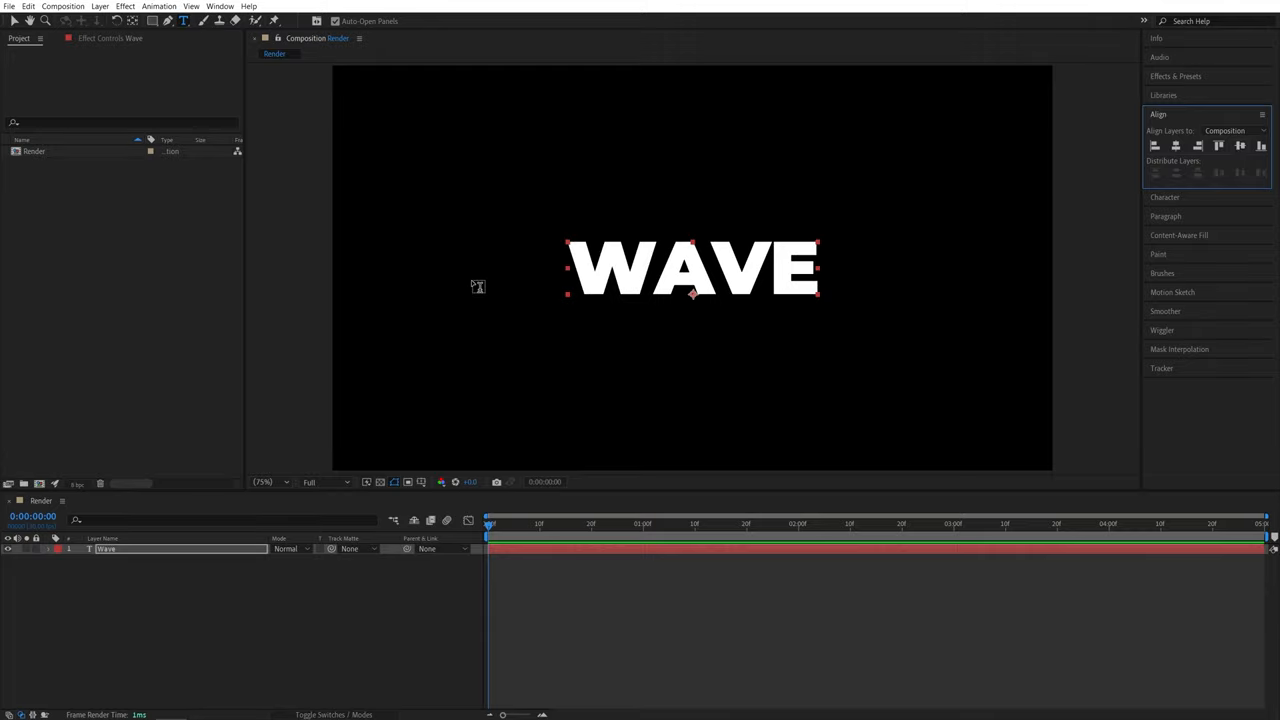
# - Pre-compose the WAVE layer into a new composition named Text
pyautogui.rightClick(106, 548)
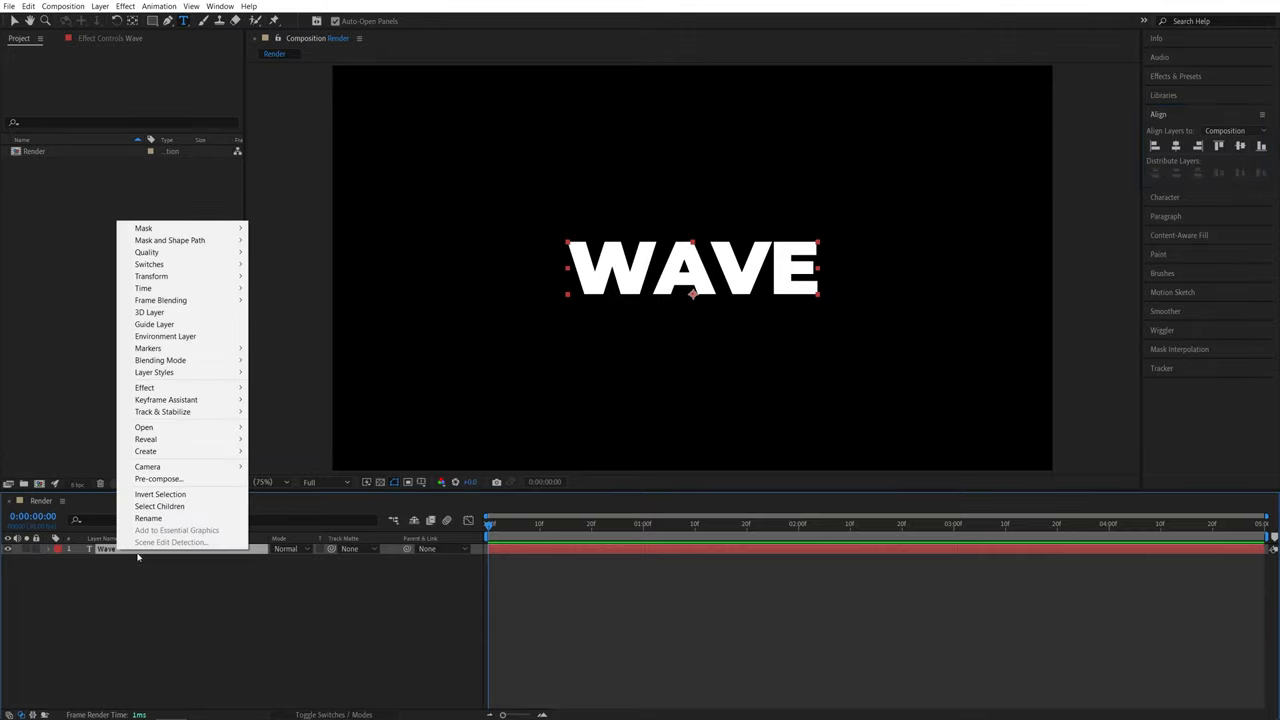
pyautogui.click(158, 478)
pyautogui.write('Text')
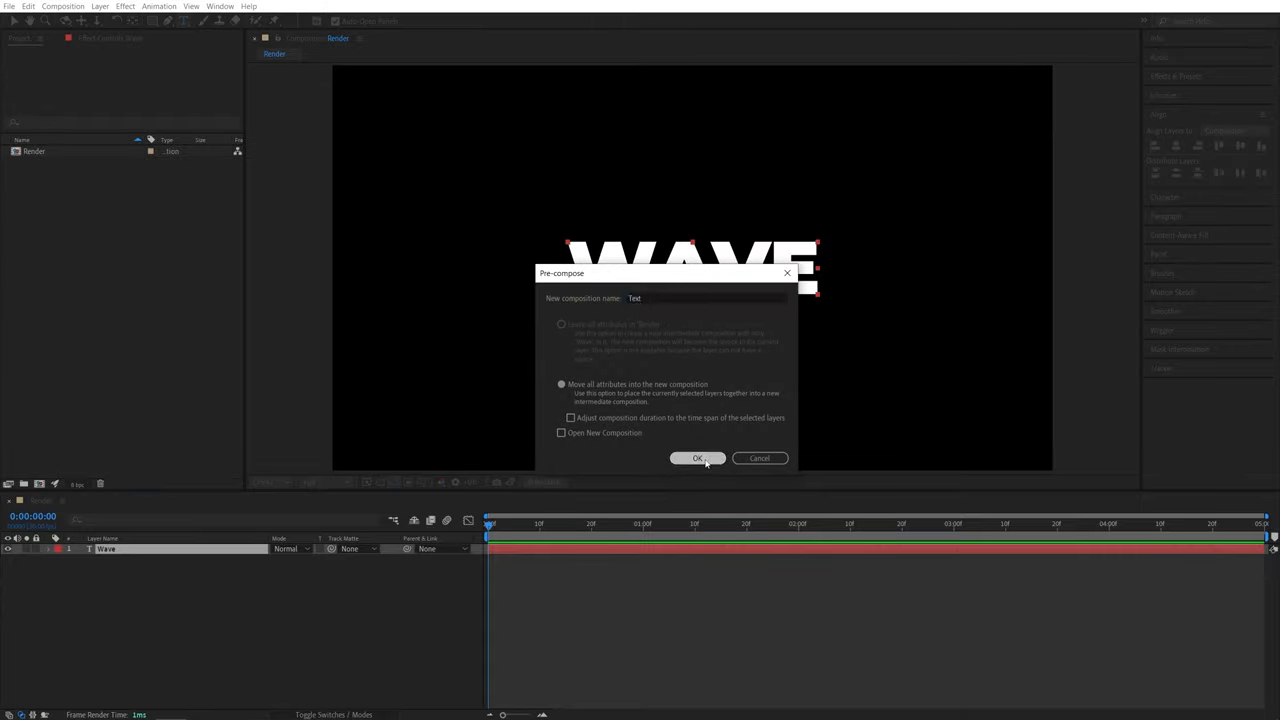
pyautogui.click(698, 458)
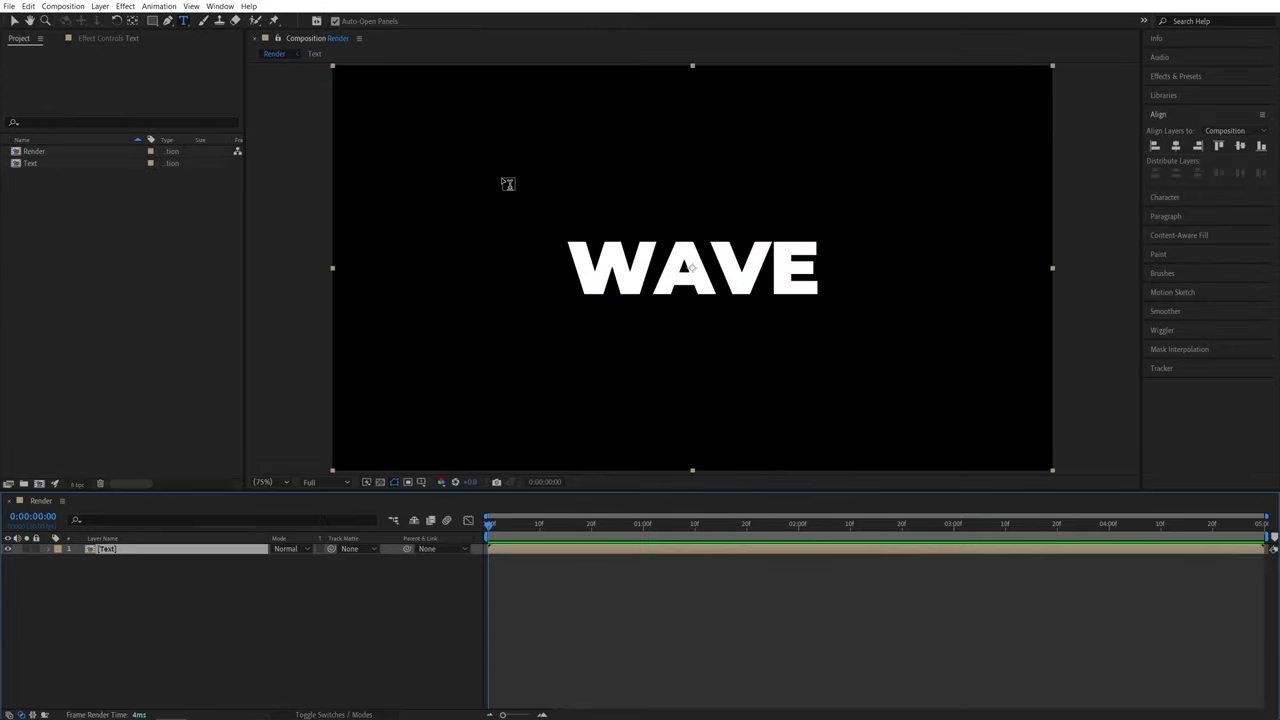
pyautogui.moveTo(568, 308)
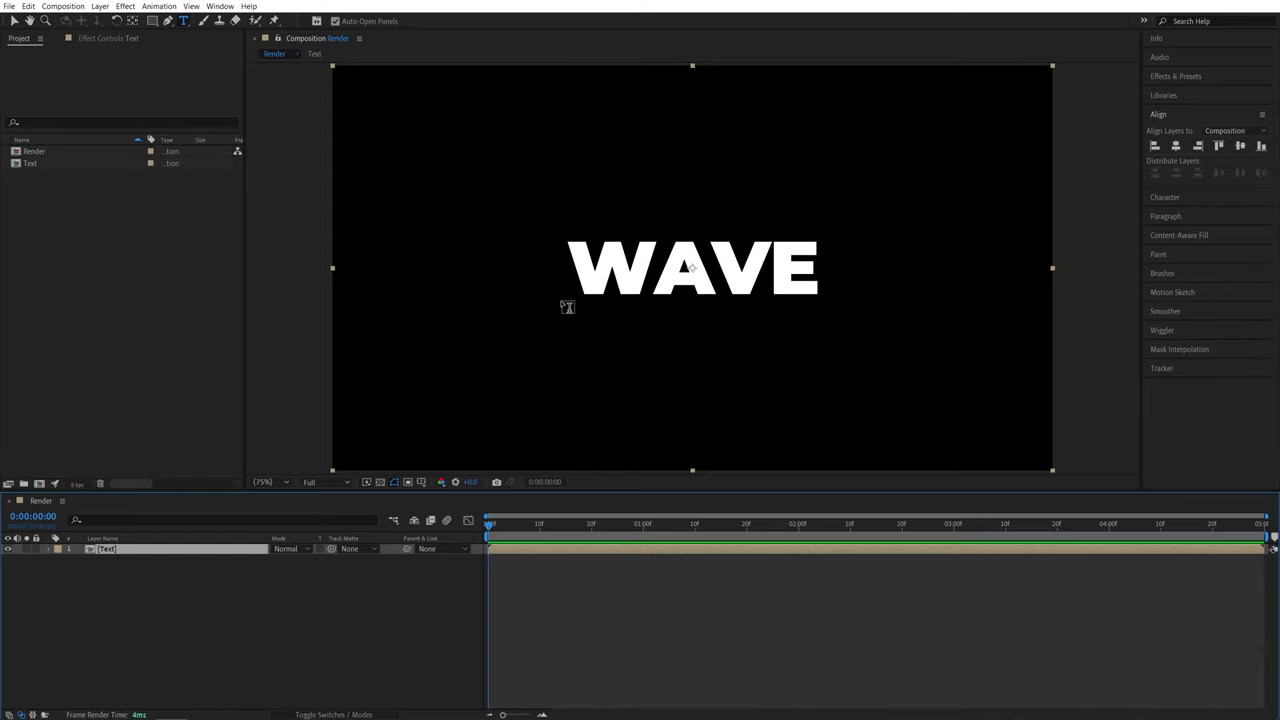
pyautogui.moveTo(636, 244)
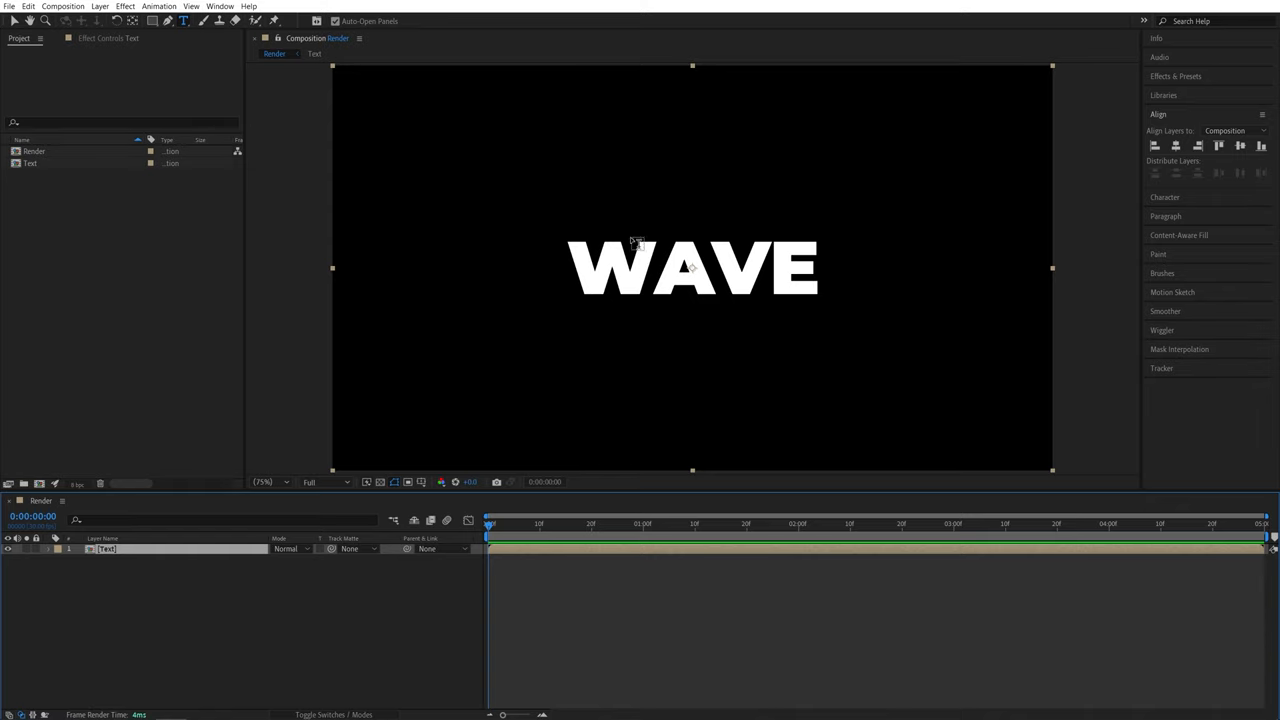
pyautogui.moveTo(912, 268)
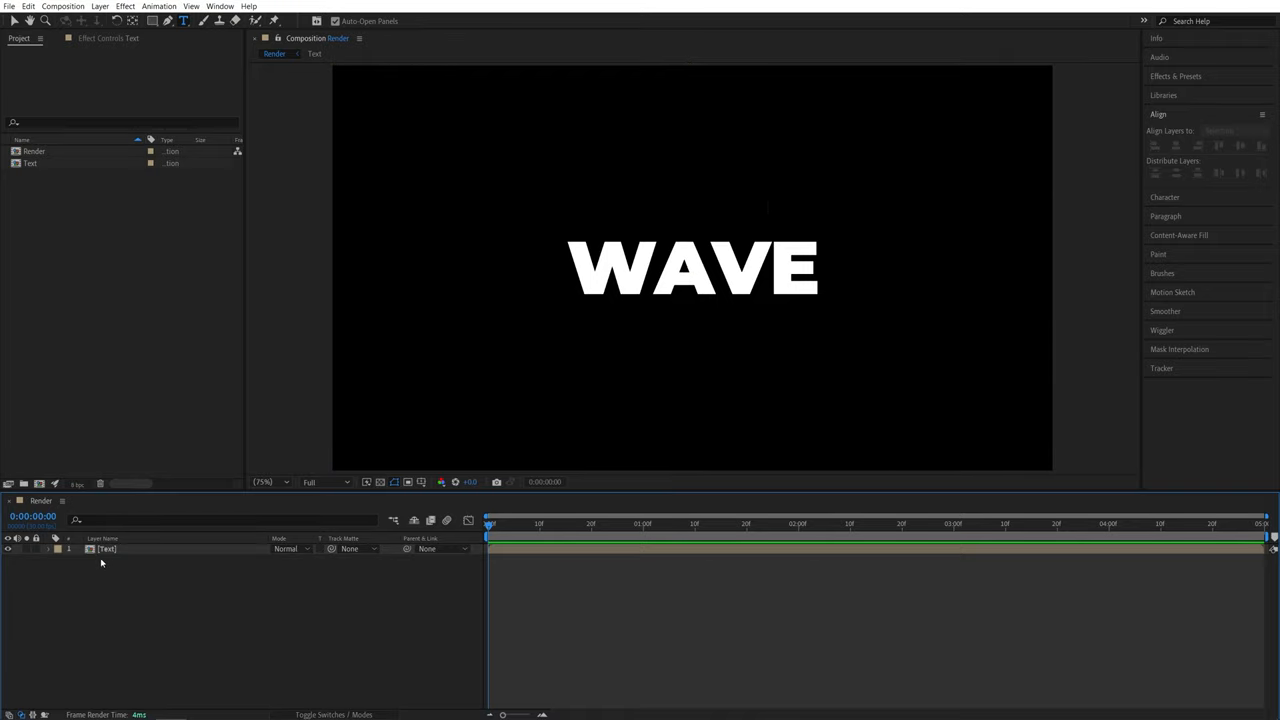
# - Draw a stroke-less white circle shape, centre it in the comp, and reveal its Scale
pyautogui.click(152, 20)
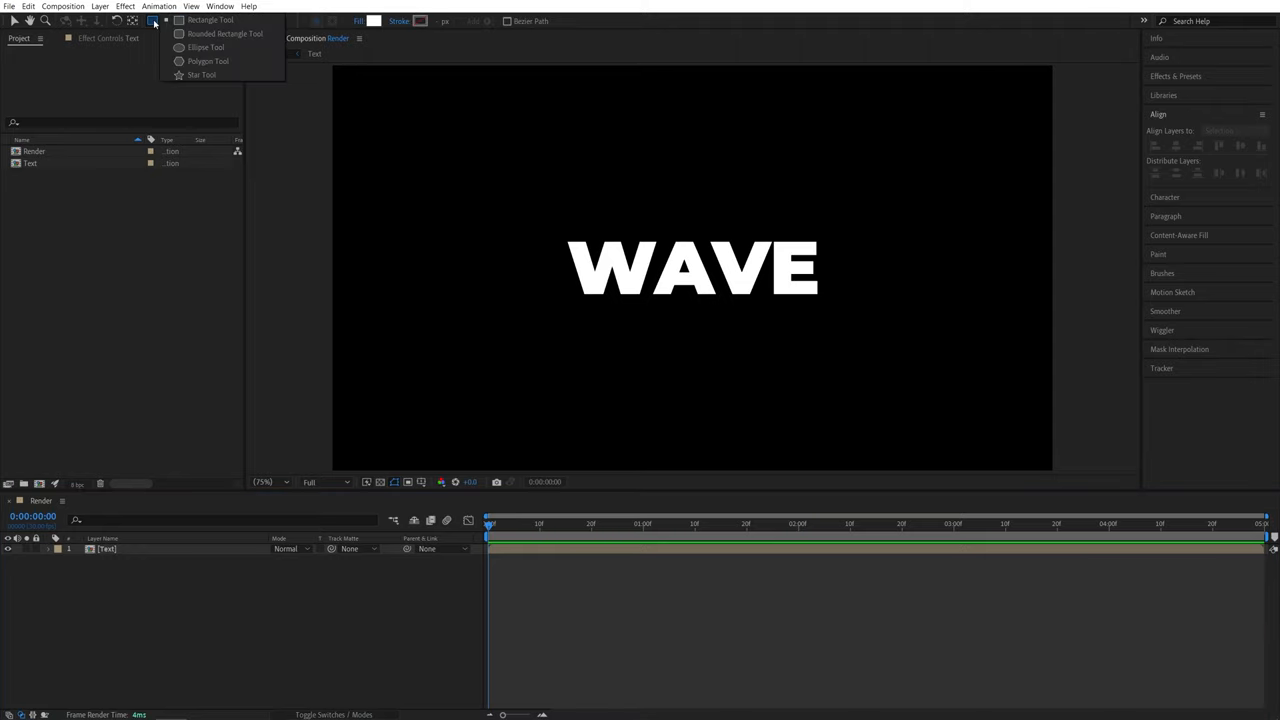
pyautogui.moveTo(204, 48)
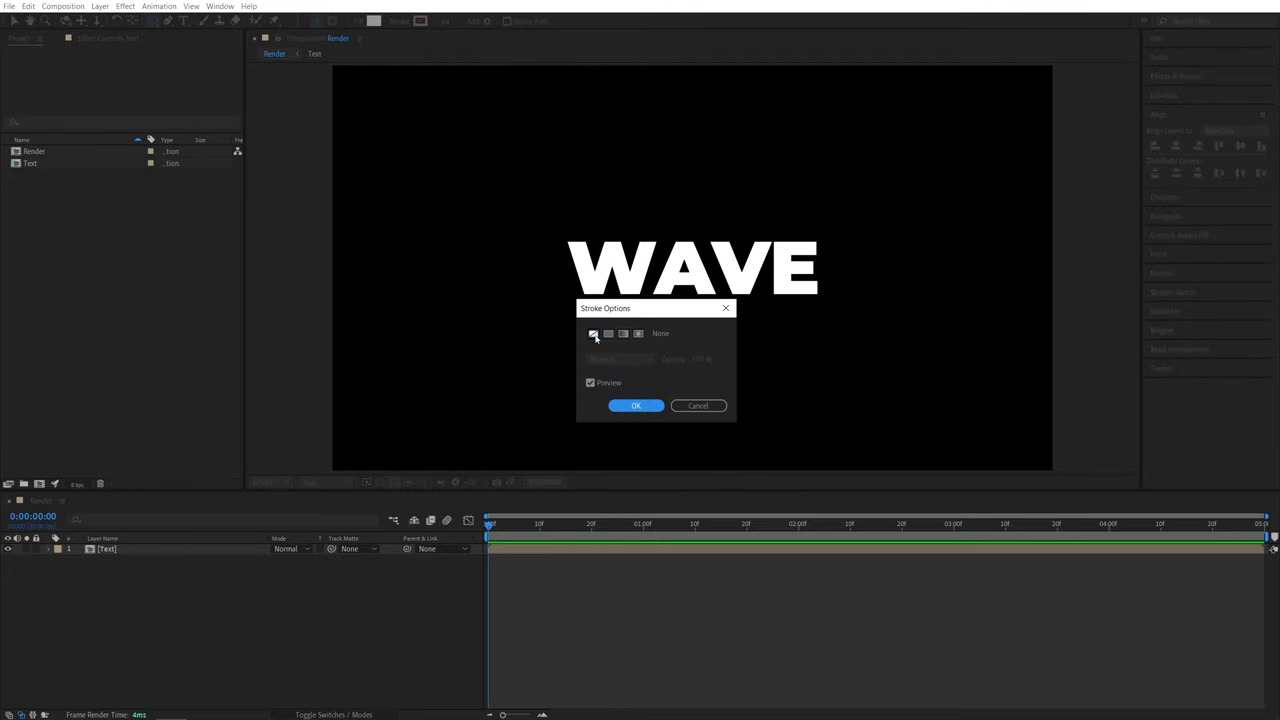
pyautogui.click(636, 404)
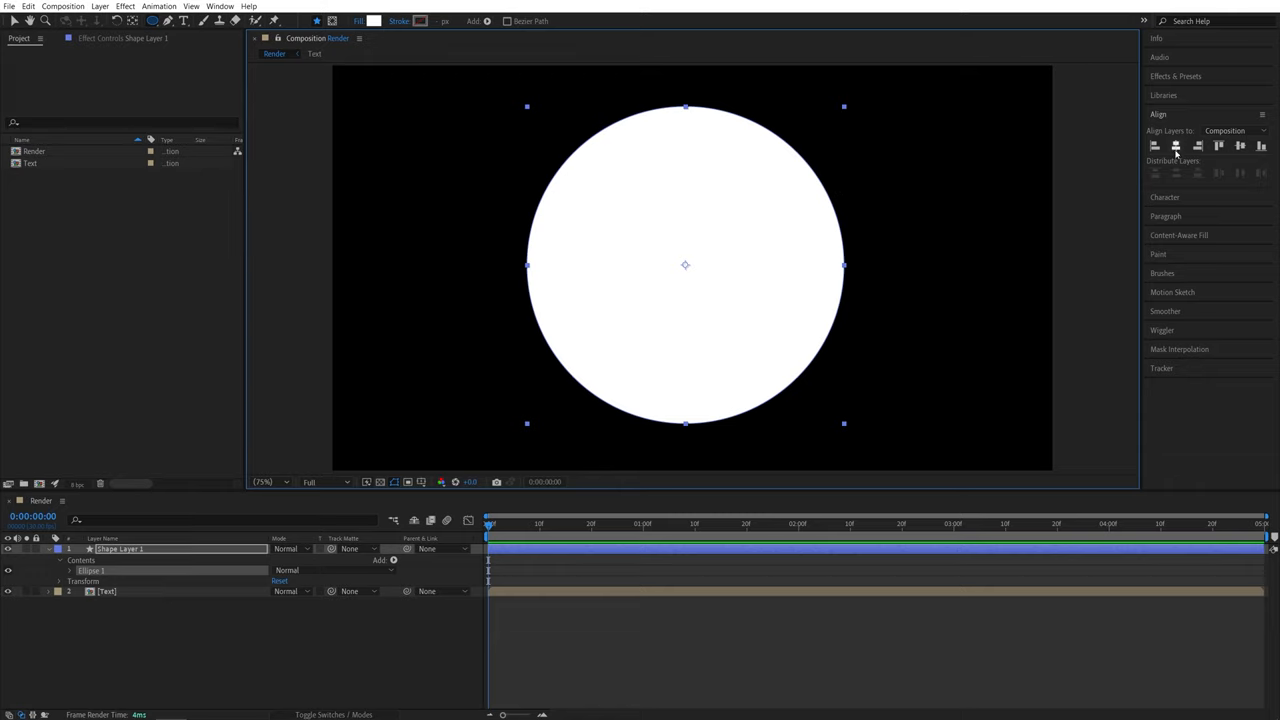
pyautogui.click(1240, 146)
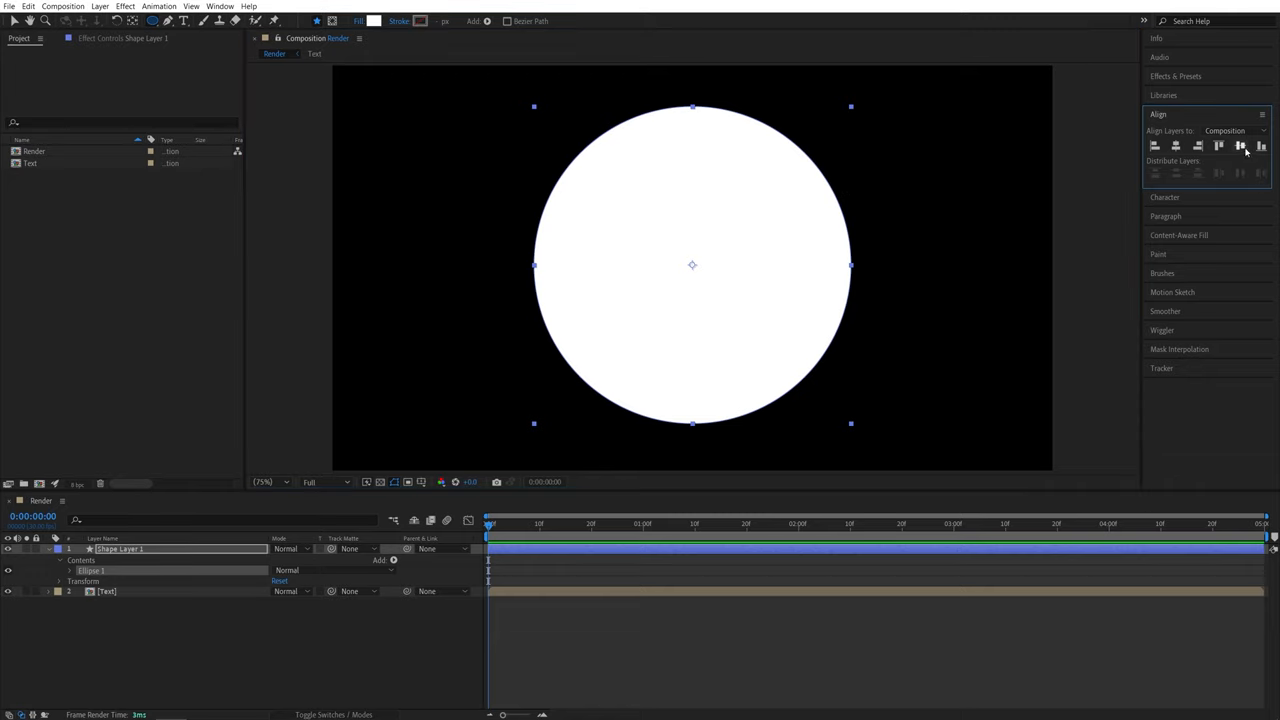
pyautogui.press('ctrl')
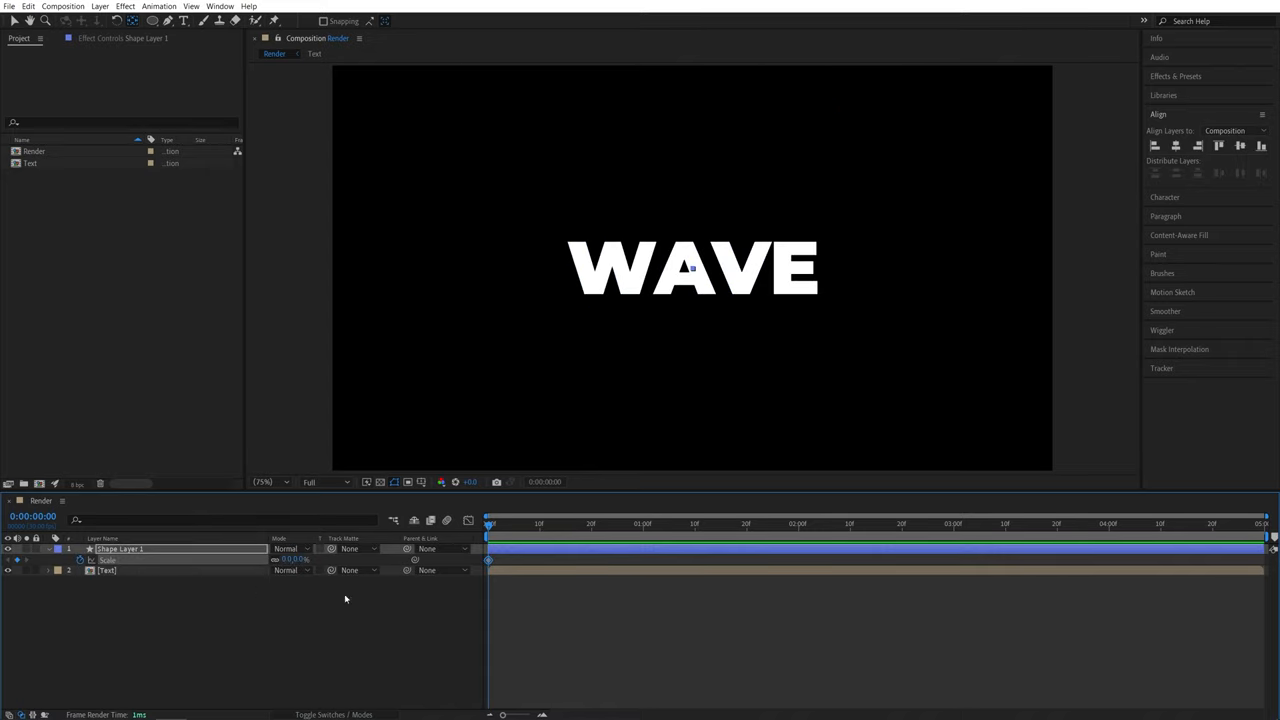
# - Keyframe the circle's Scale from 0 to full-frame and matte WAVE through Shape Layer 1
pyautogui.click(1100, 524)
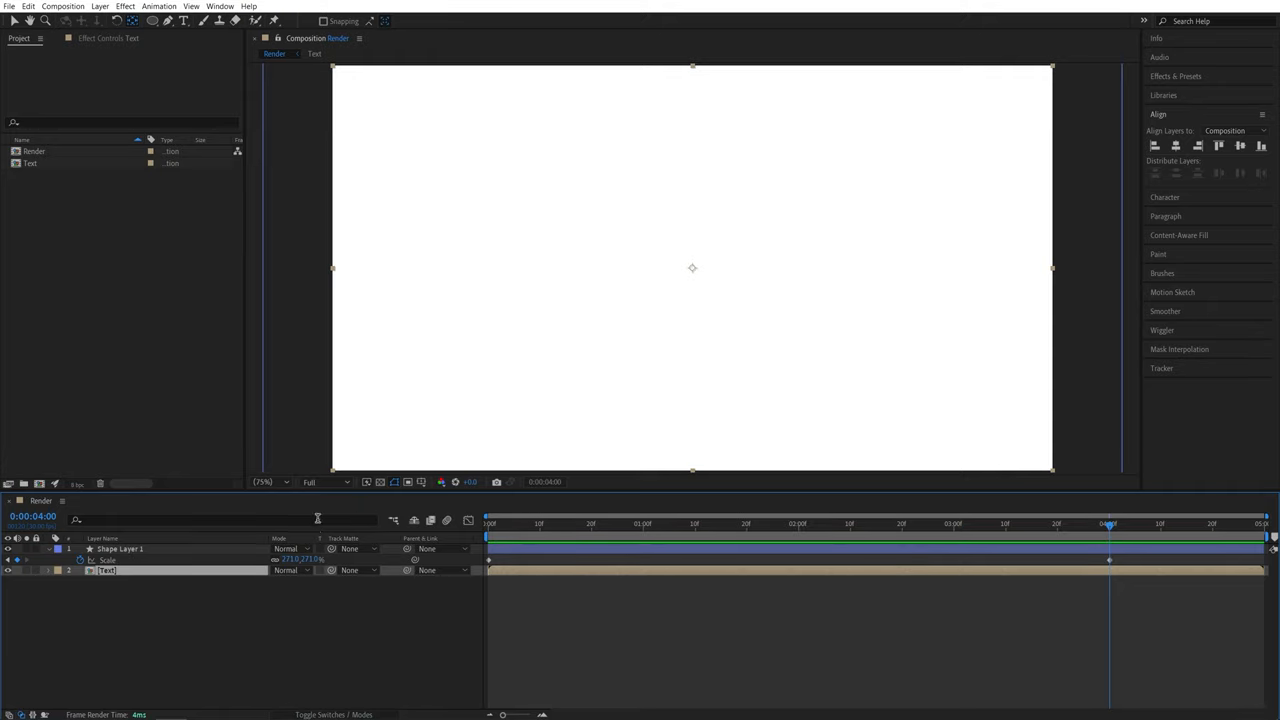
pyautogui.moveTo(322, 538)
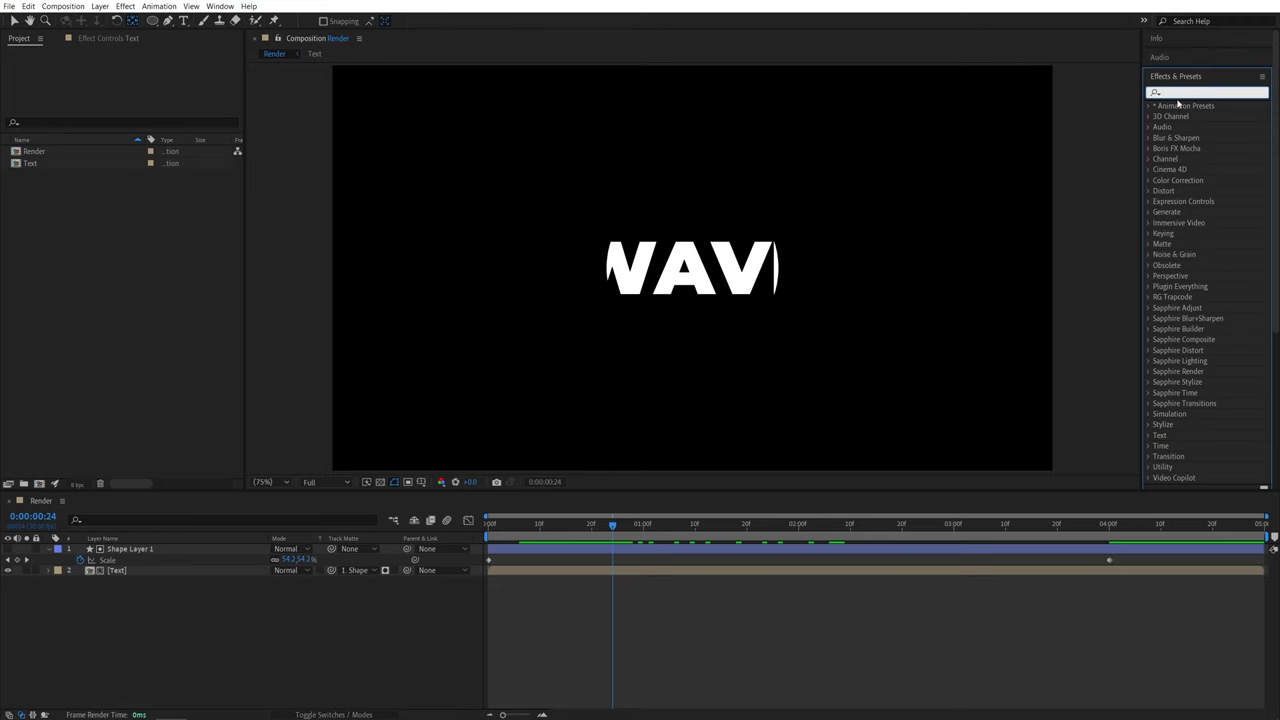
# - Apply Turbulent Displace to Shape Layer 1 so the matte edge reveals WAVE with distortion
pyautogui.write('turbu')
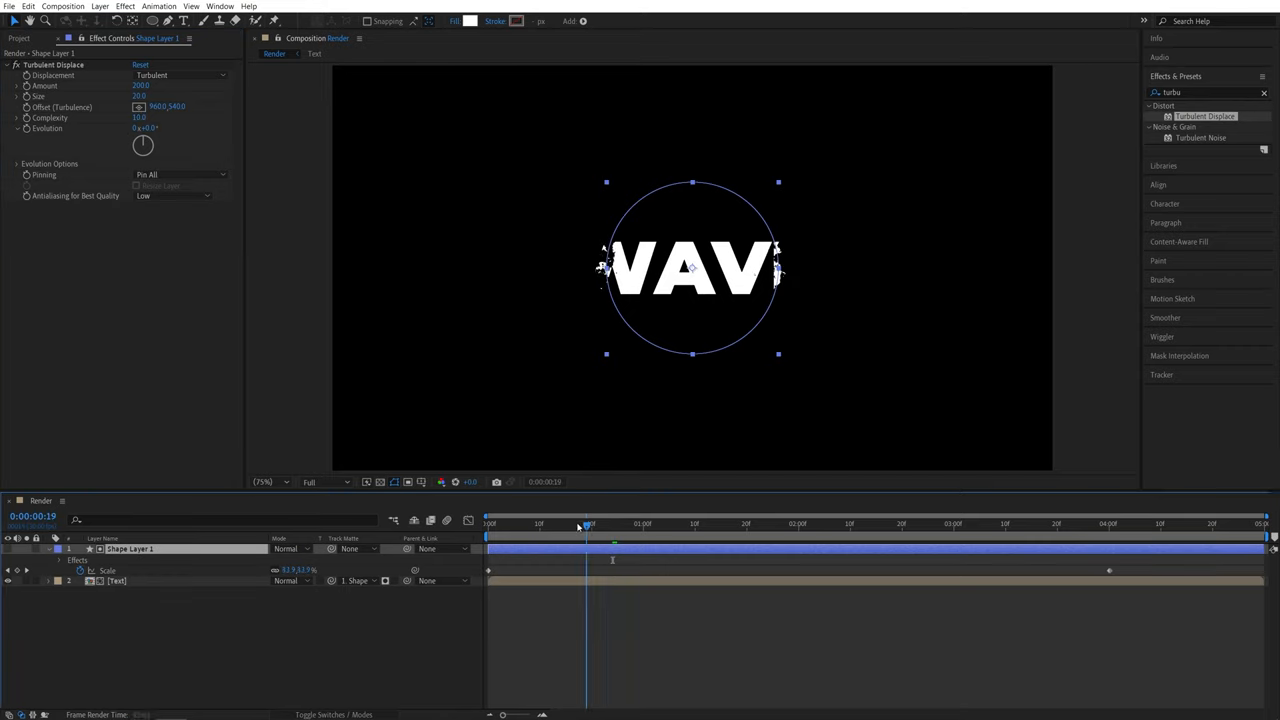
pyautogui.moveTo(588, 528); pyautogui.dragTo(580, 528)
pyautogui.write('mosaic')
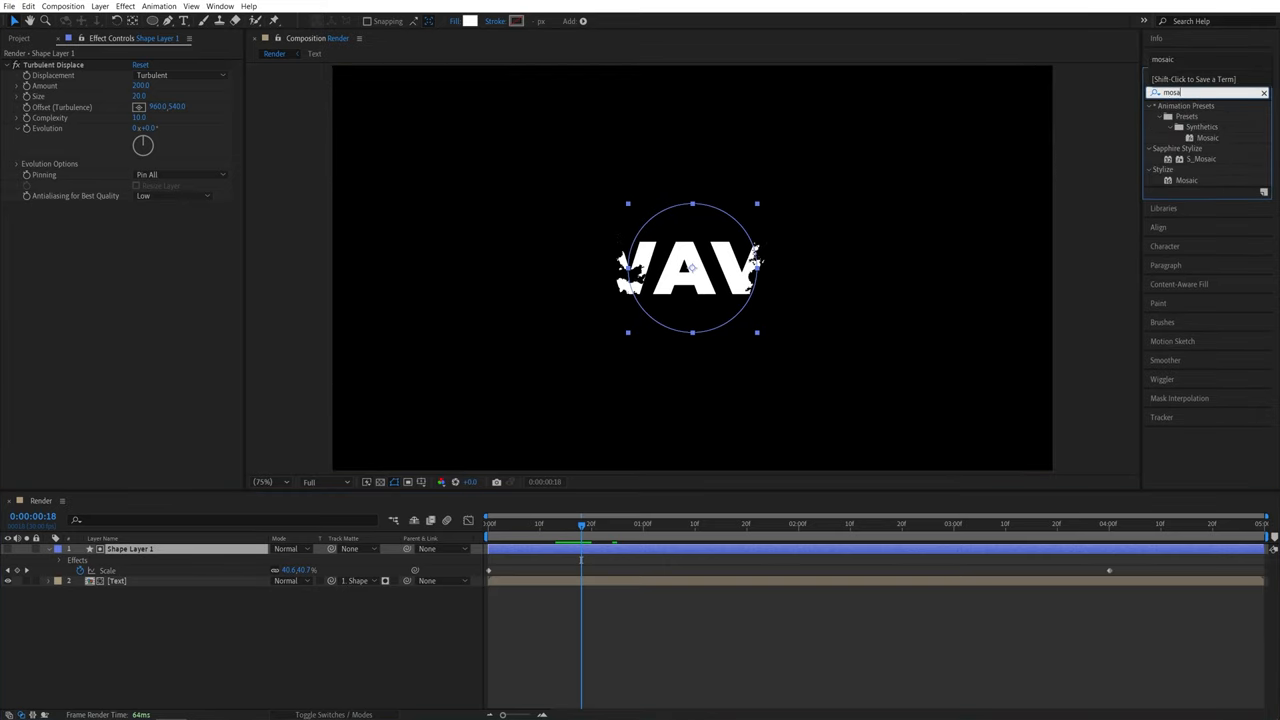
# - Apply Mosaic to the circle matte and link Vertical Blocks to Horizontal Blocks by expression
pyautogui.click(1188, 180)
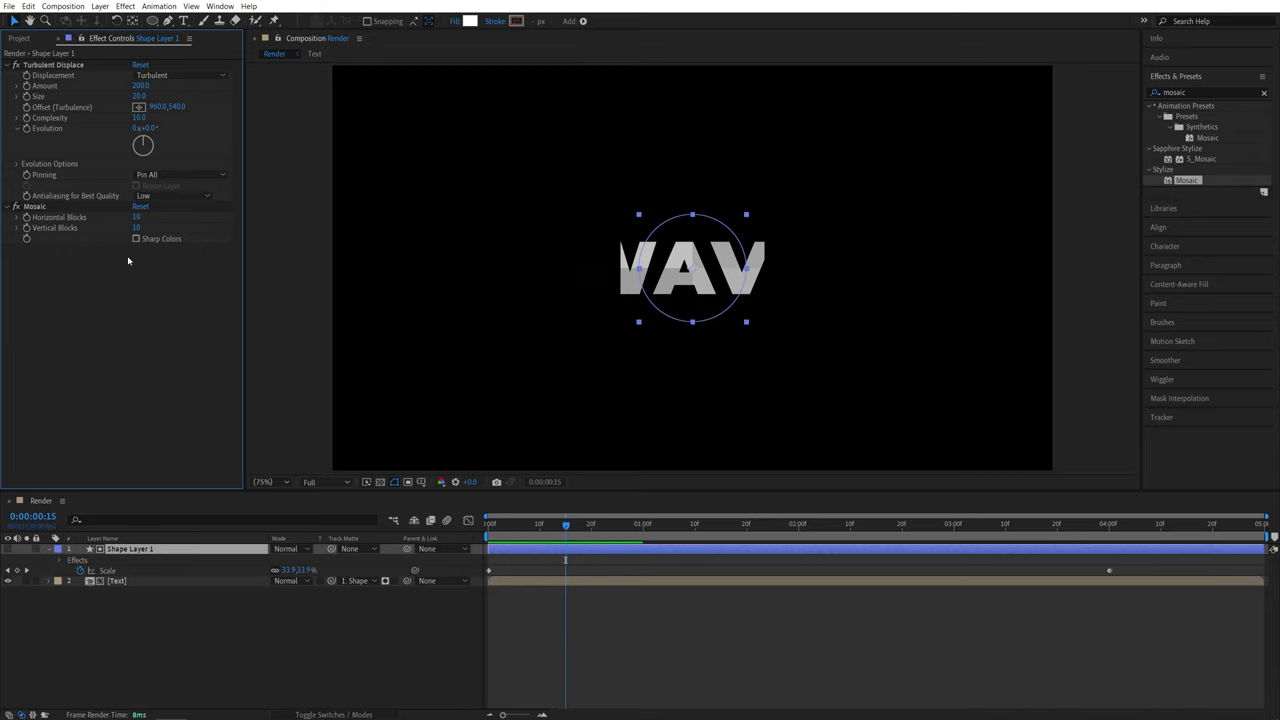
pyautogui.moveTo(156, 268)
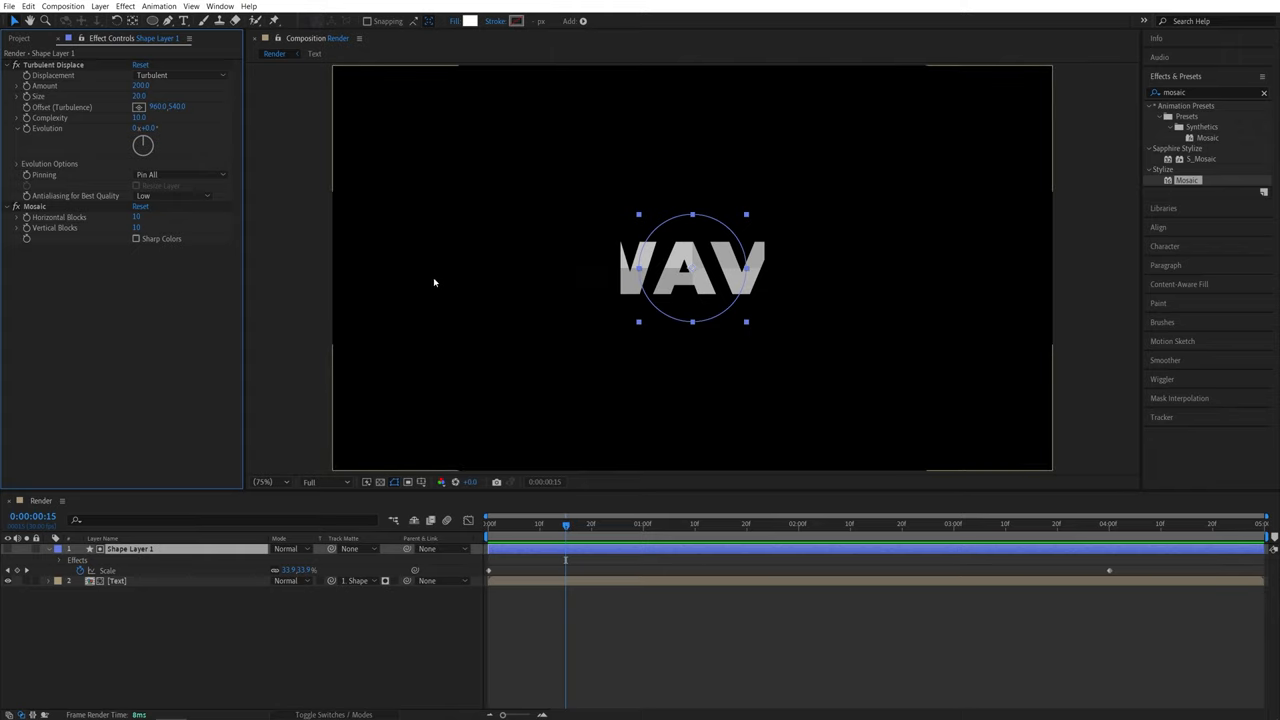
pyautogui.press('alt')
pyautogui.write('effect("Mosaic")("Horizontal Blocks")/1.78')
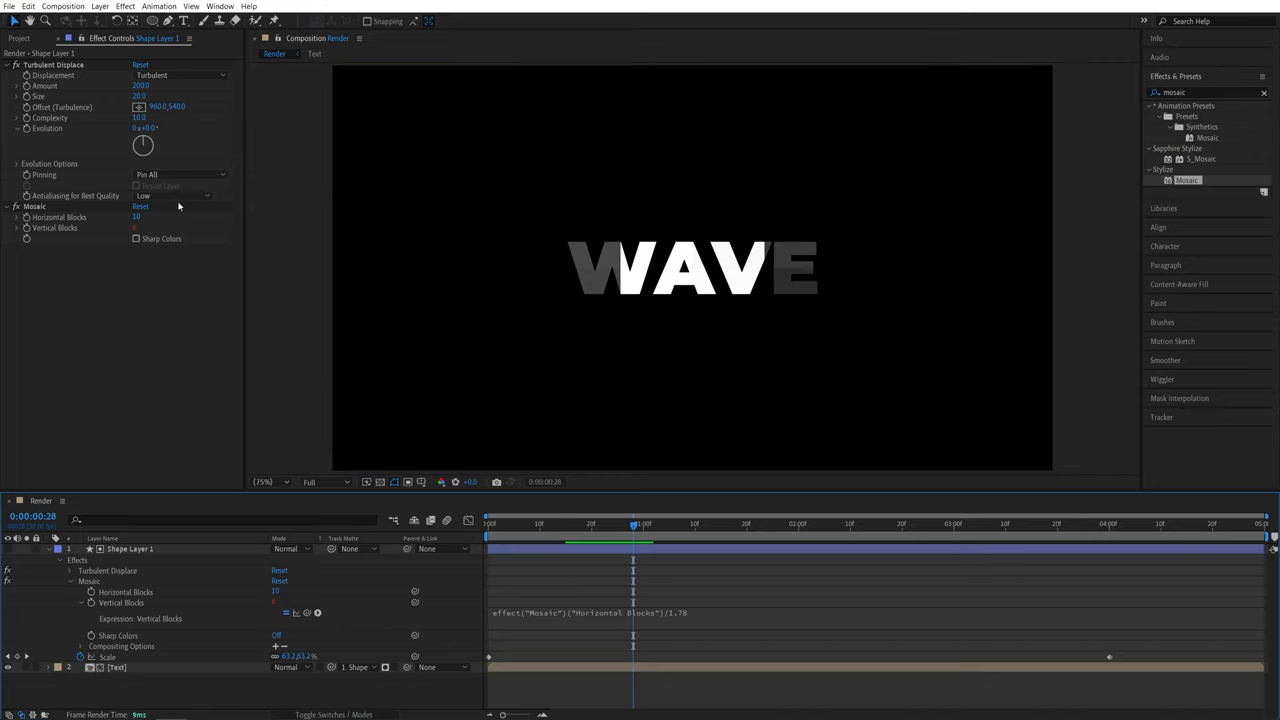
pyautogui.doubleClick(140, 216)
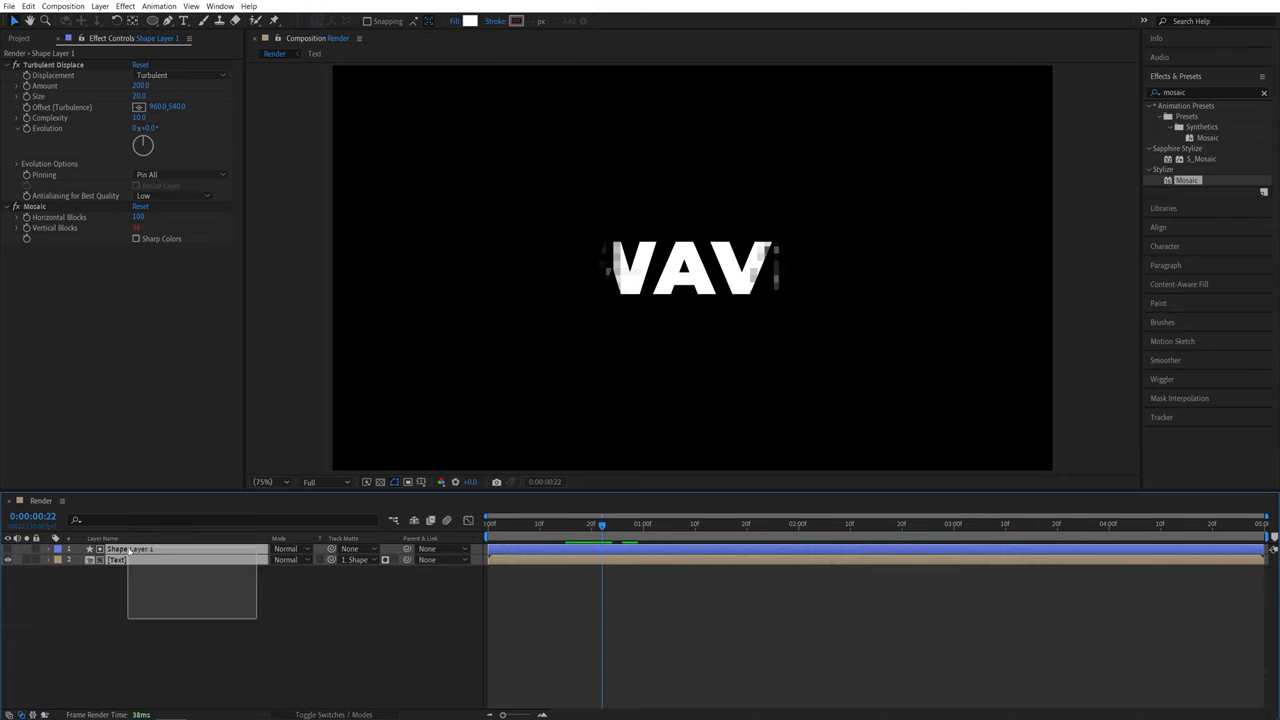
# - Pre-compose the circle matte and Text layers together as 'Text Reveal'
pyautogui.rightClick(130, 548)
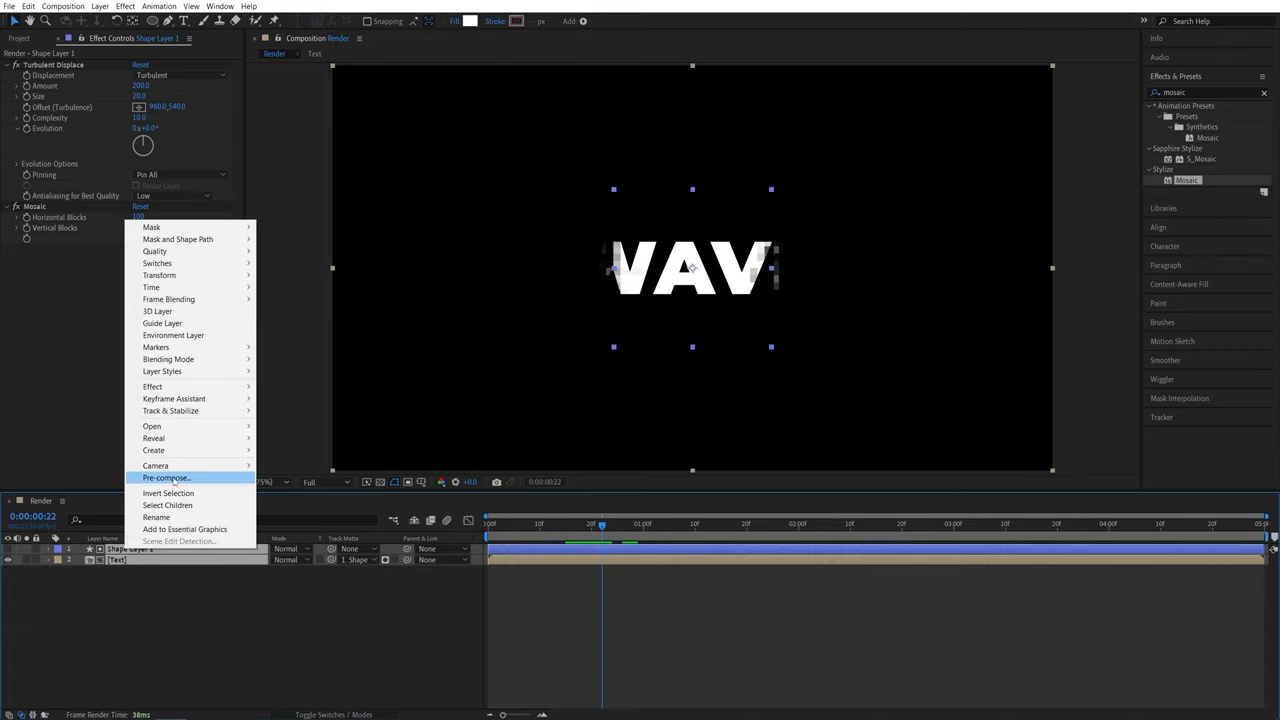
pyautogui.click(166, 476)
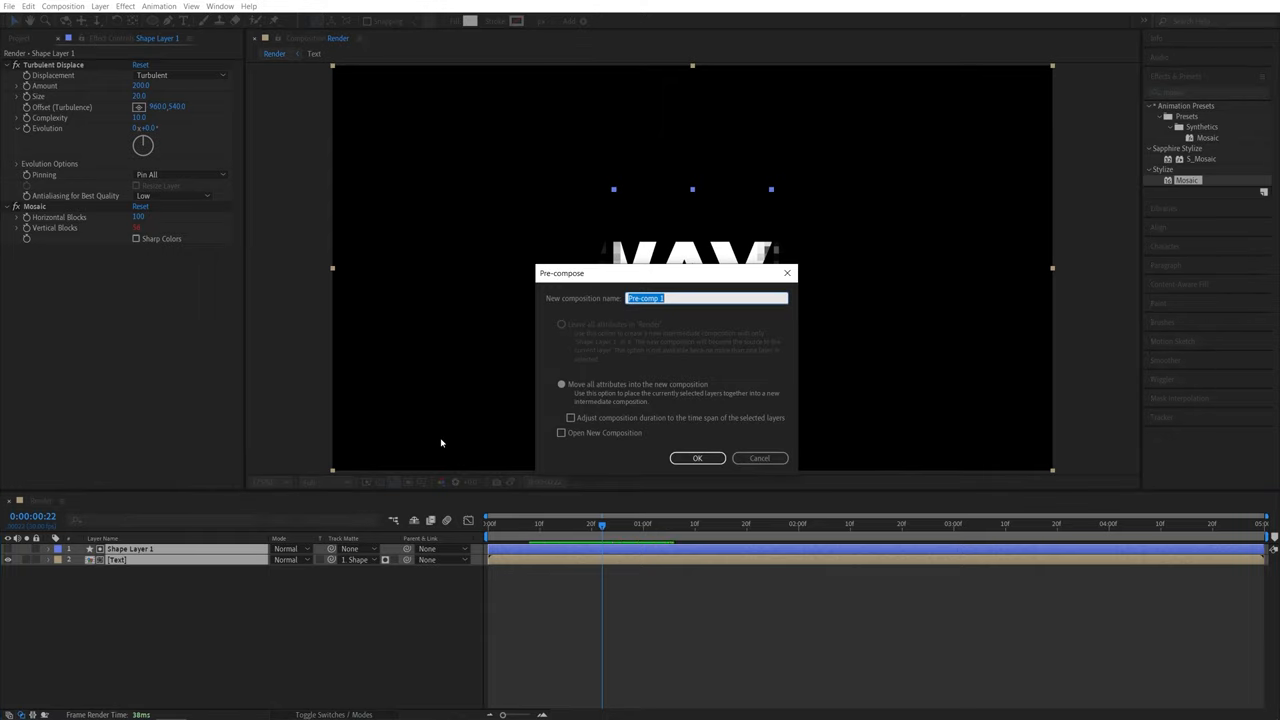
pyautogui.write('Text Reveal')
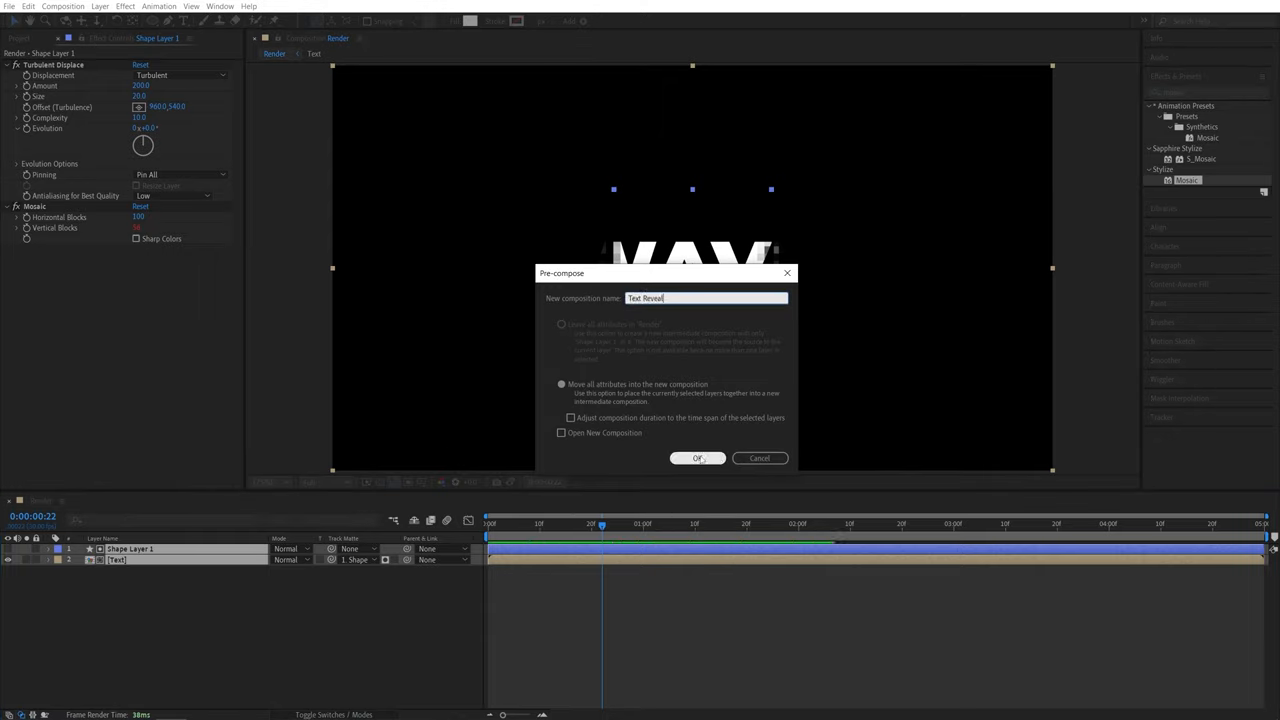
pyautogui.click(696, 458)
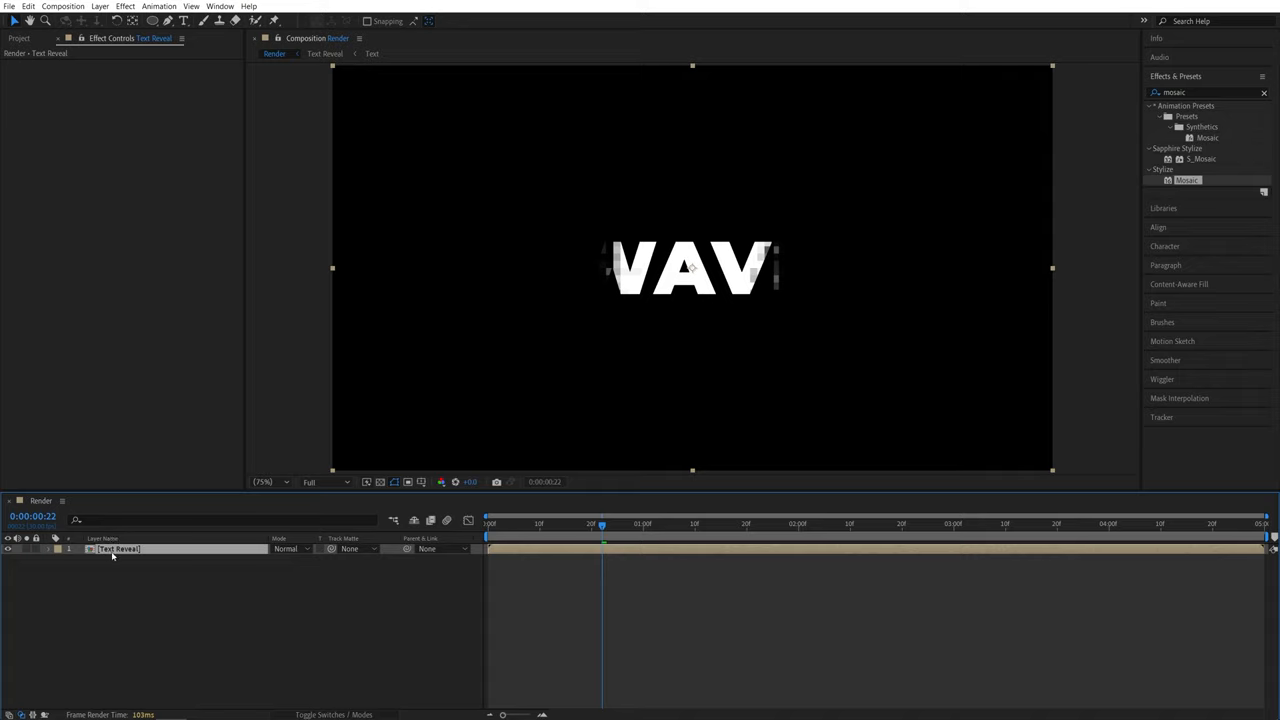
pyautogui.click(28, 6)
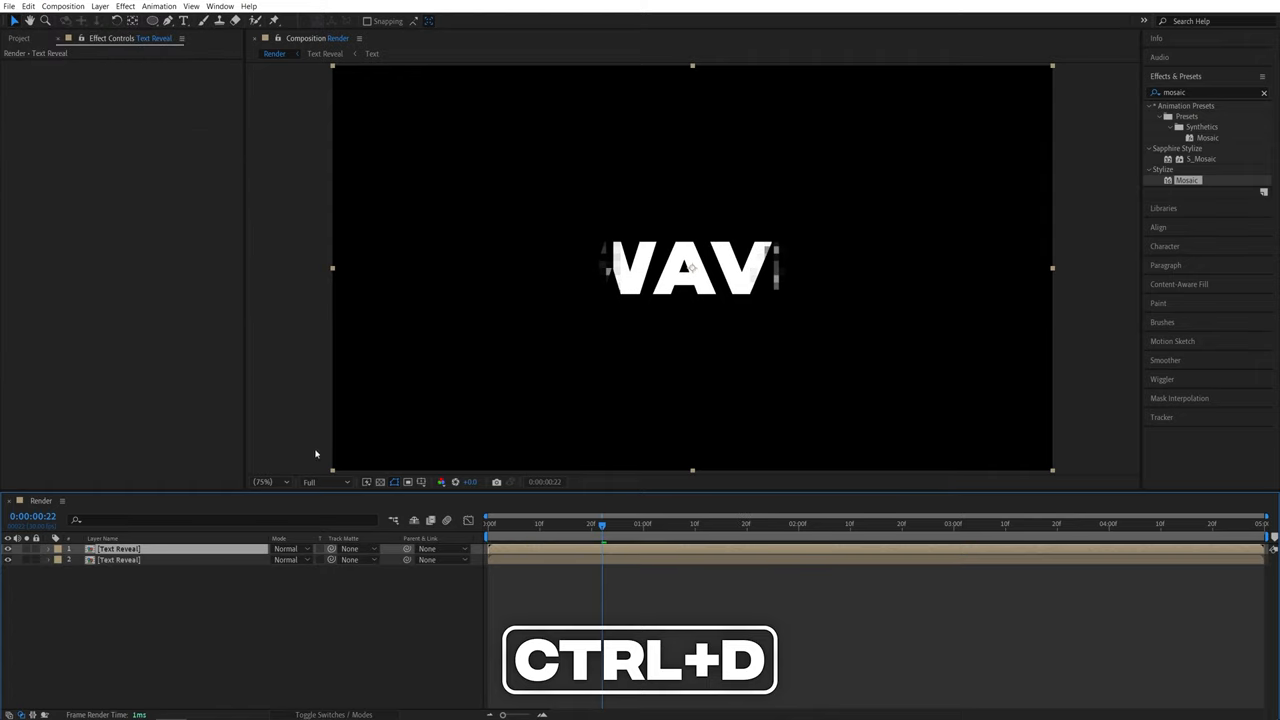
# - Duplicate Text Reveal and set the lower copy's Track Matte to the upper copy, inverted
pyautogui.press('ctrl+d')
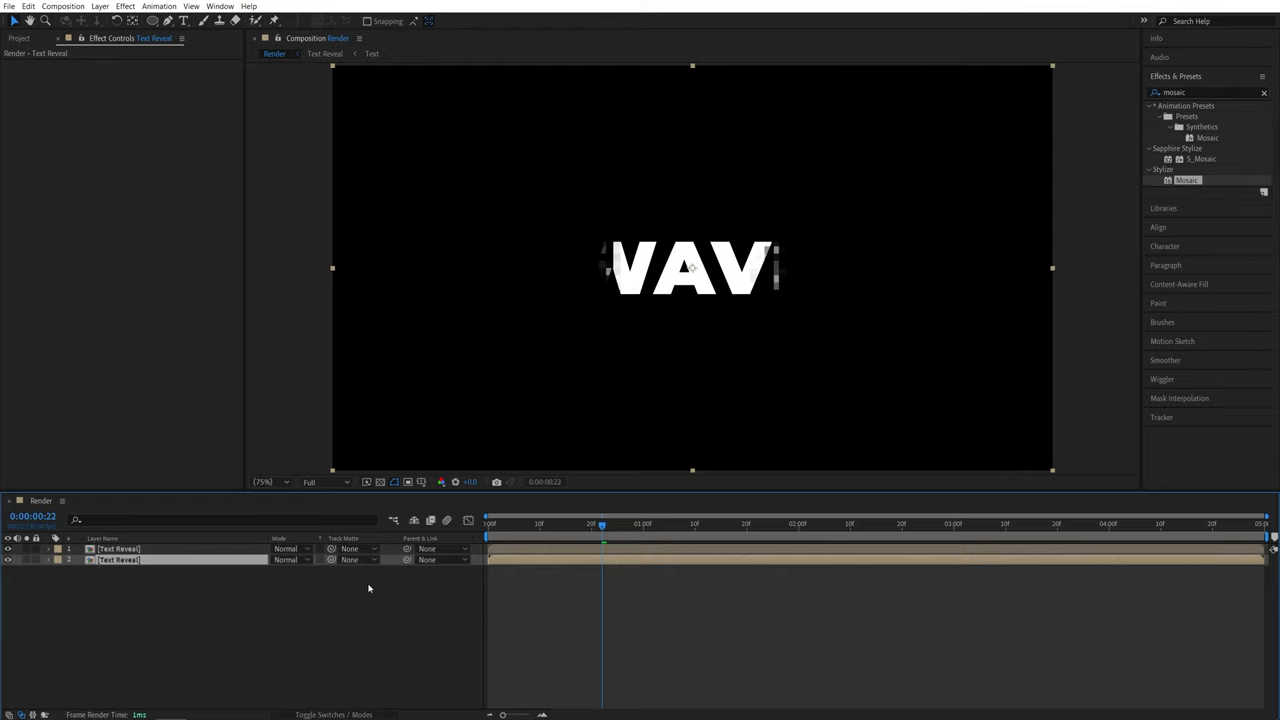
pyautogui.click(356, 560)
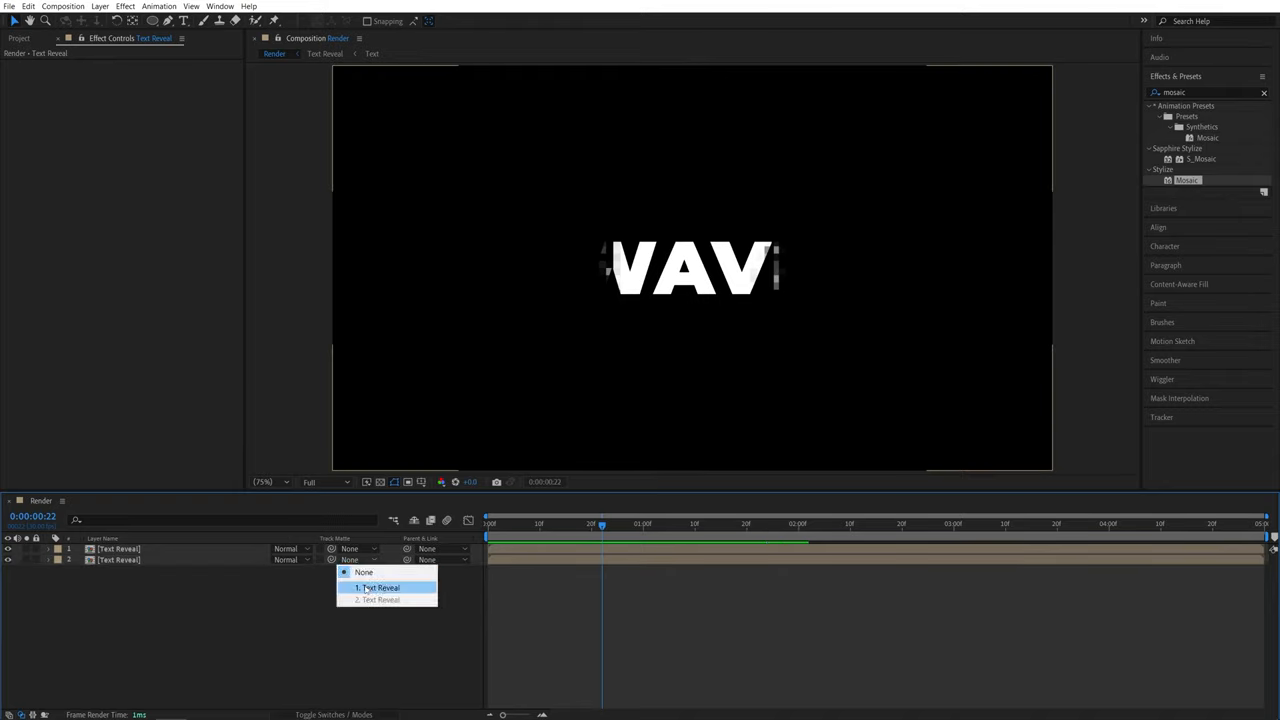
pyautogui.click(378, 588)
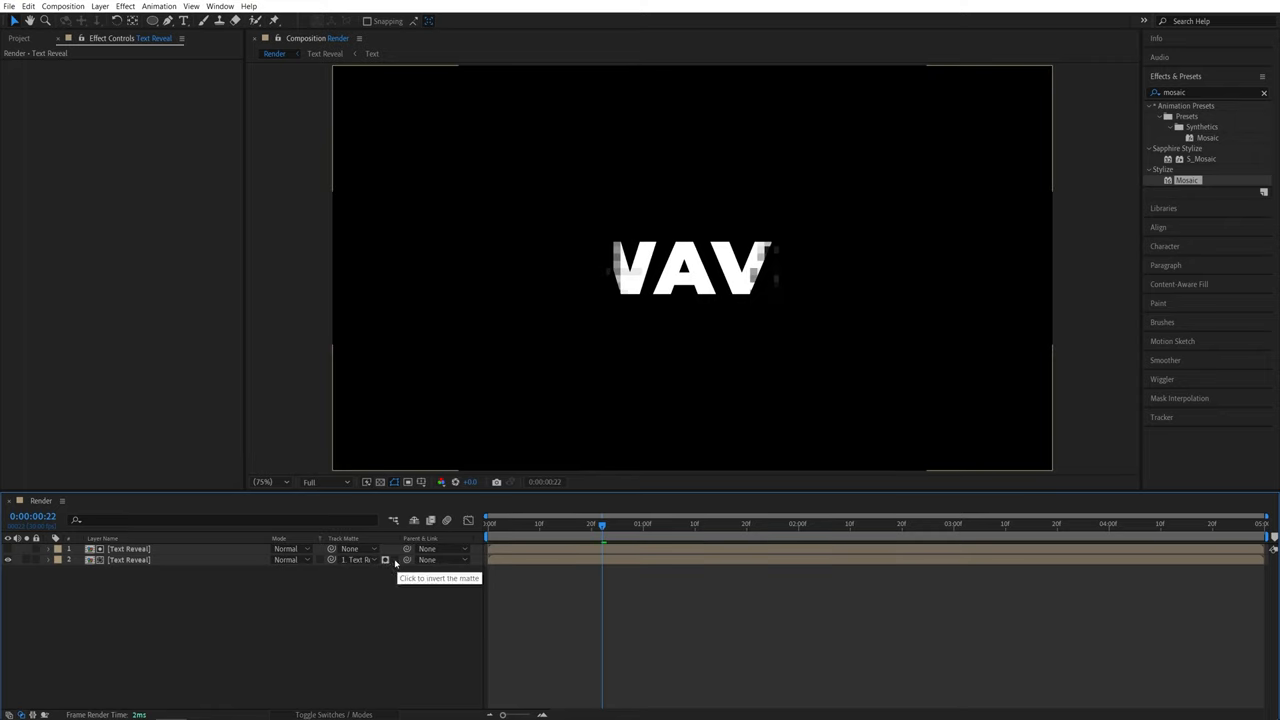
pyautogui.click(384, 560)
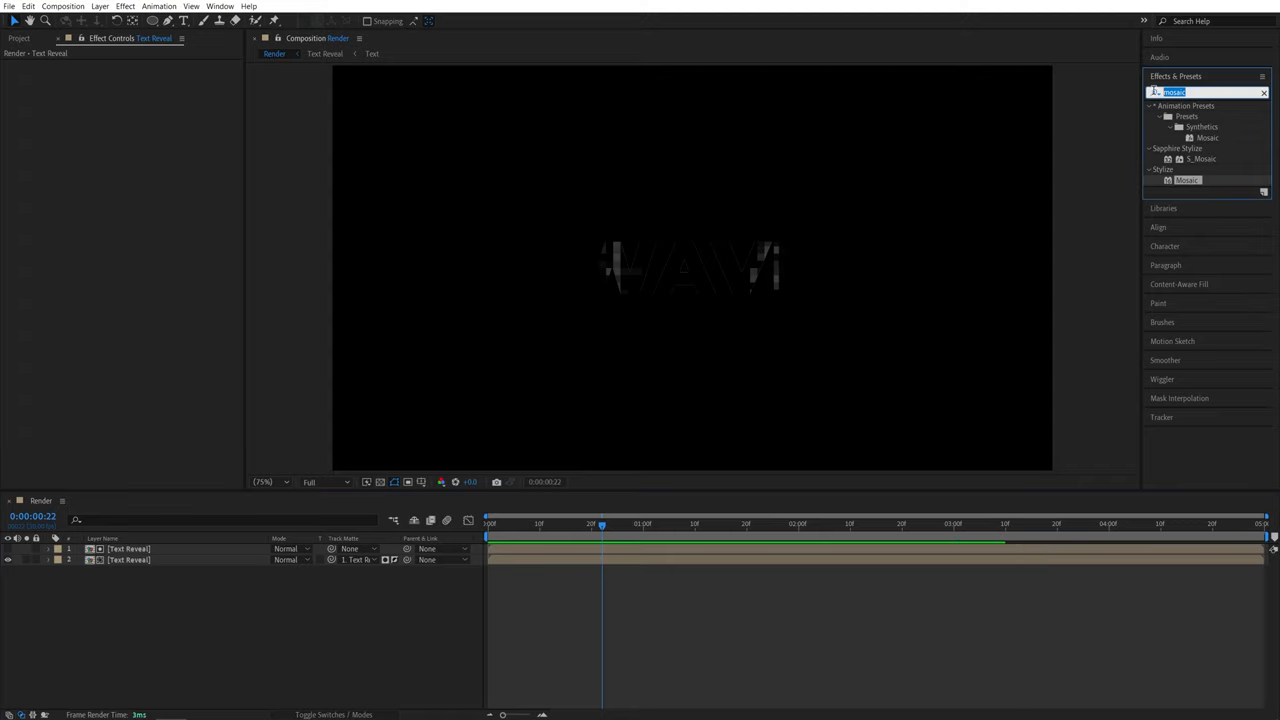
# - Apply Fill set to white and Minimax to the lower Text Reveal copy
pyautogui.write('fill')
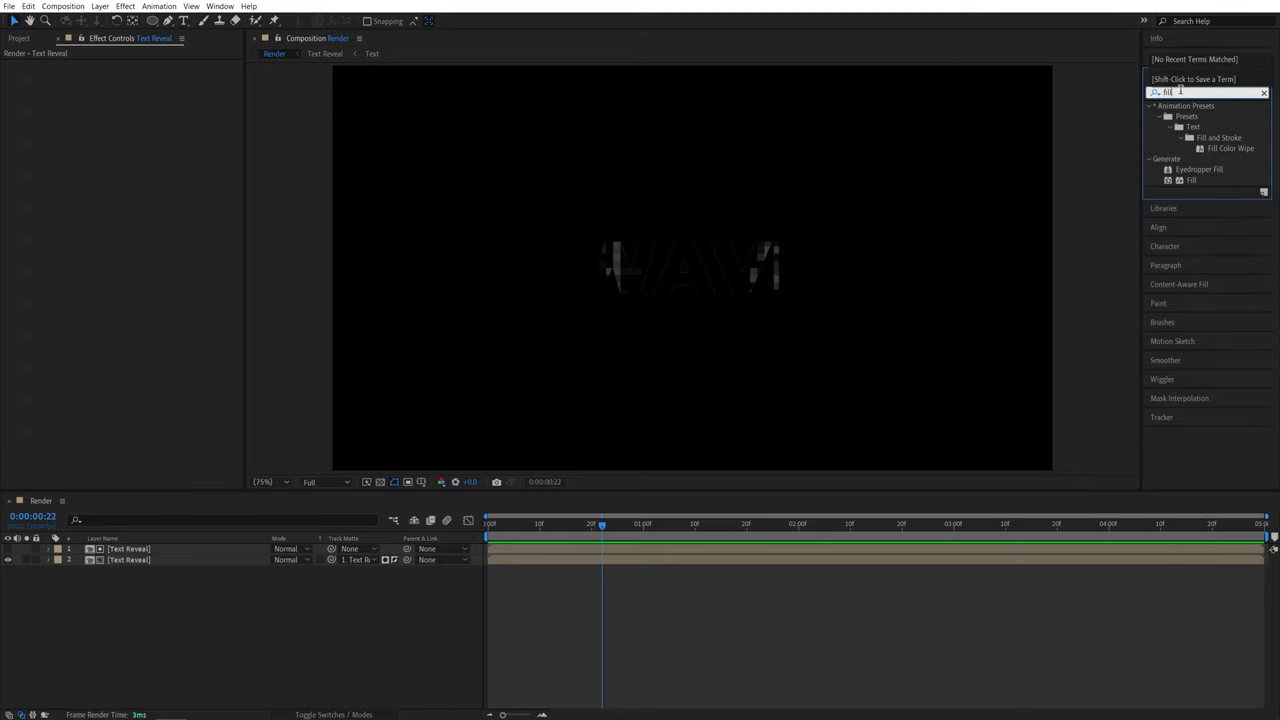
pyautogui.doubleClick(128, 560)
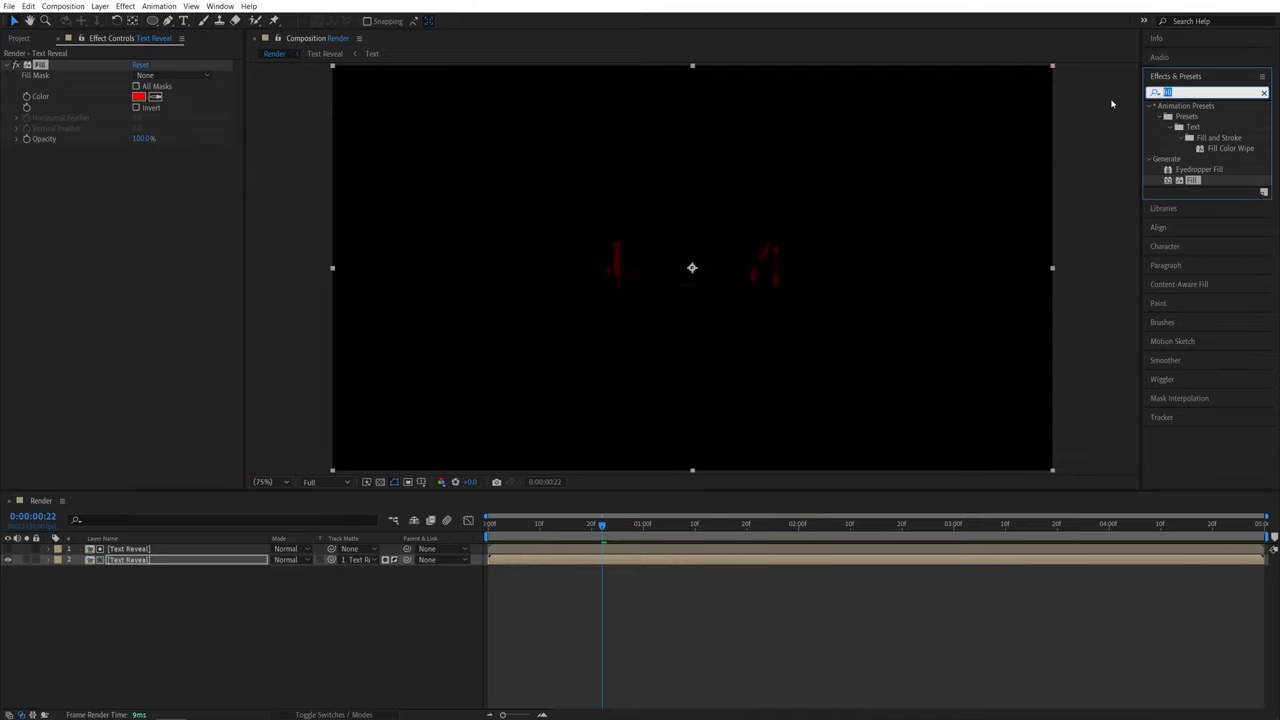
pyautogui.write('minimax')
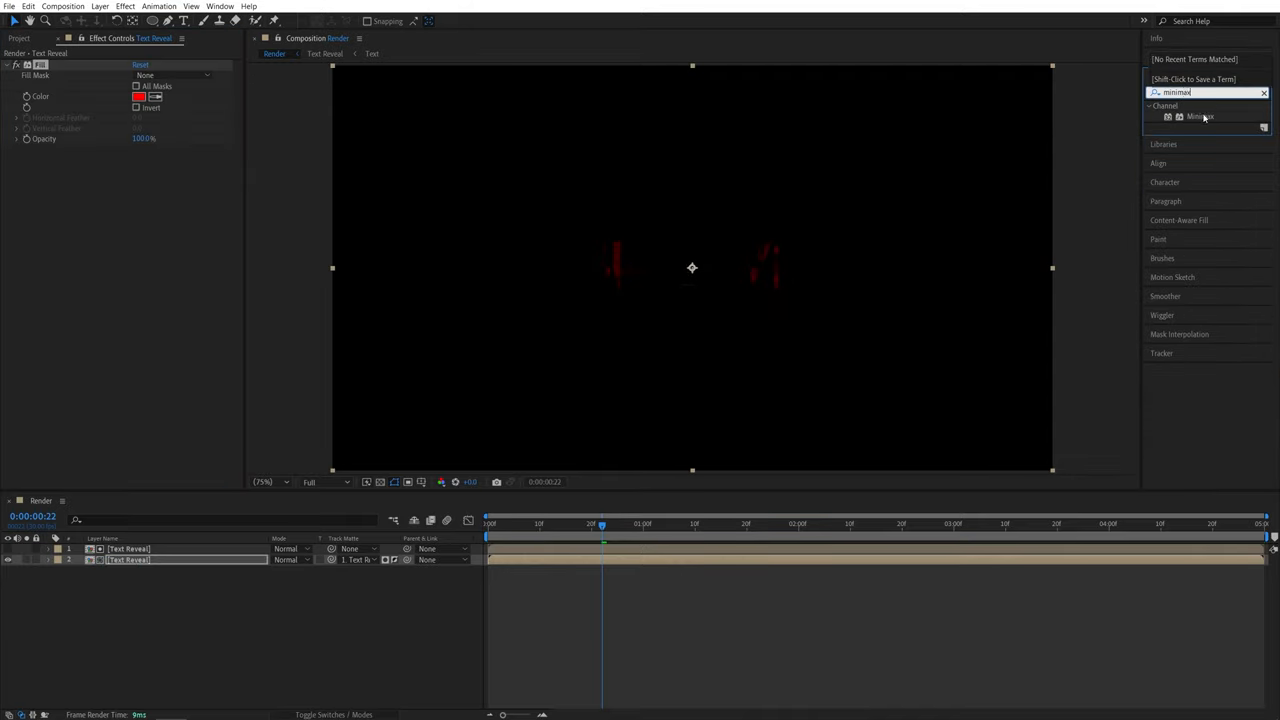
pyautogui.doubleClick(1200, 116)
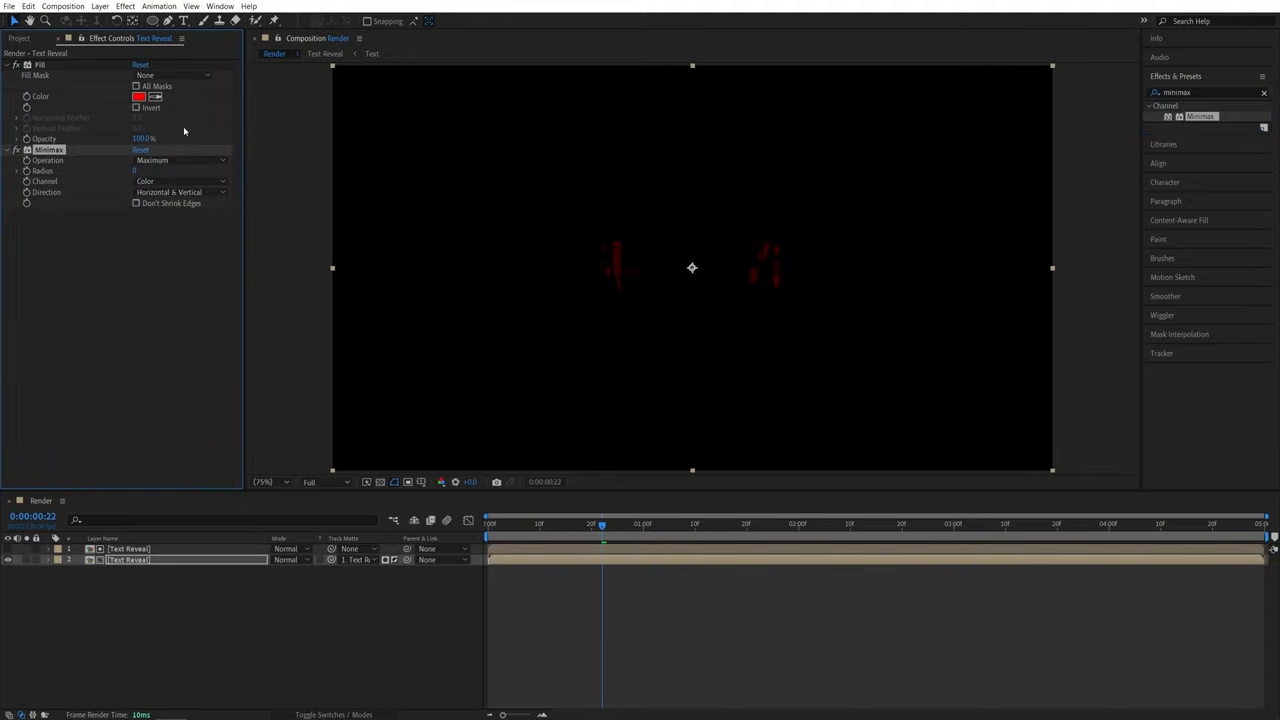
pyautogui.click(140, 96)
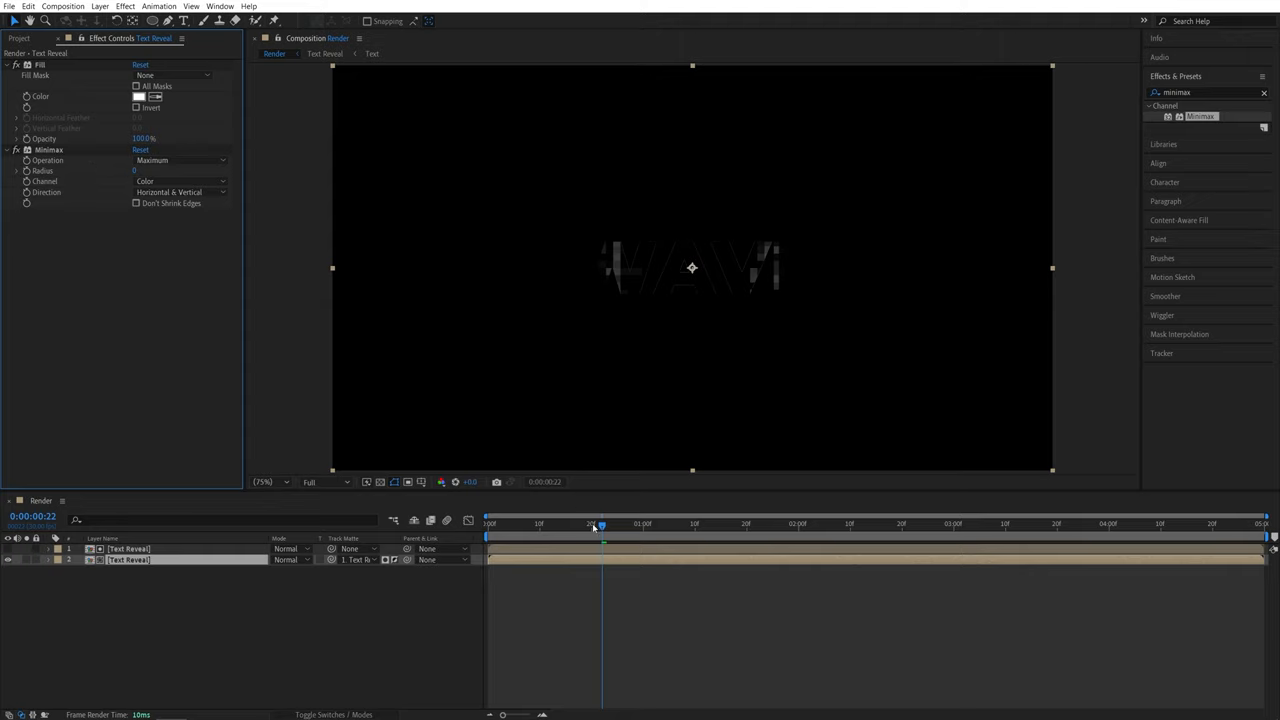
pyautogui.click(604, 524)
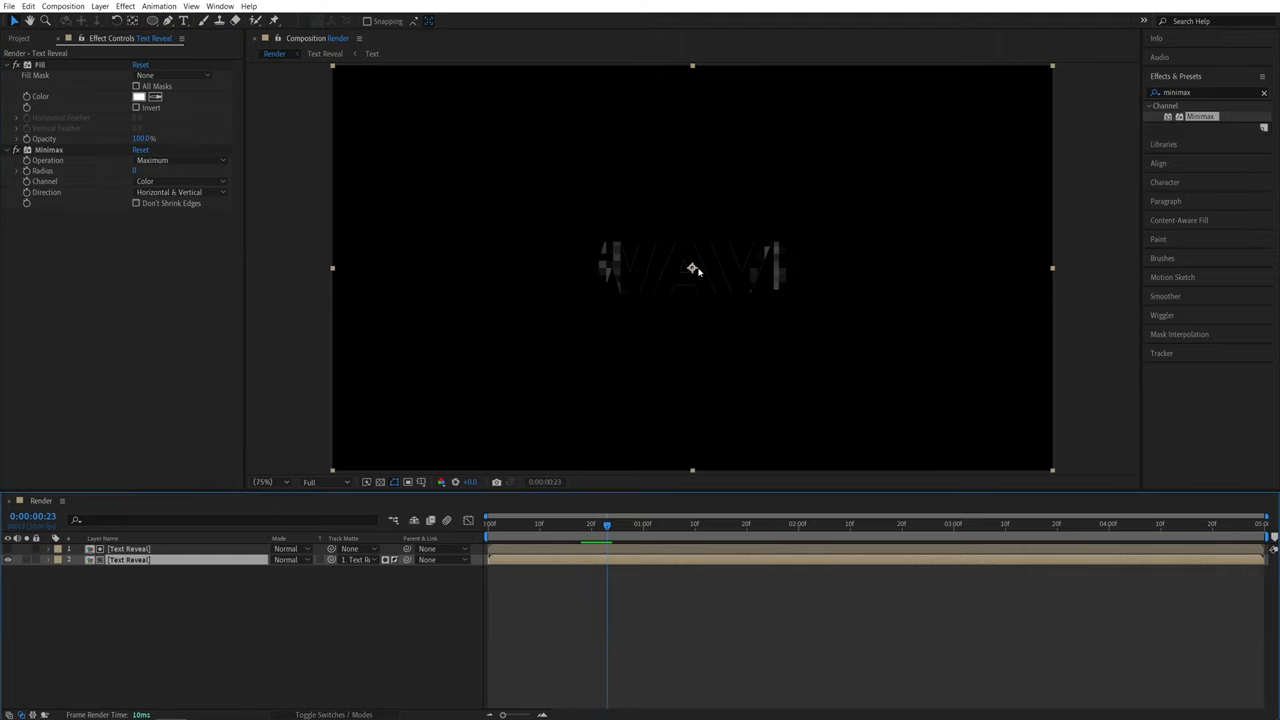
pyautogui.moveTo(608, 524); pyautogui.dragTo(562, 524)
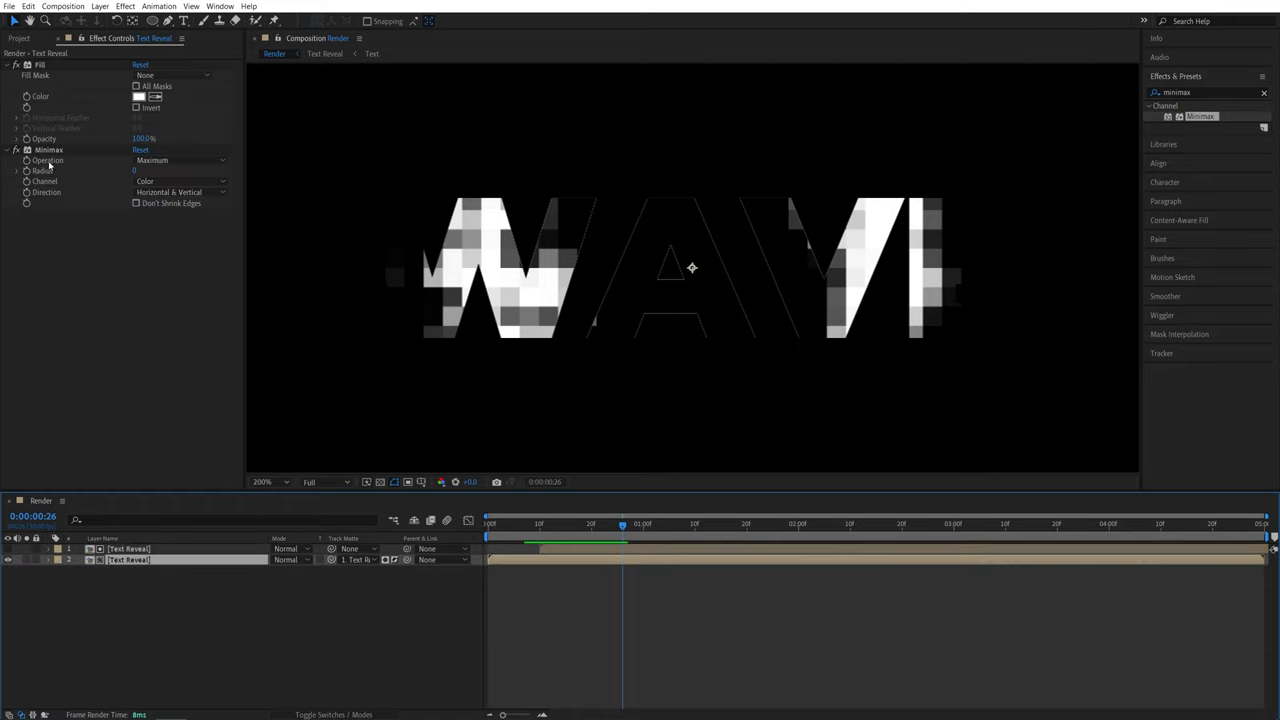
# - Set Minimax Operation to Minimum on the Alpha channel, leaving thin WAVE outlines
pyautogui.click(180, 160)
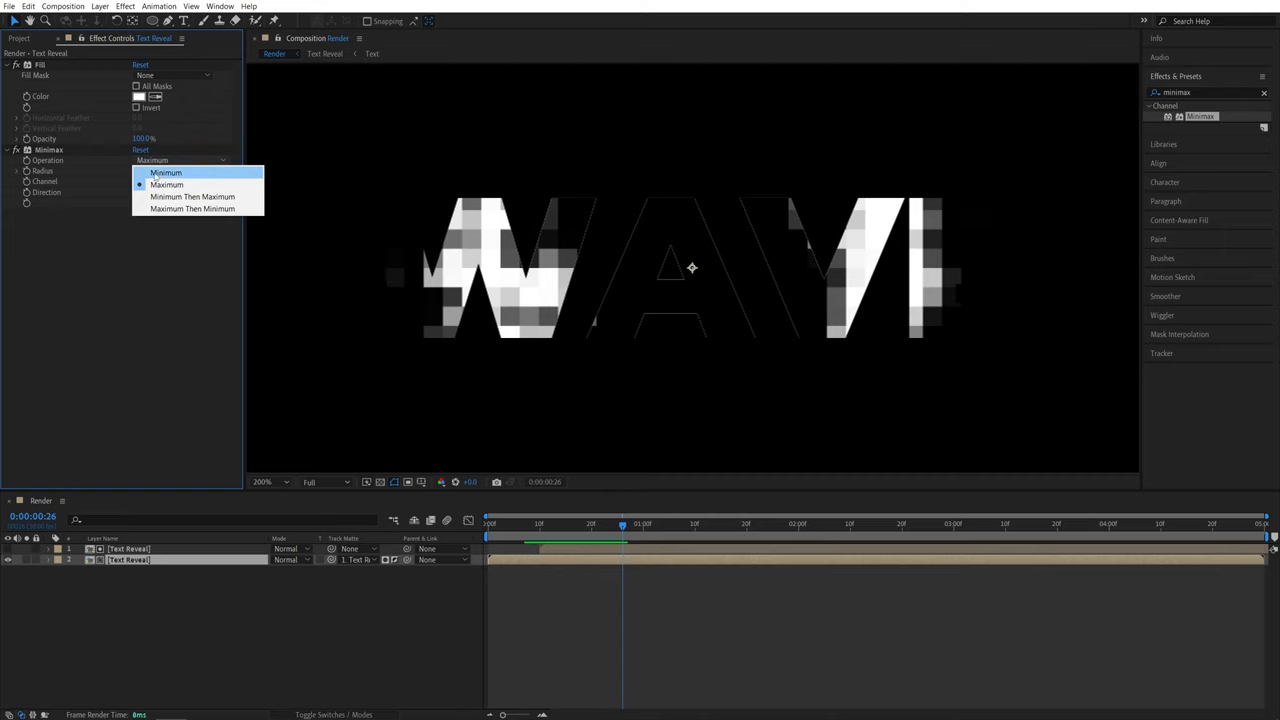
pyautogui.click(166, 172)
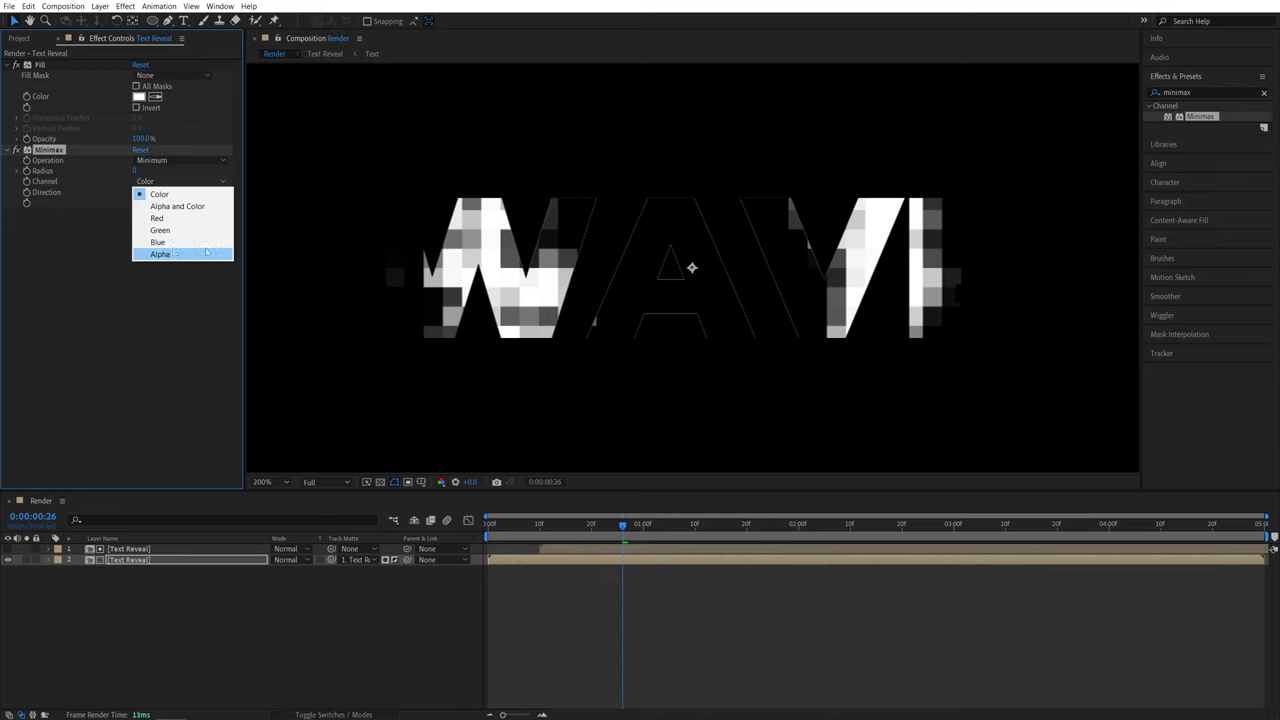
pyautogui.click(160, 254)
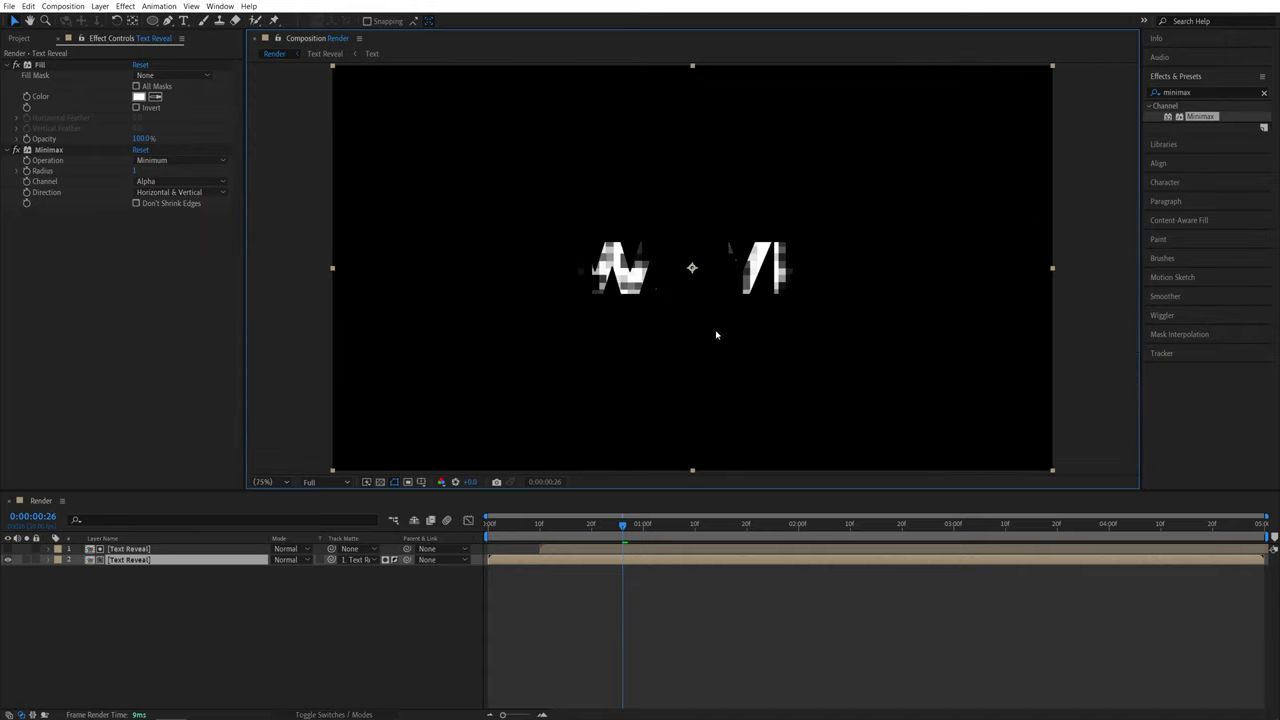
# - Pre-compose the top layer into a new Scan Effect composition and search for Find Edges
pyautogui.click(636, 524)
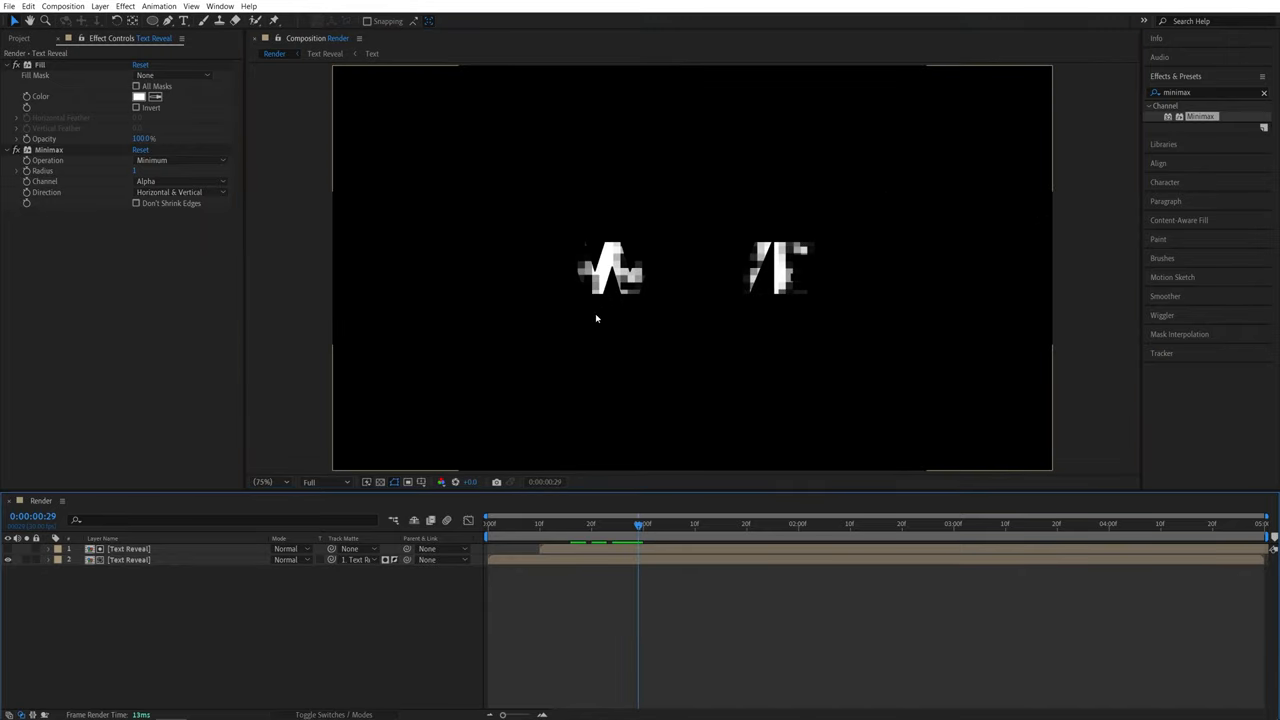
pyautogui.rightClick(128, 548)
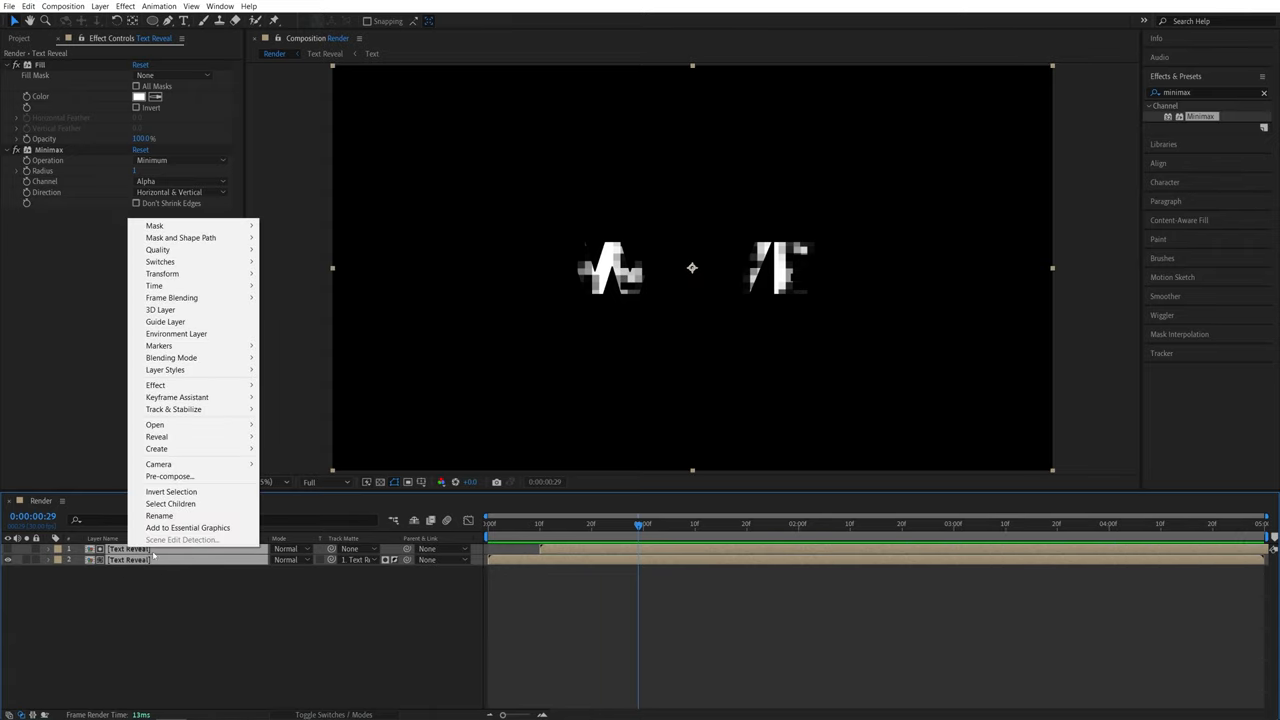
pyautogui.click(170, 476)
pyautogui.write('Scan')
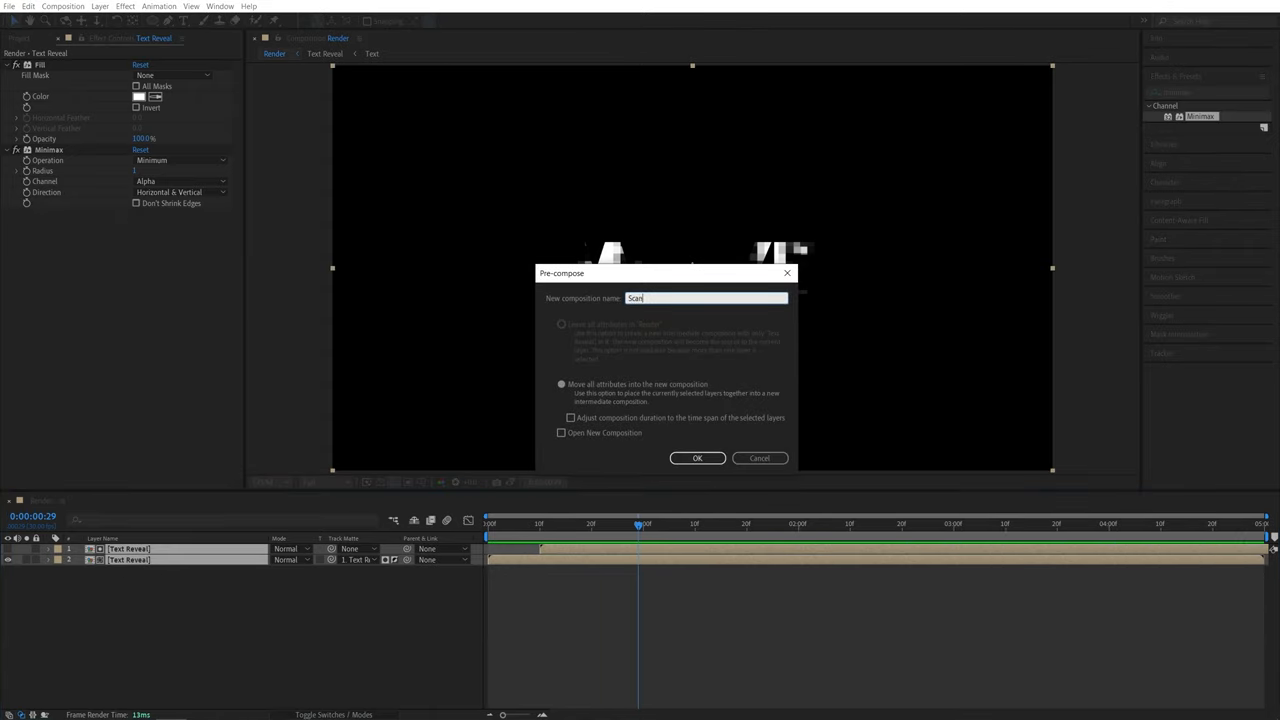
pyautogui.click(696, 458)
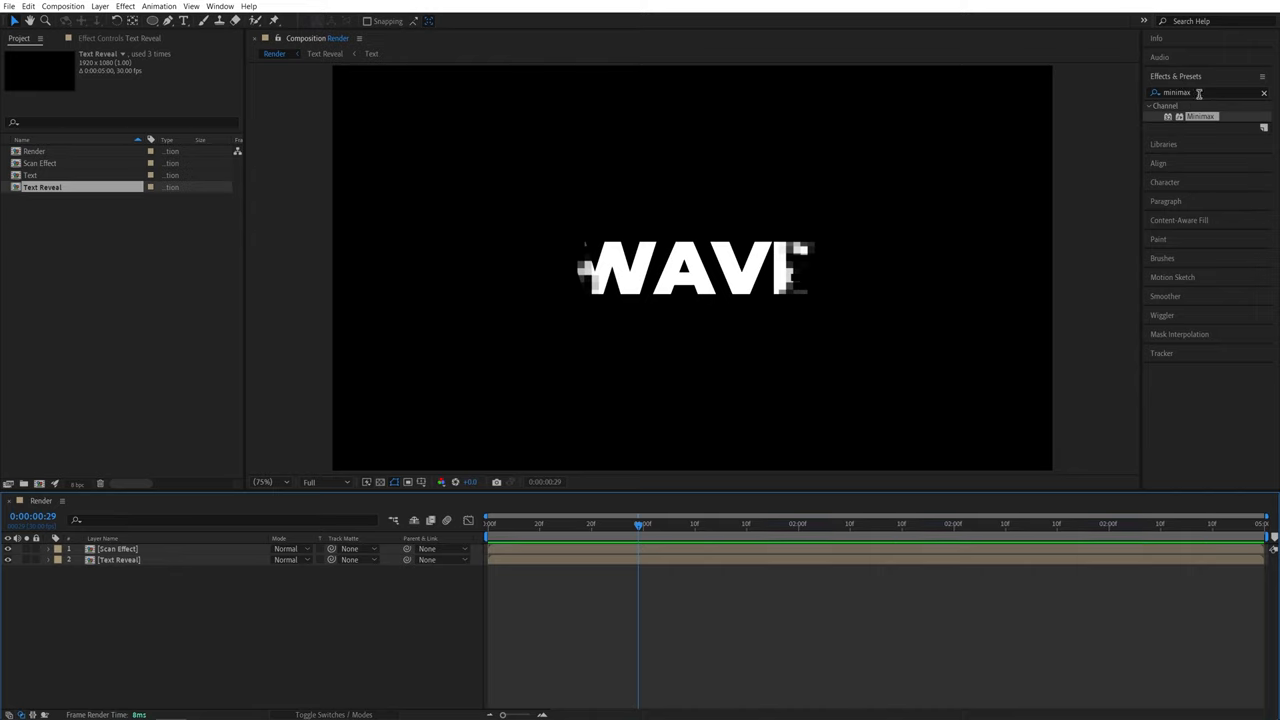
pyautogui.write('find ed')
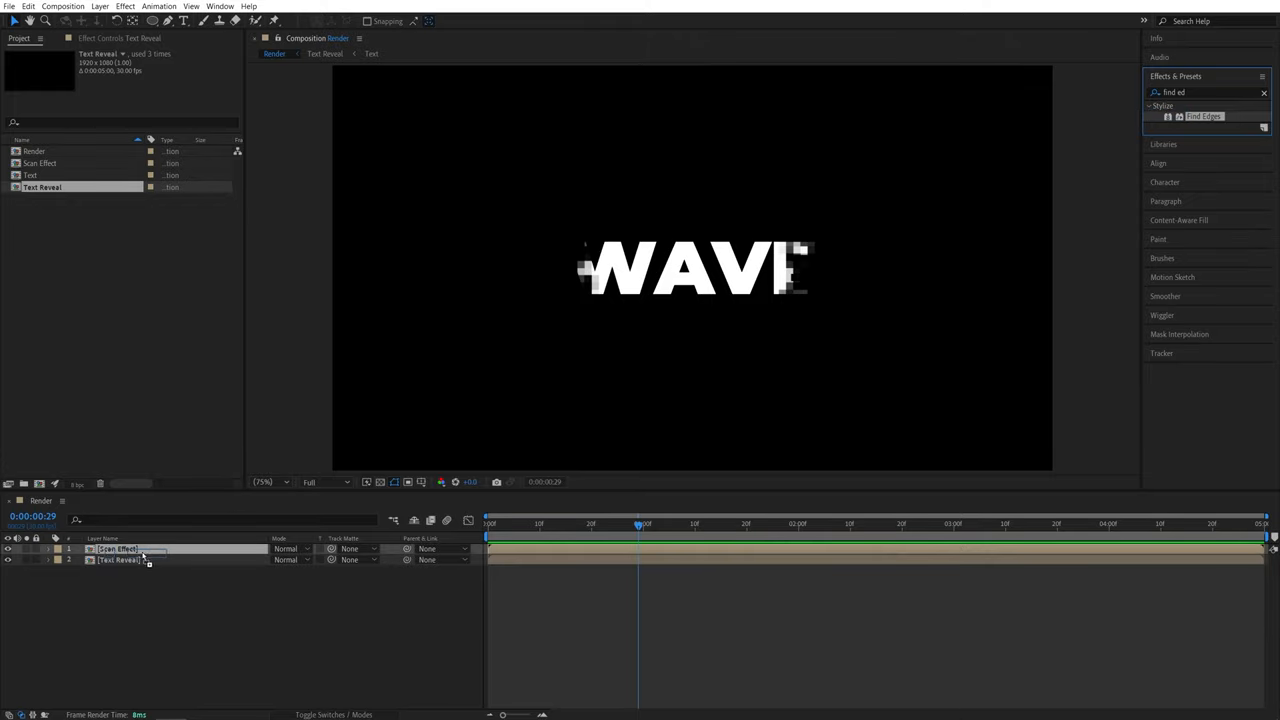
# - Apply Find Edges and Colorama to Scan Effect, taking the phase from Alpha
pyautogui.click(116, 548)
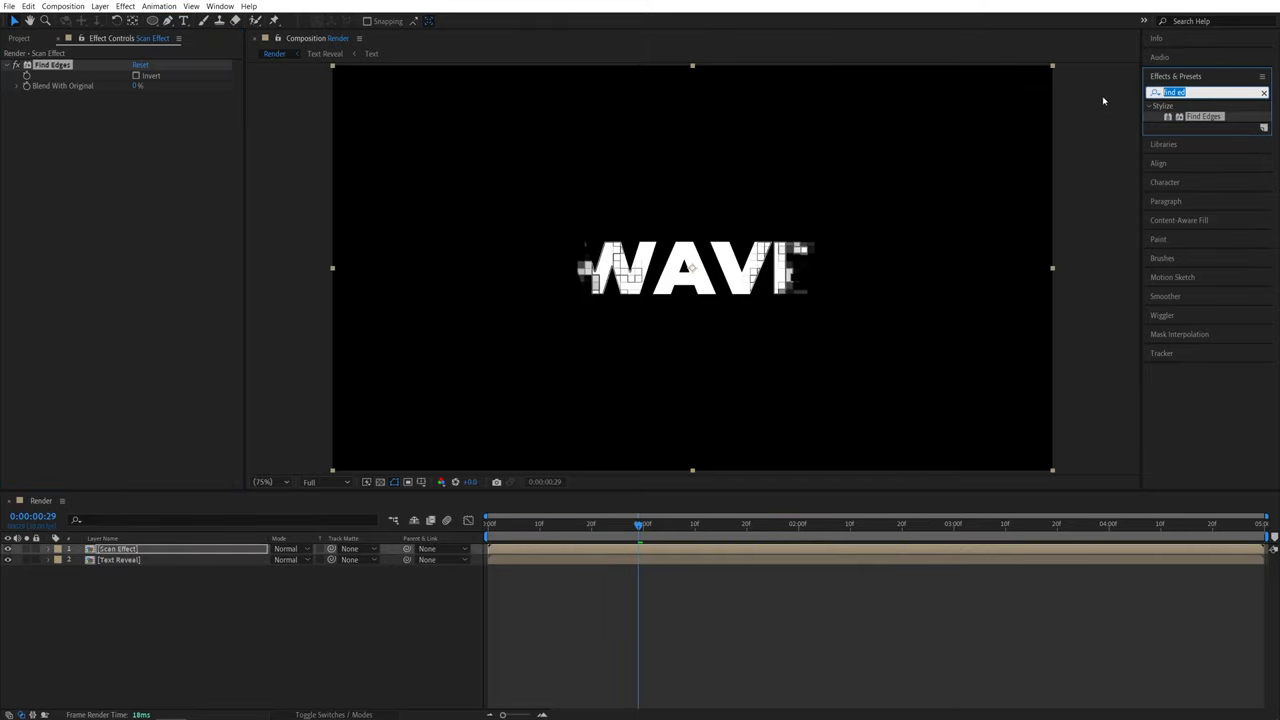
pyautogui.write('colorama')
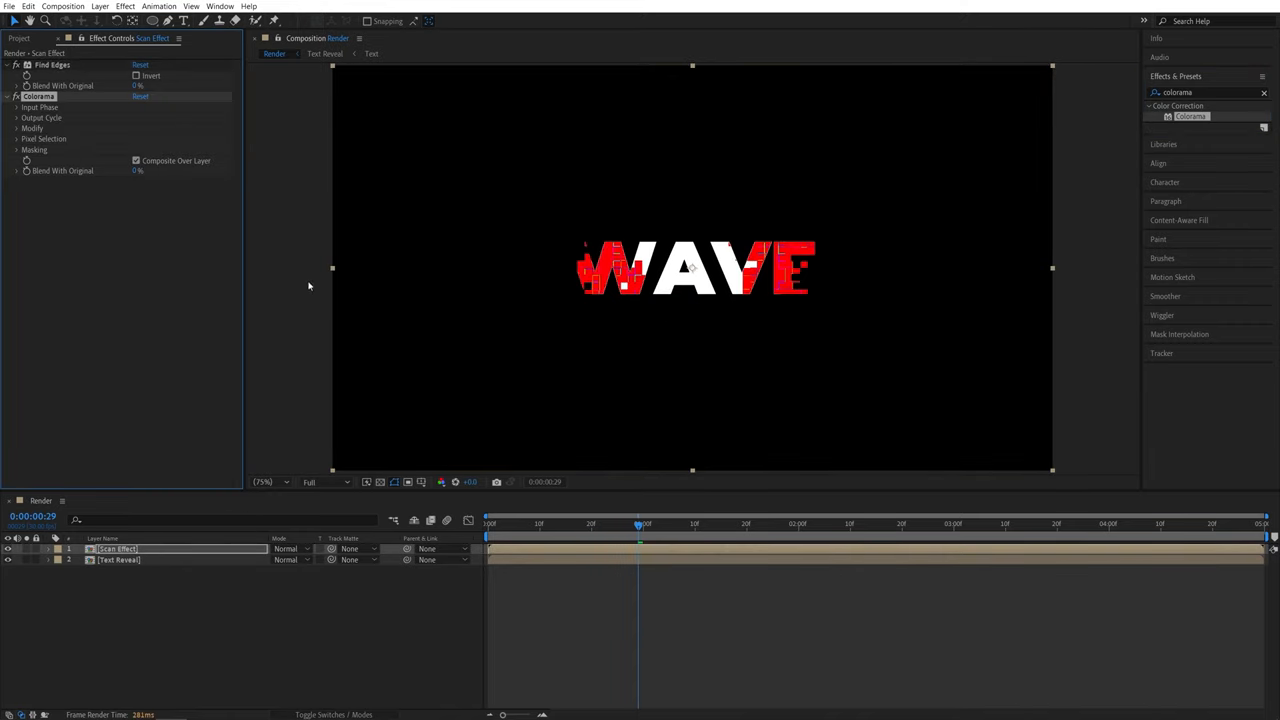
pyautogui.moveTo(56, 140)
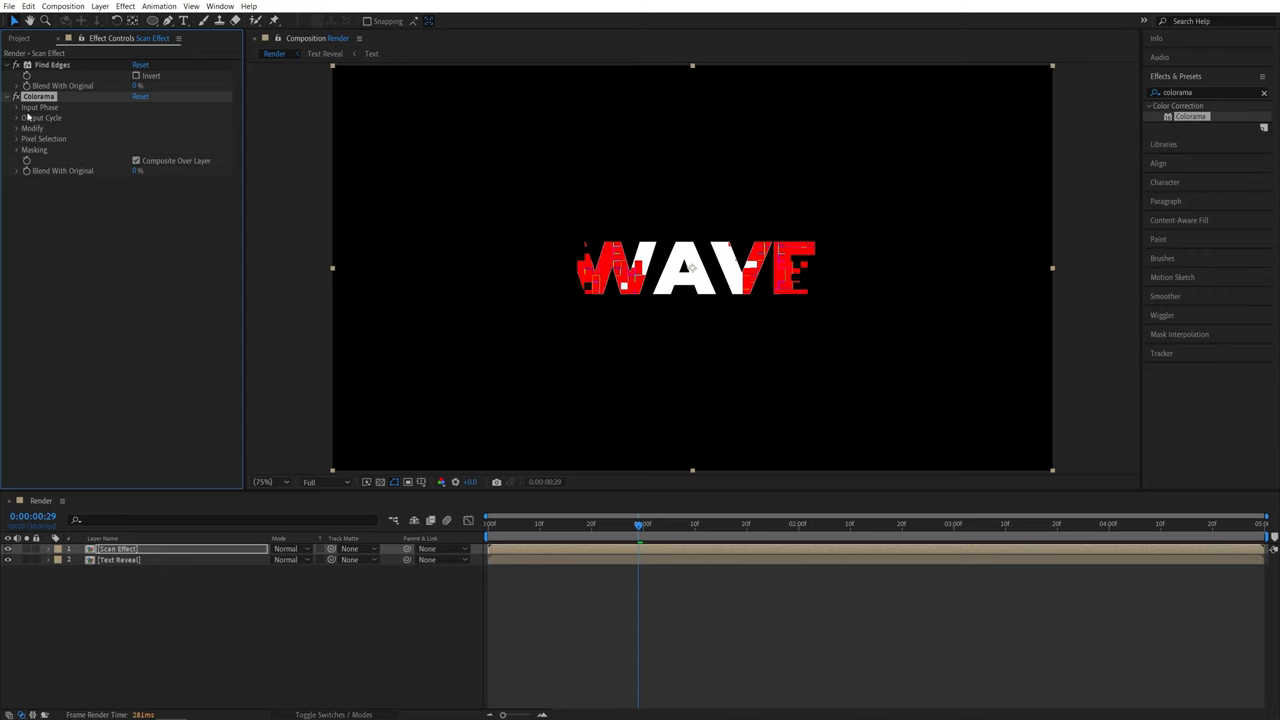
pyautogui.click(16, 116)
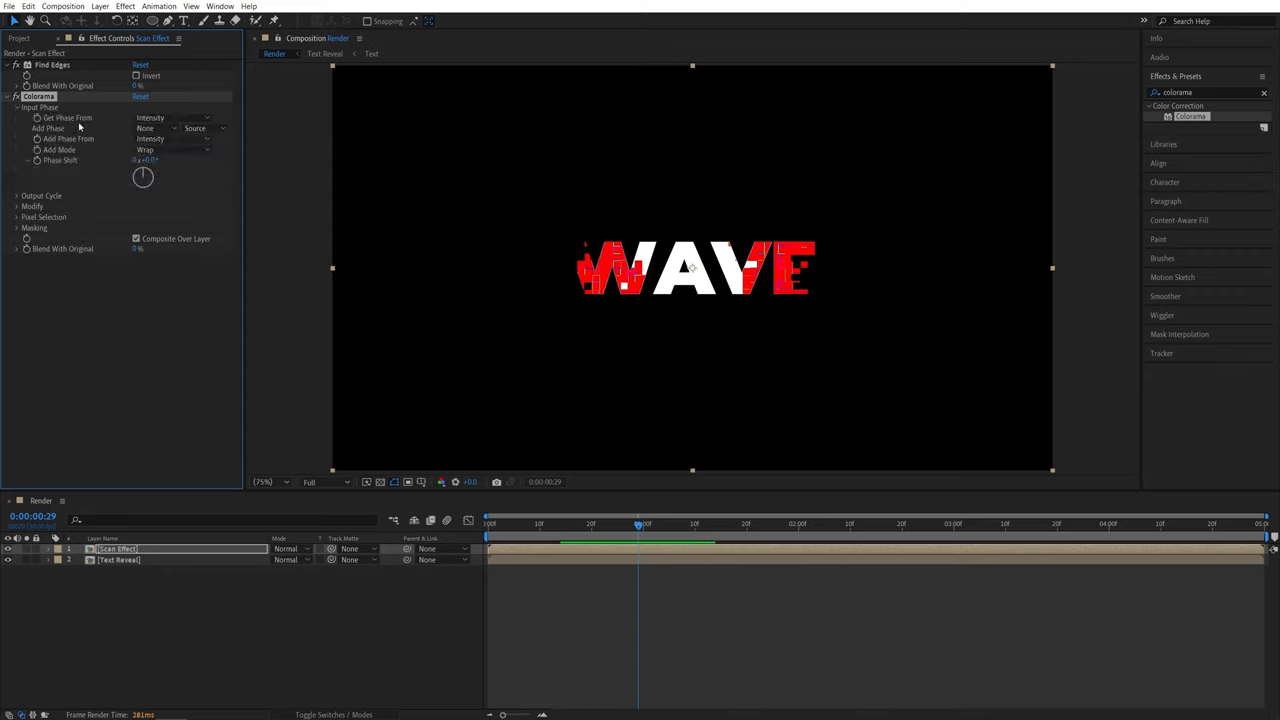
pyautogui.click(172, 116)
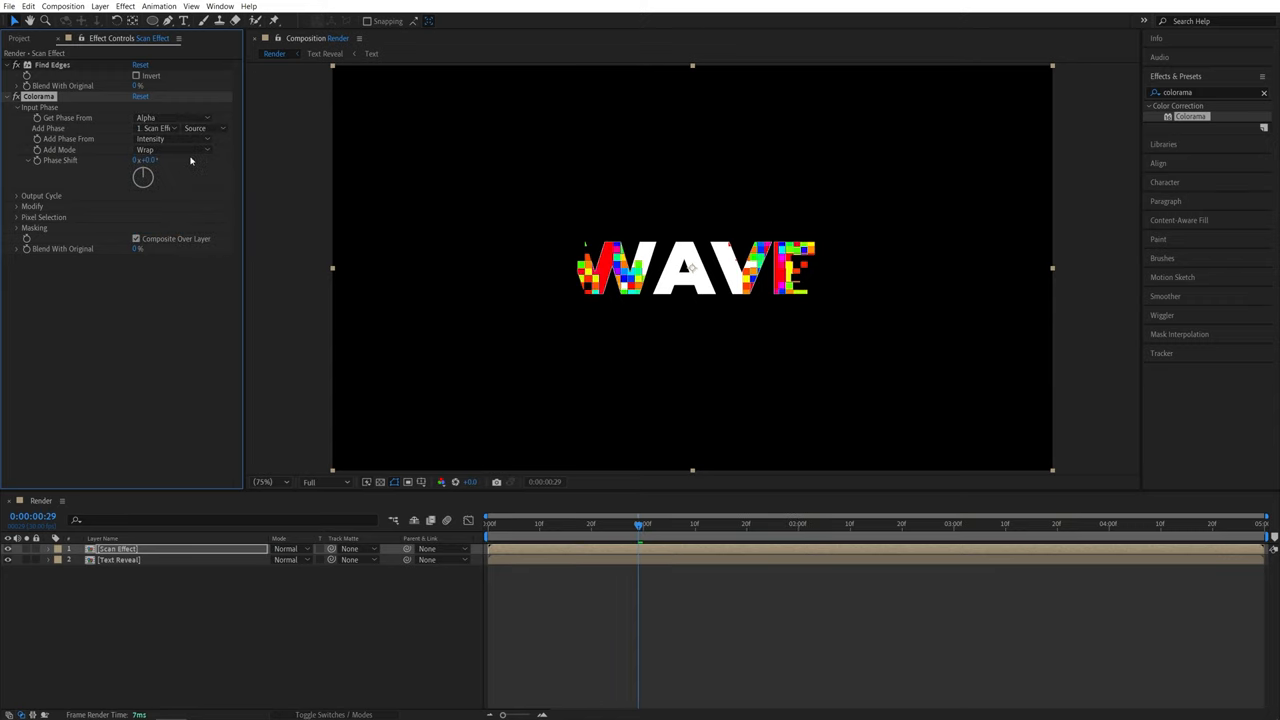
# - Set Colorama's Output Cycle to the Hue Cycle preset palette, tinting WAVE's blocks in rainbow hues
pyautogui.click(18, 196)
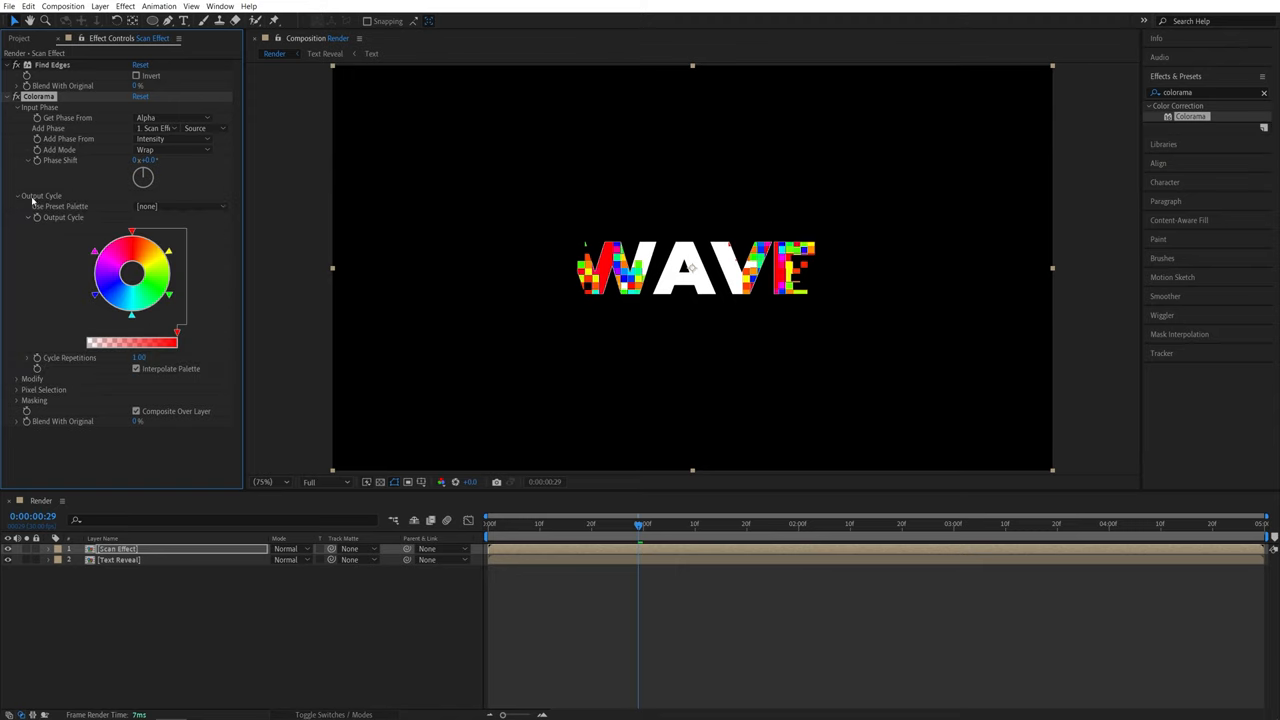
pyautogui.moveTo(116, 216)
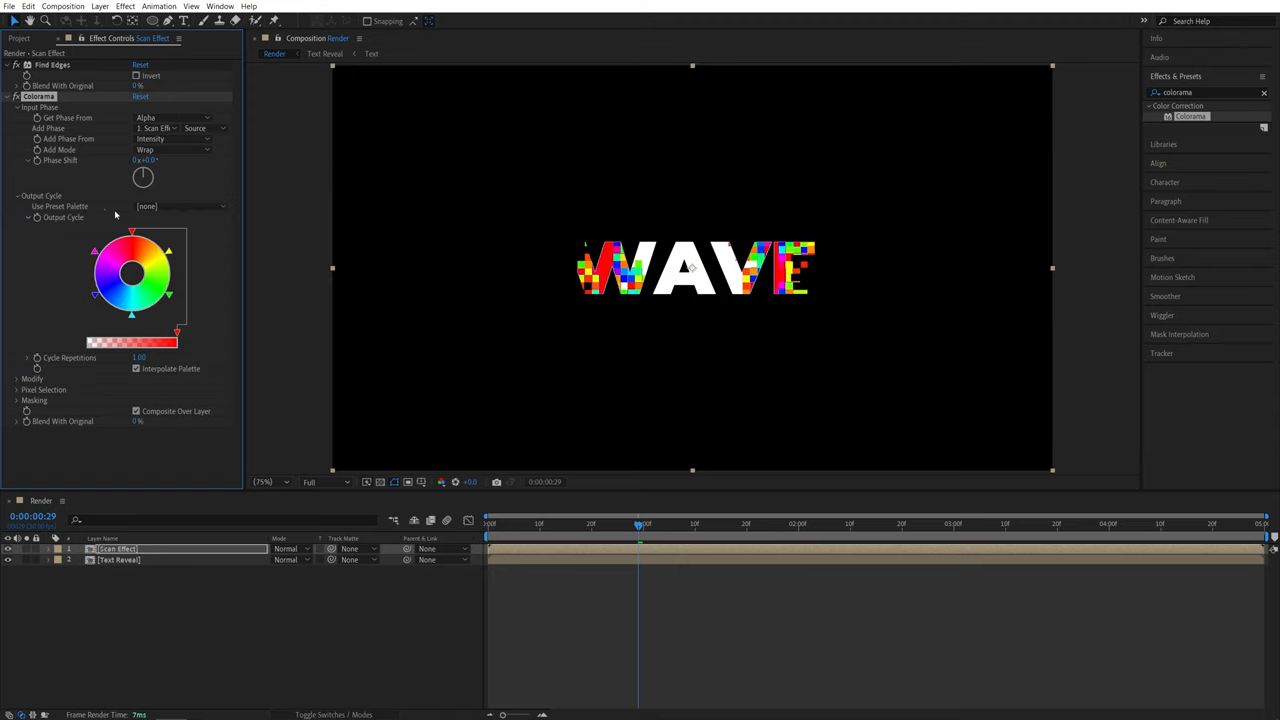
pyautogui.click(184, 206)
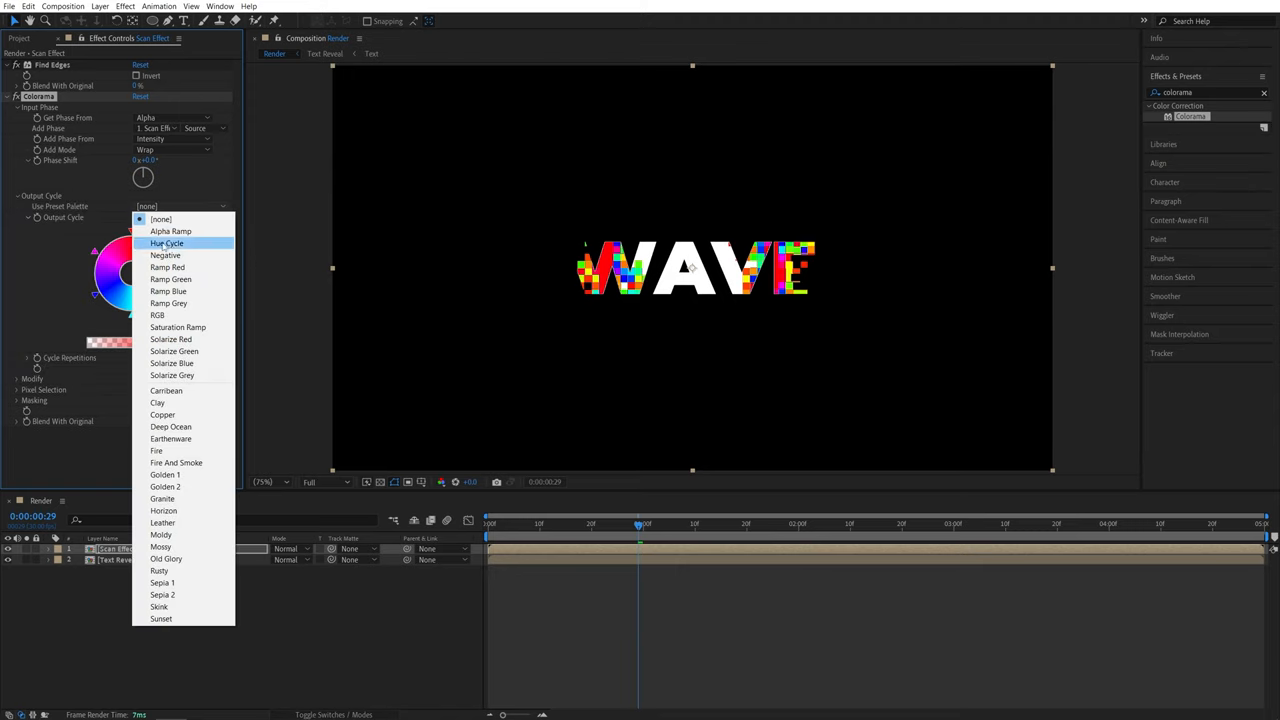
pyautogui.click(168, 244)
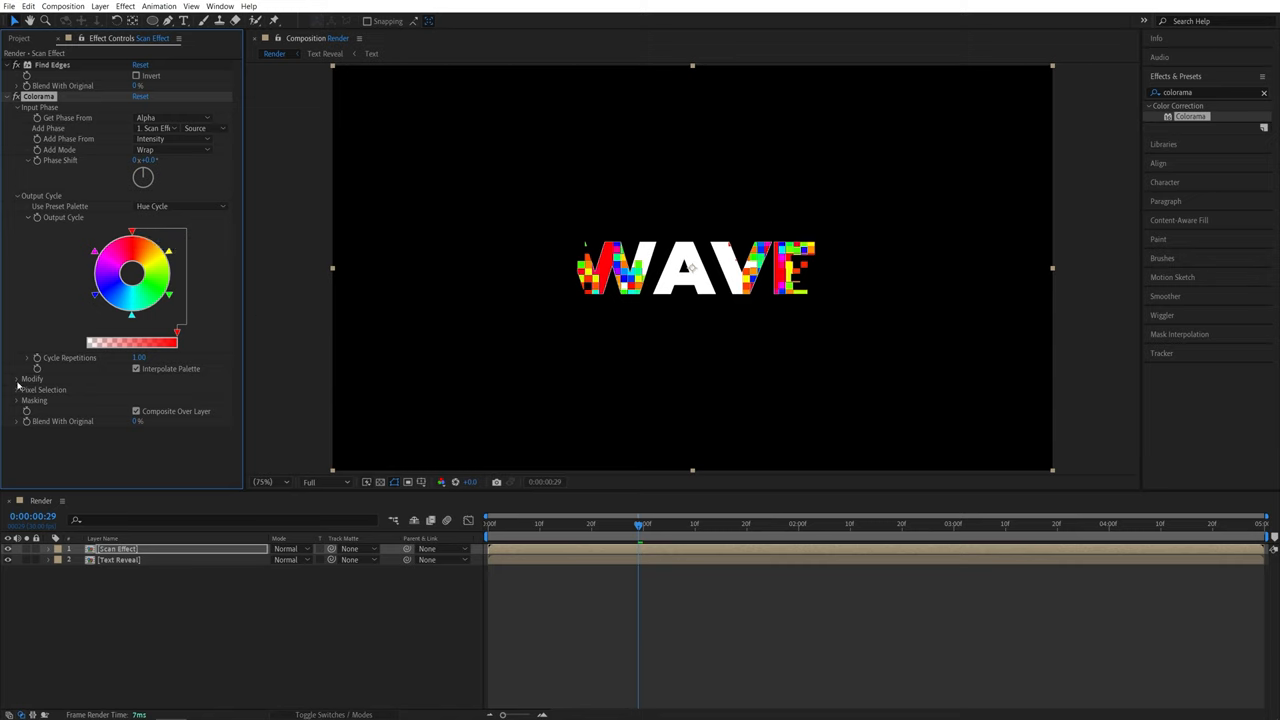
pyautogui.click(32, 380)
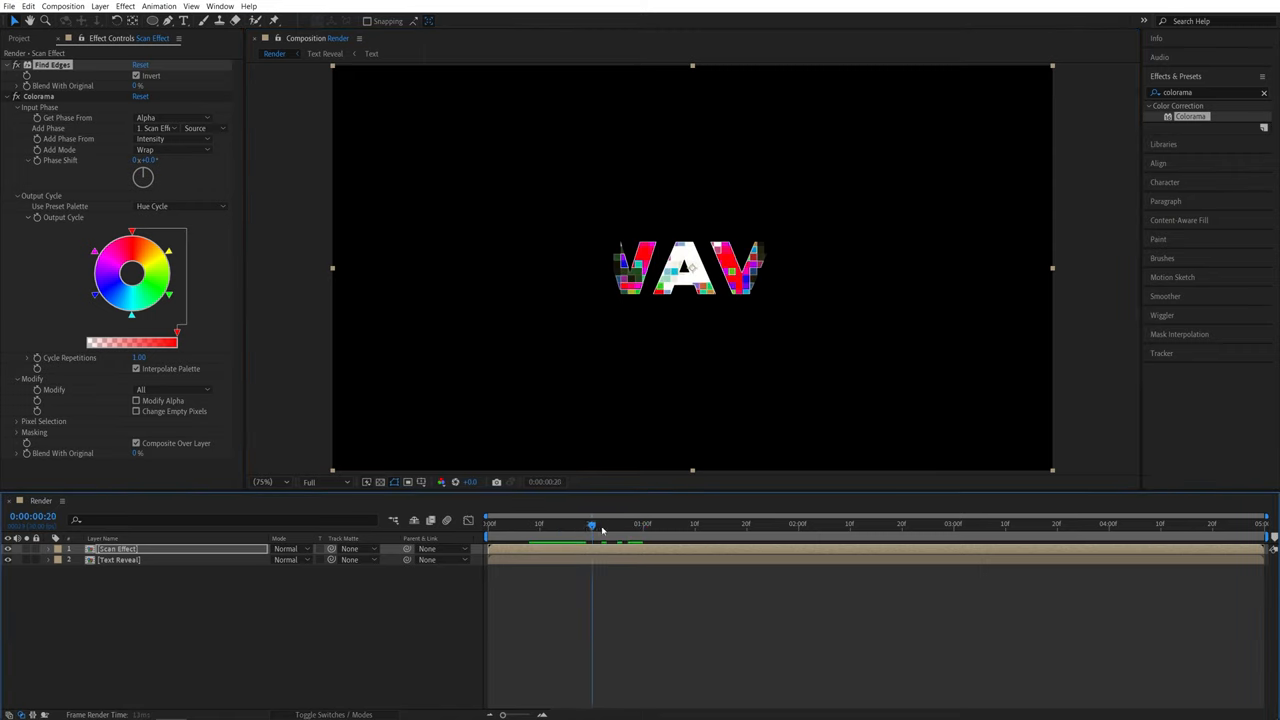
pyautogui.click(644, 524)
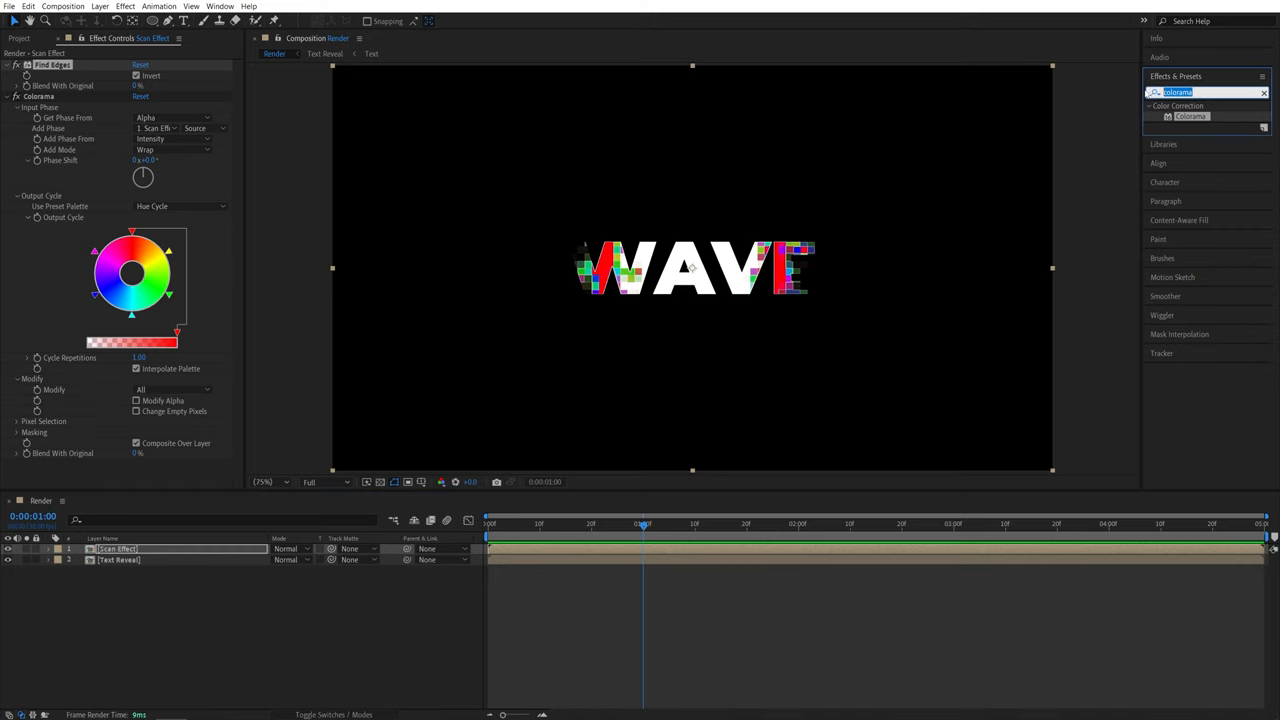
# - Apply Glow to the Scan Effect layer, duplicate it and set Glow 2's radius to 1000
pyautogui.write('glow')
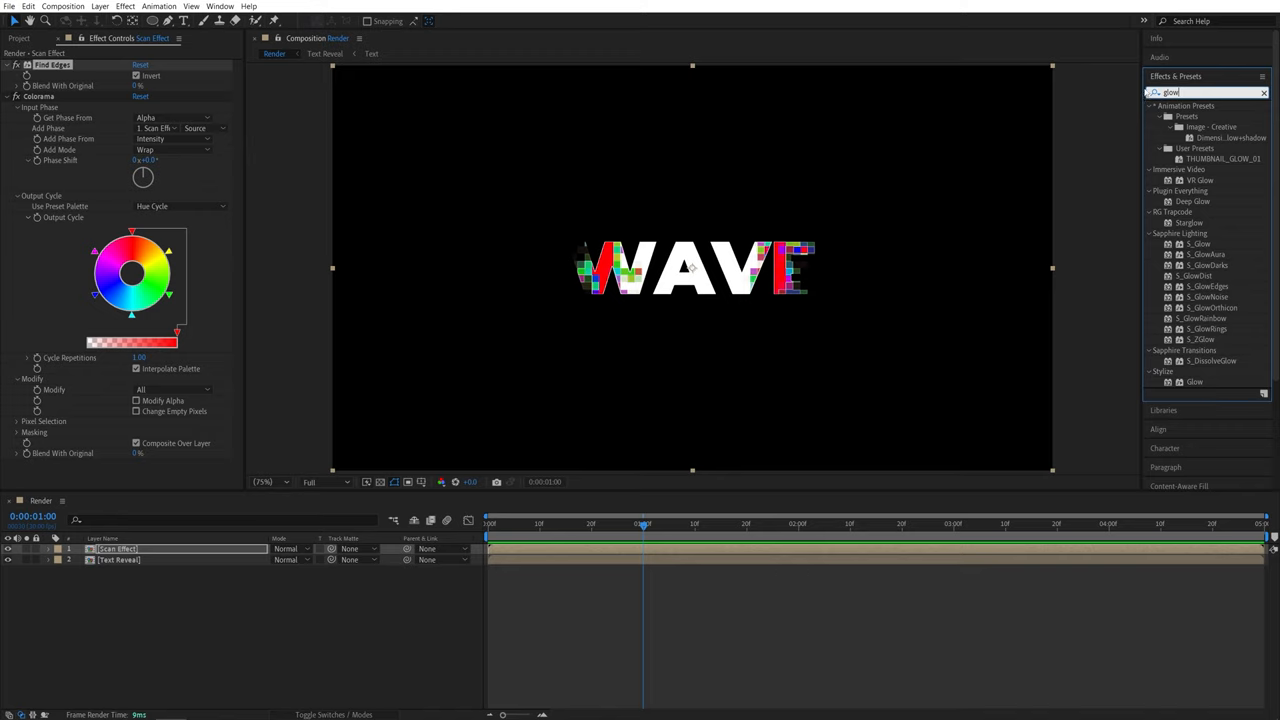
pyautogui.click(1196, 382)
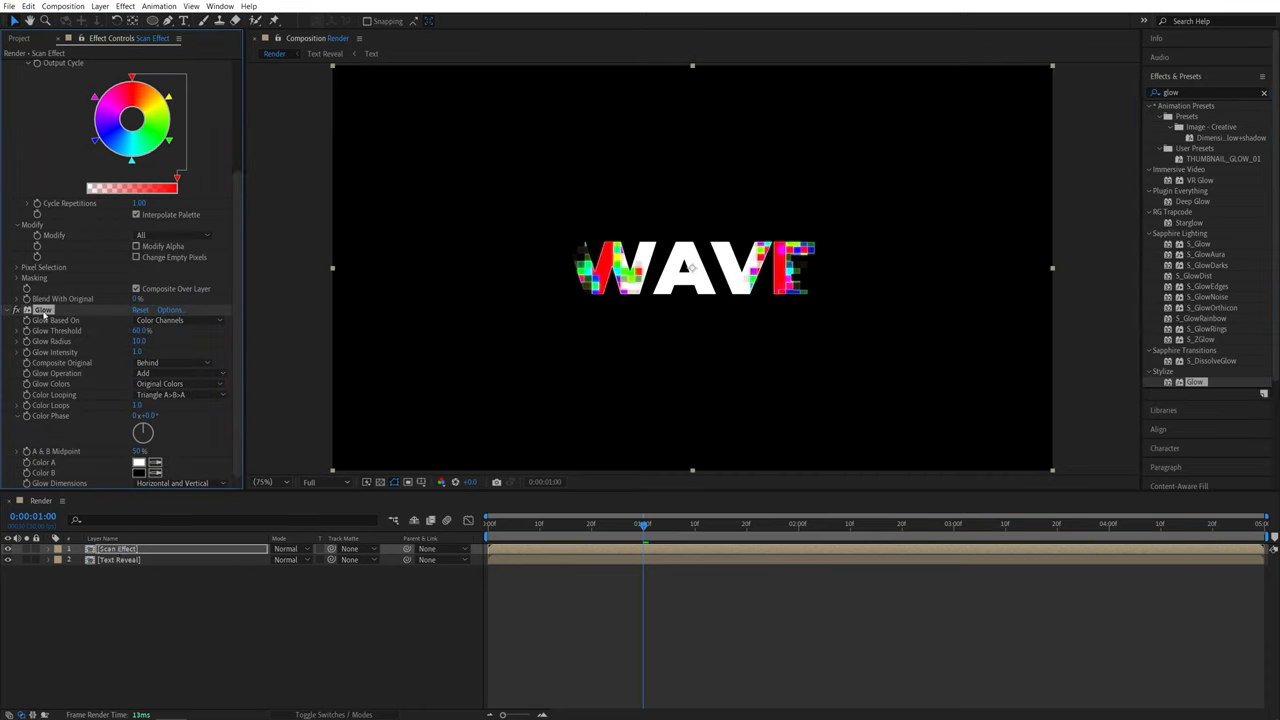
pyautogui.press('ctrl+d')
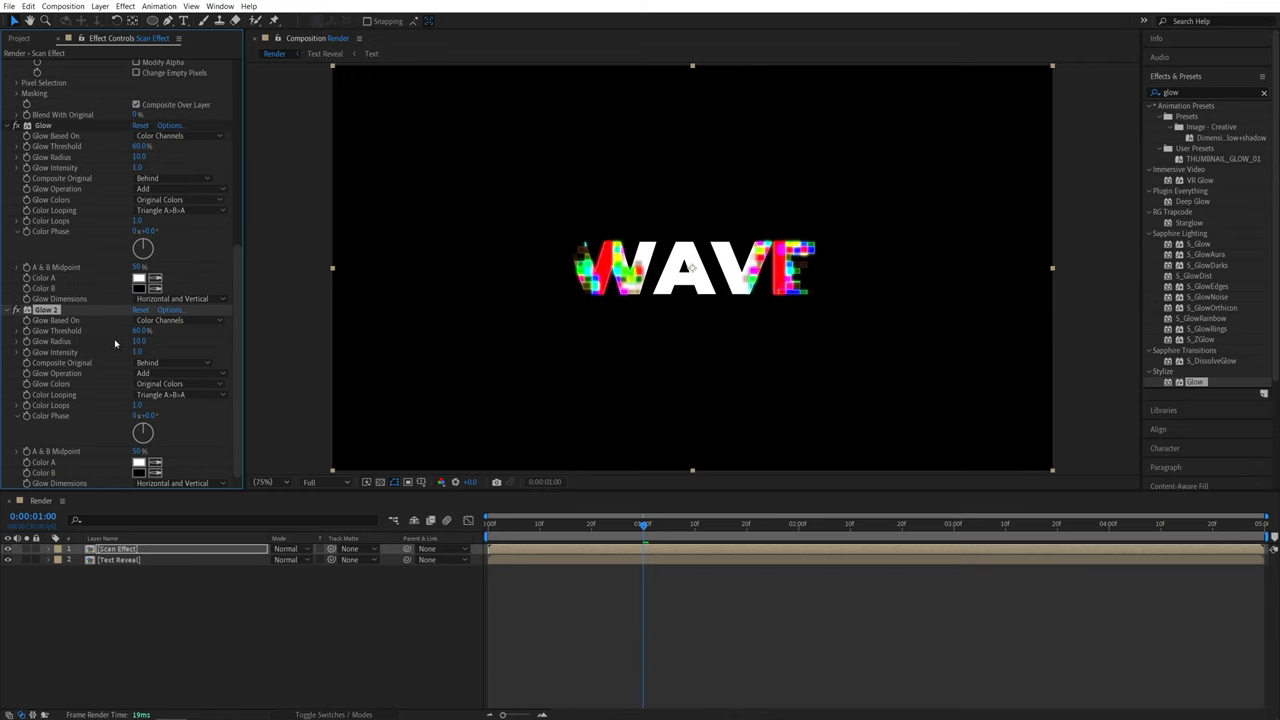
pyautogui.doubleClick(140, 340)
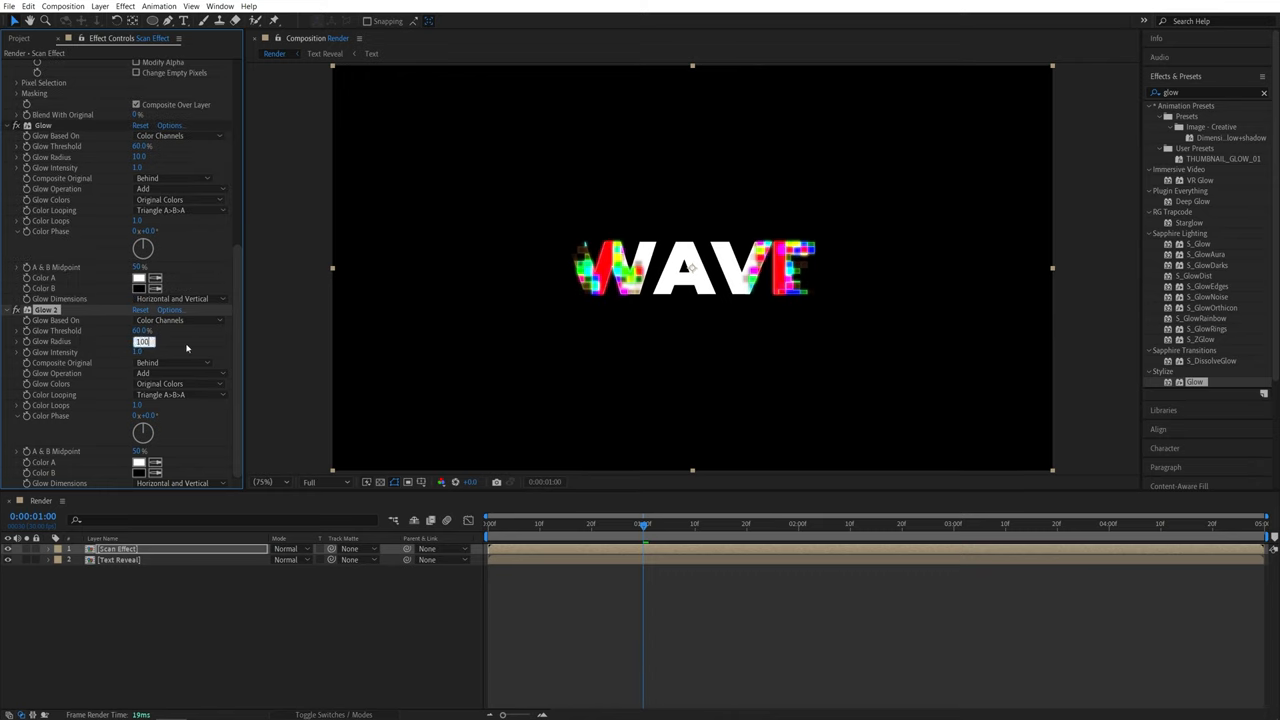
pyautogui.write('1000')
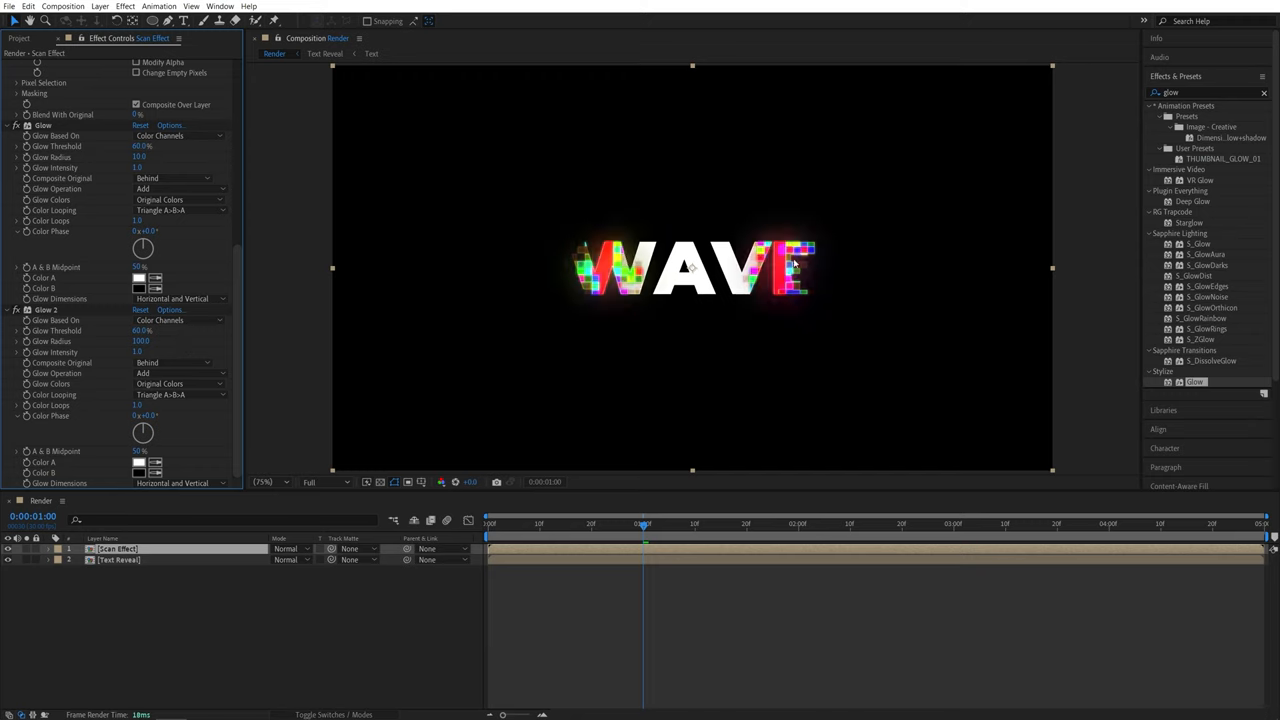
pyautogui.moveTo(250, 300)
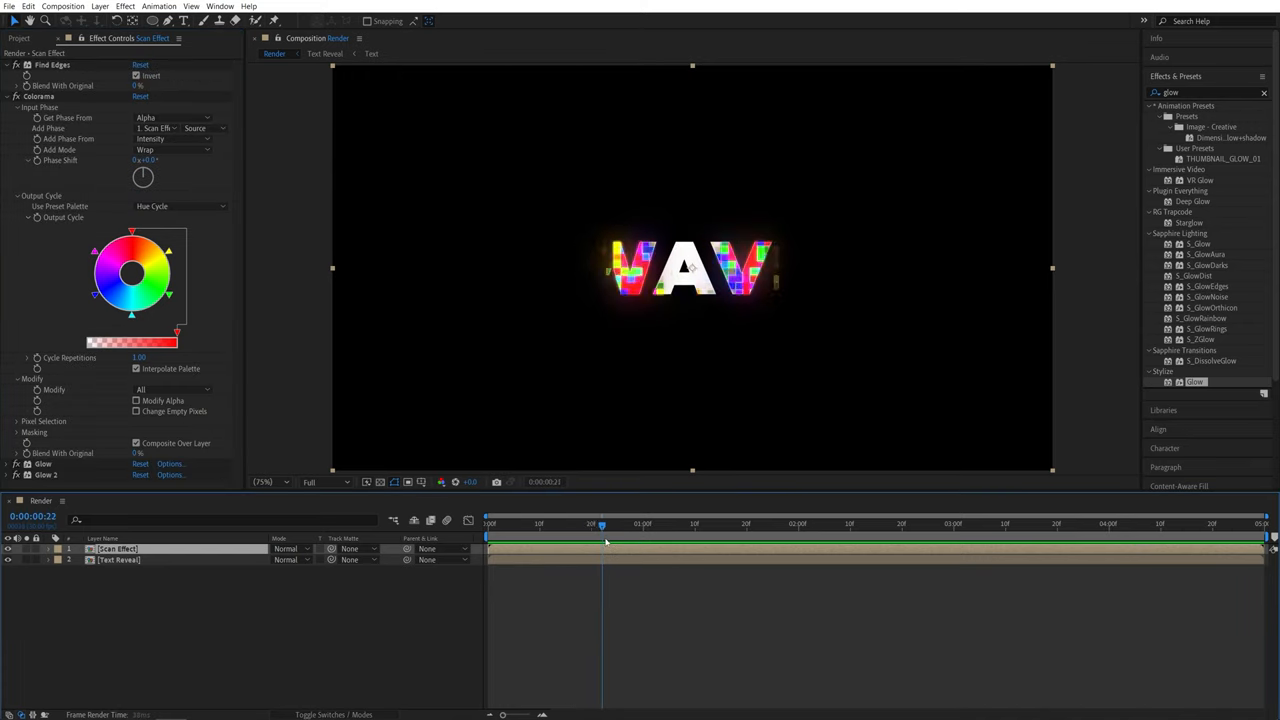
# - At 1s, switch Colorama's preset palette to Ramp Blue so the blocks glow blue
pyautogui.click(644, 524)
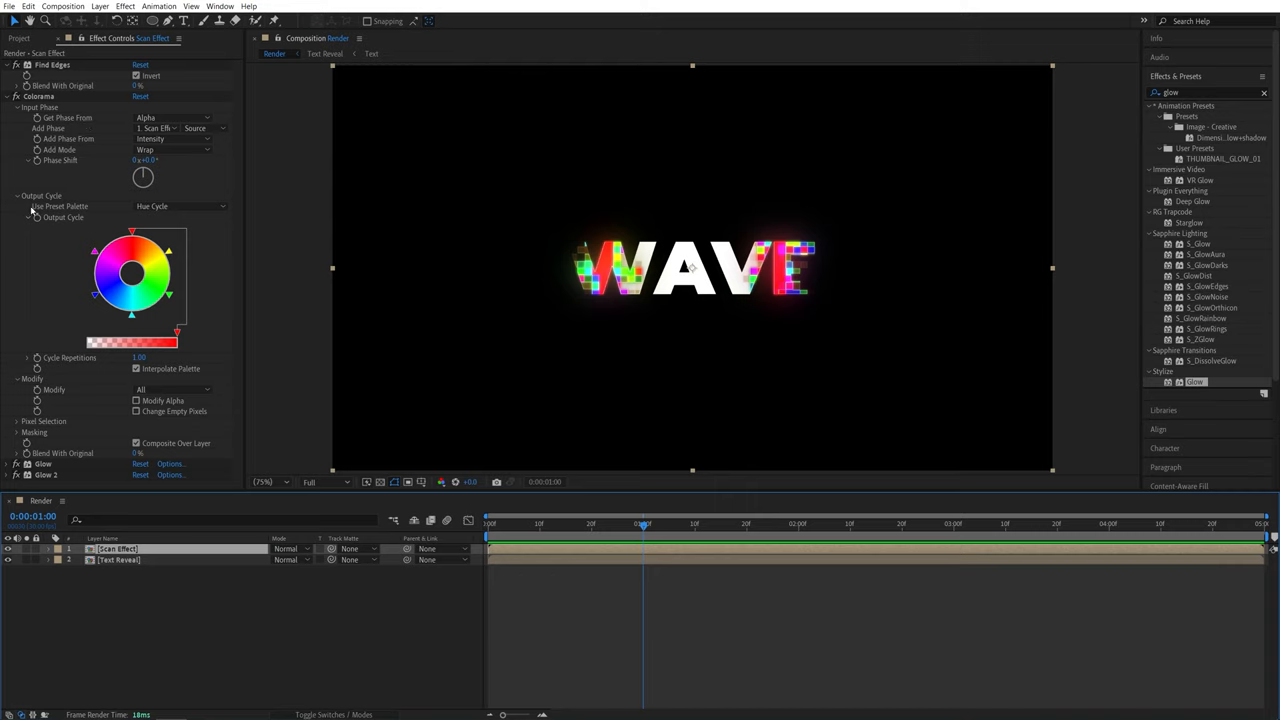
pyautogui.click(180, 206)
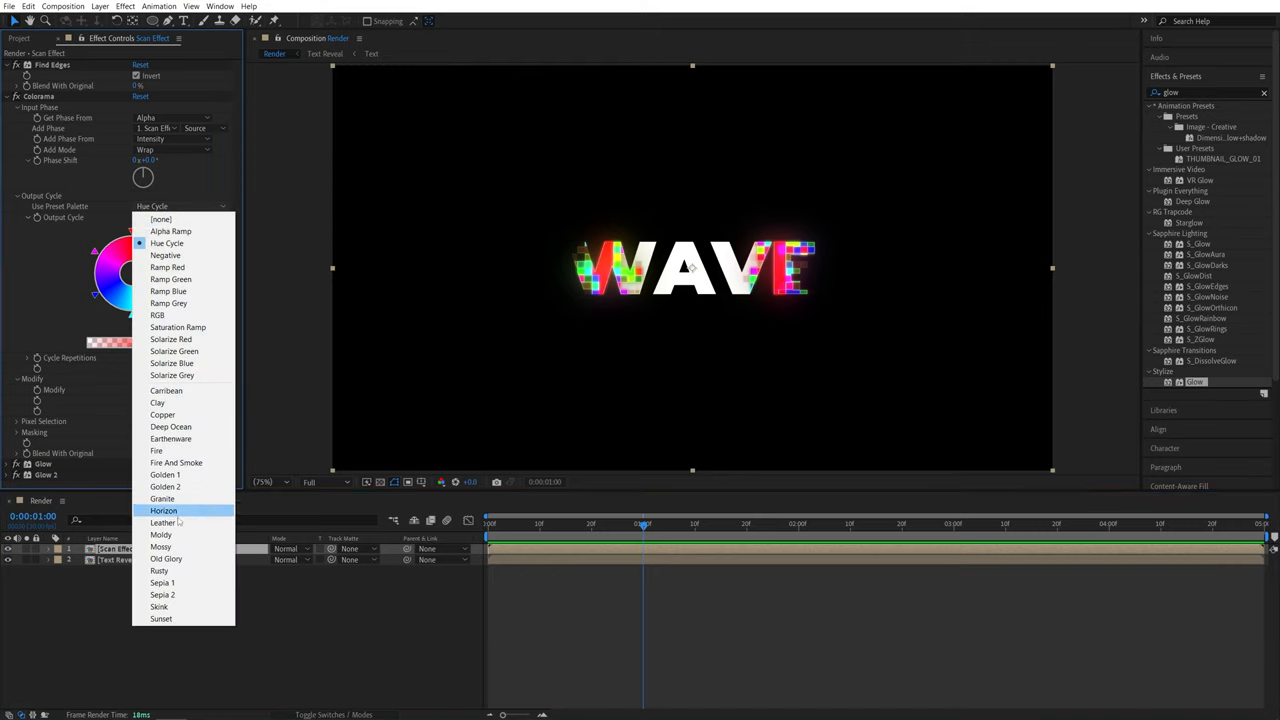
pyautogui.moveTo(178, 328)
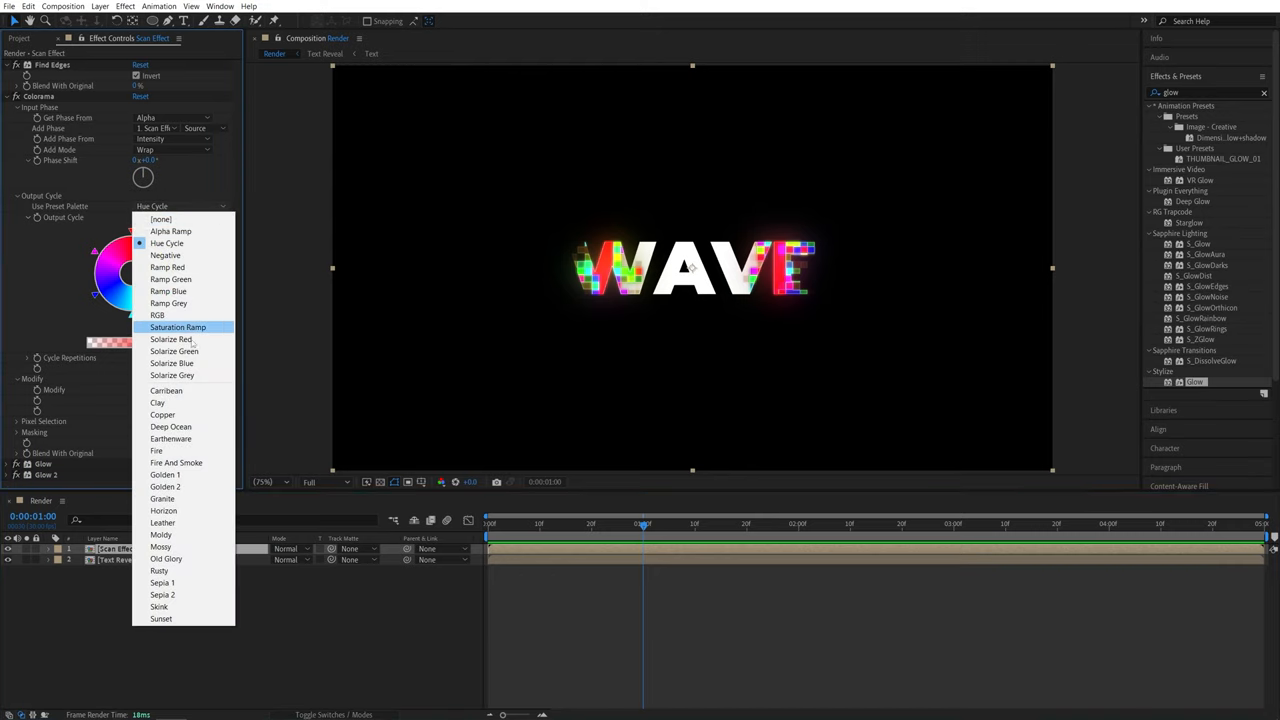
pyautogui.moveTo(168, 292)
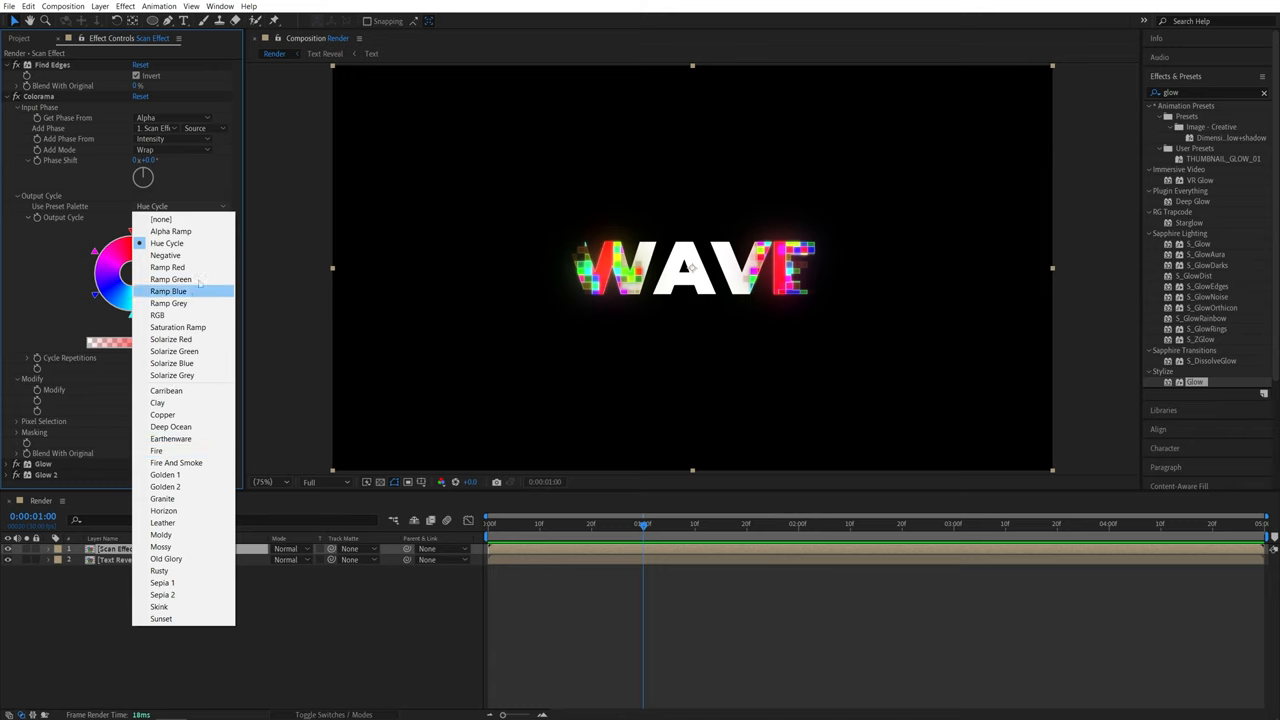
pyautogui.moveTo(168, 292)
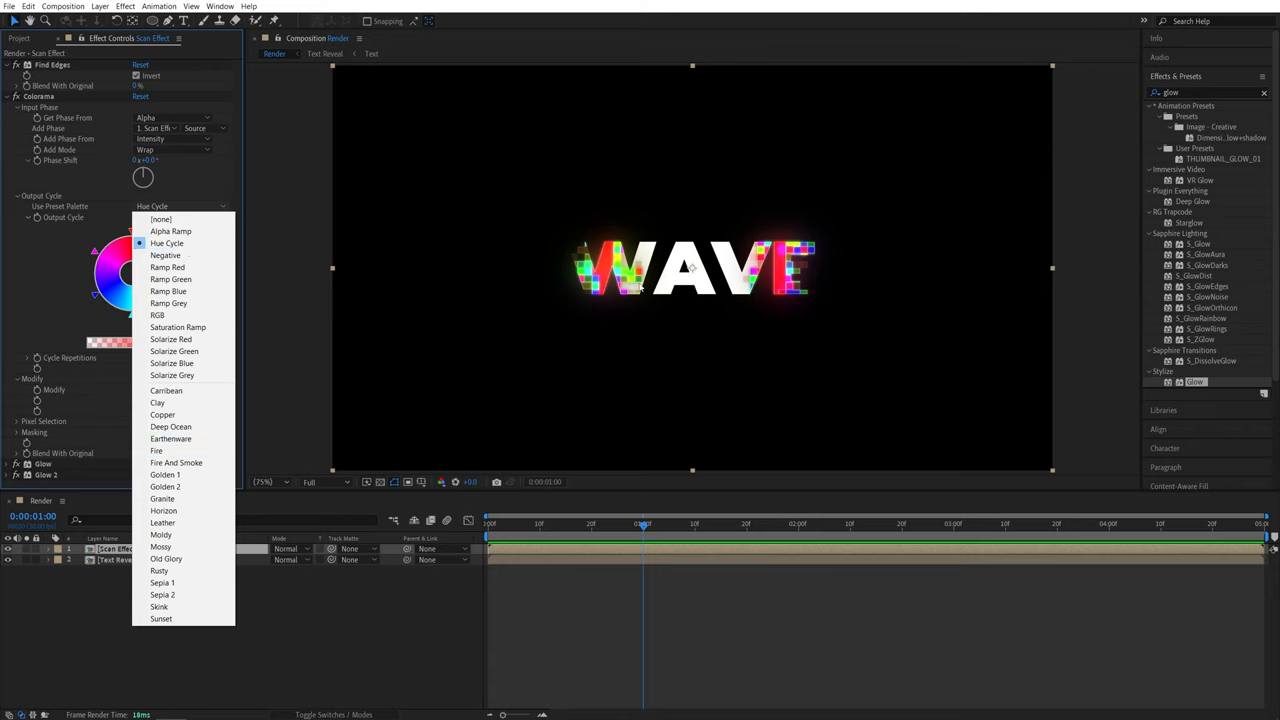
pyautogui.moveTo(168, 292)
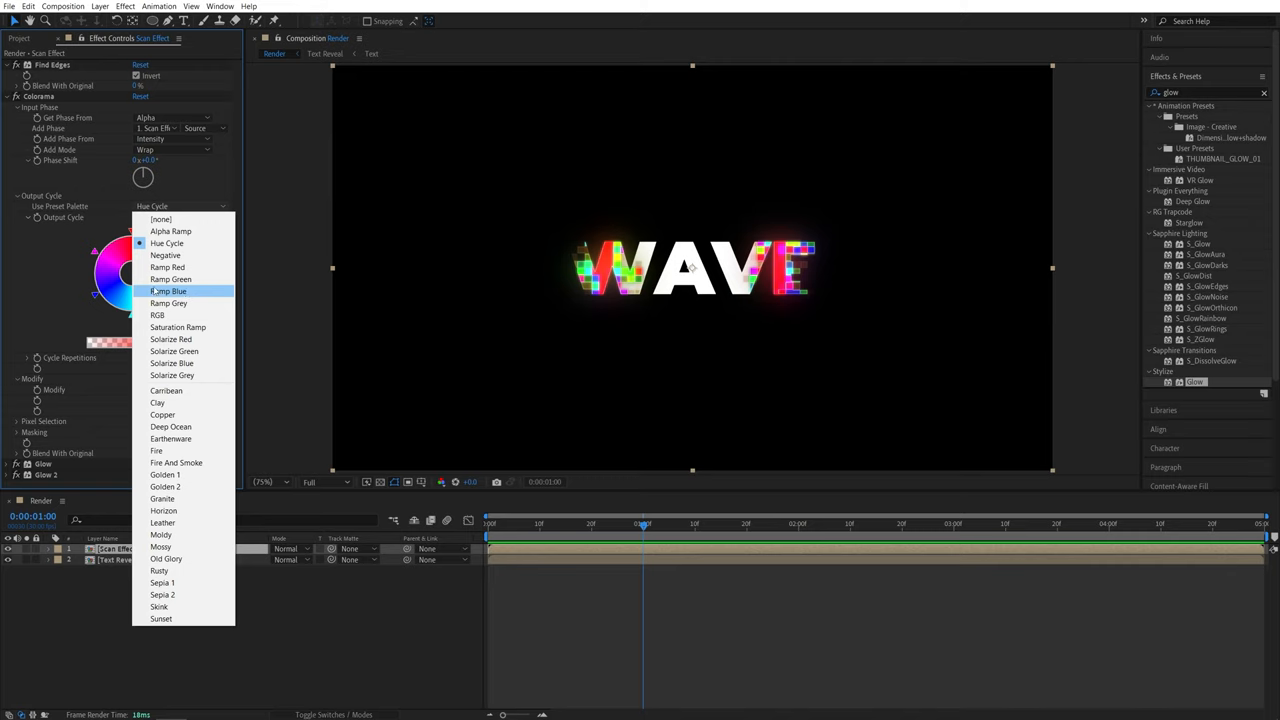
pyautogui.click(168, 292)
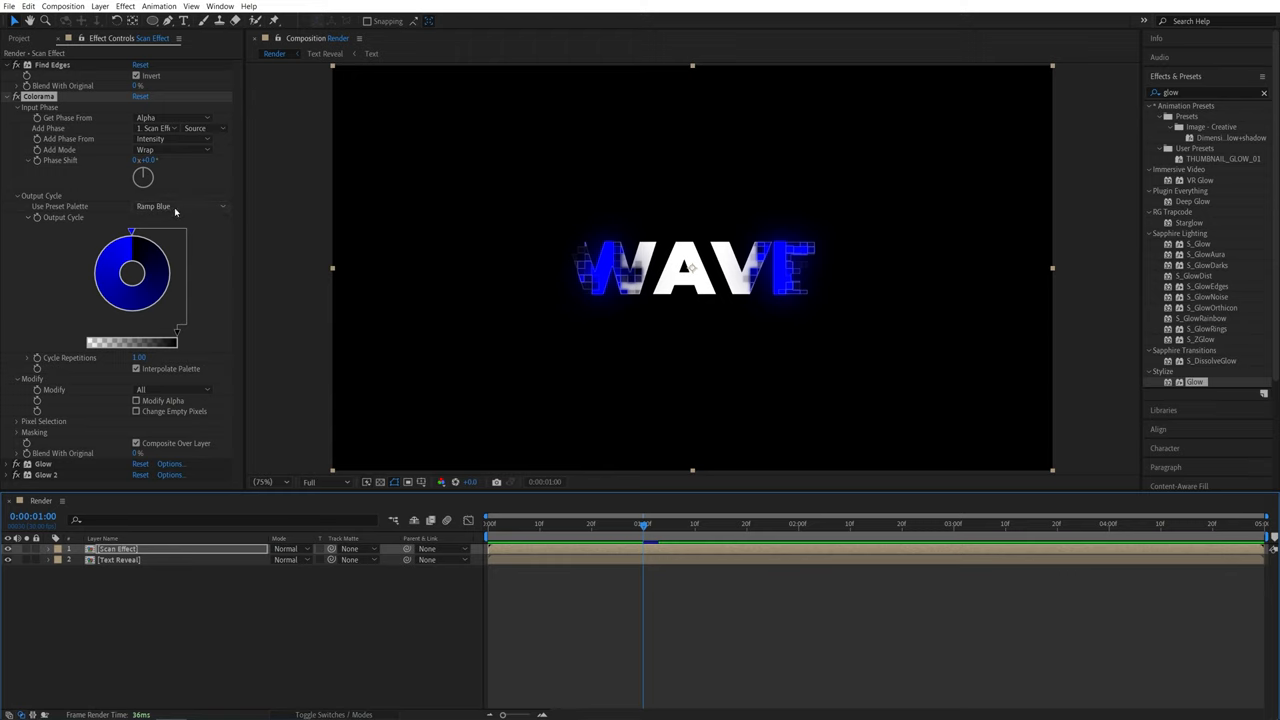
pyautogui.click(180, 206)
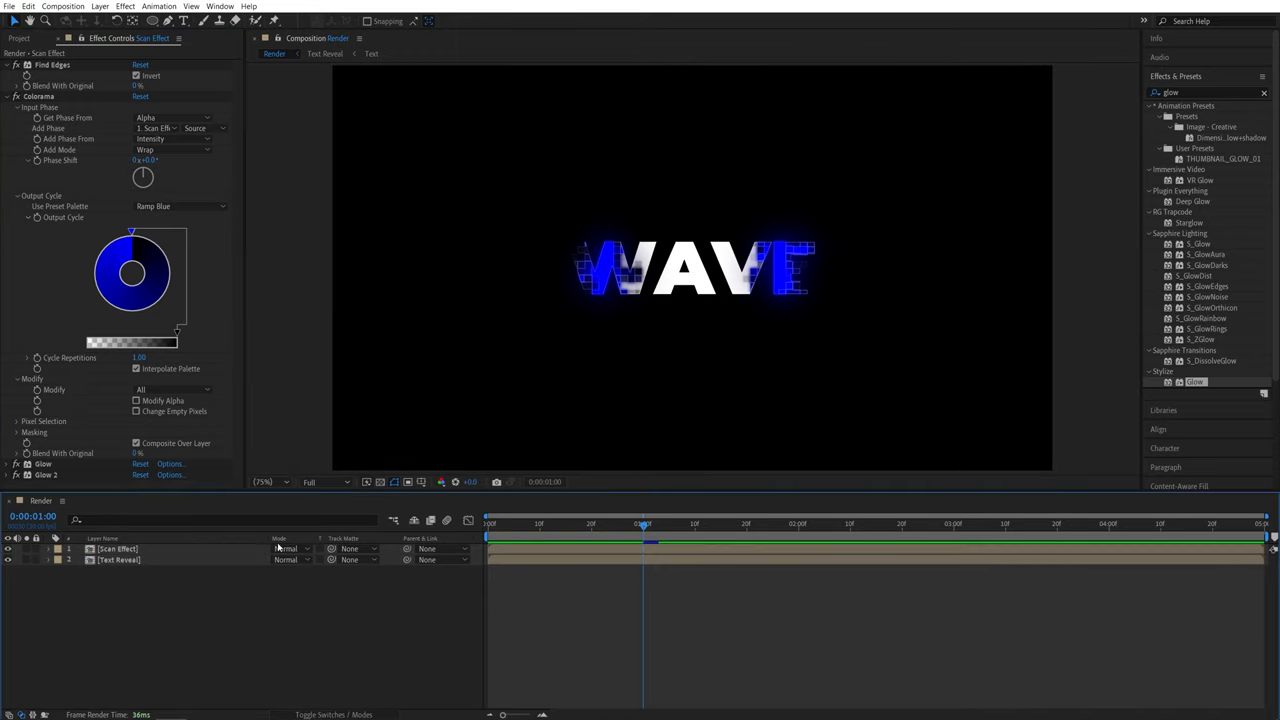
pyautogui.moveTo(552, 536)
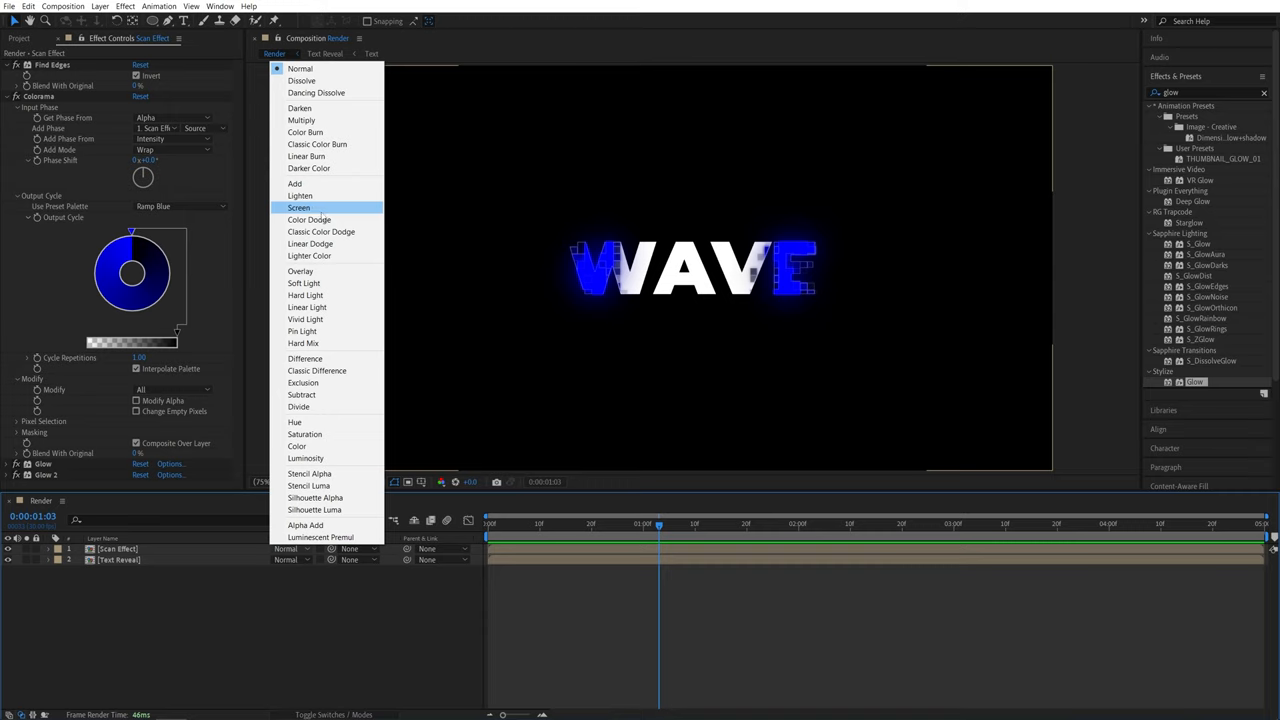
# - Set the Scan Effect layer's blending mode to Screen
pyautogui.click(300, 206)
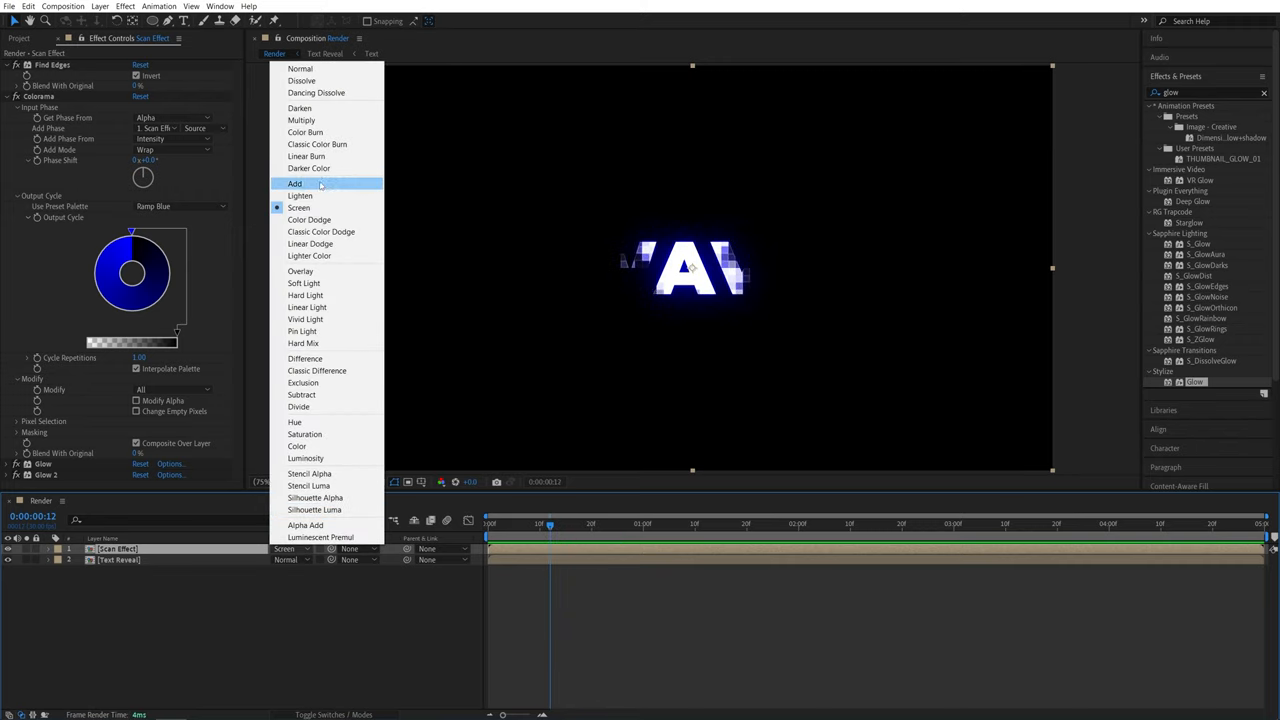
pyautogui.click(298, 206)
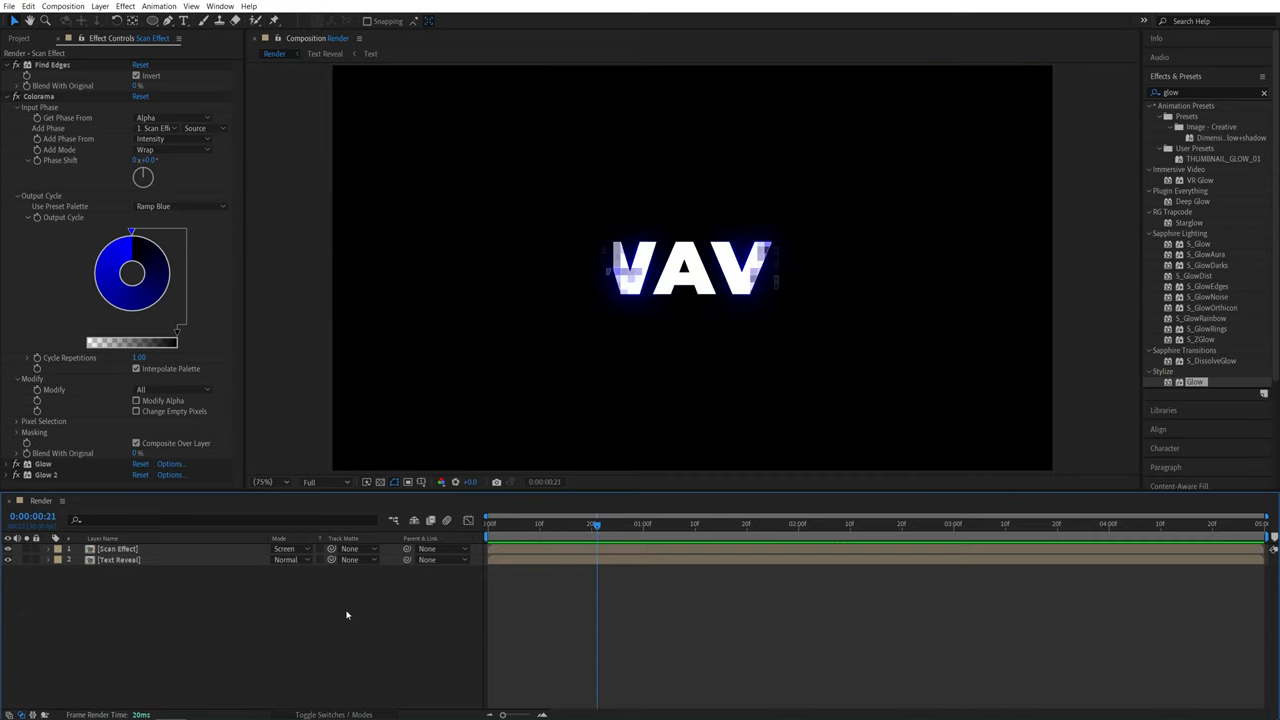
pyautogui.moveTo(348, 660)
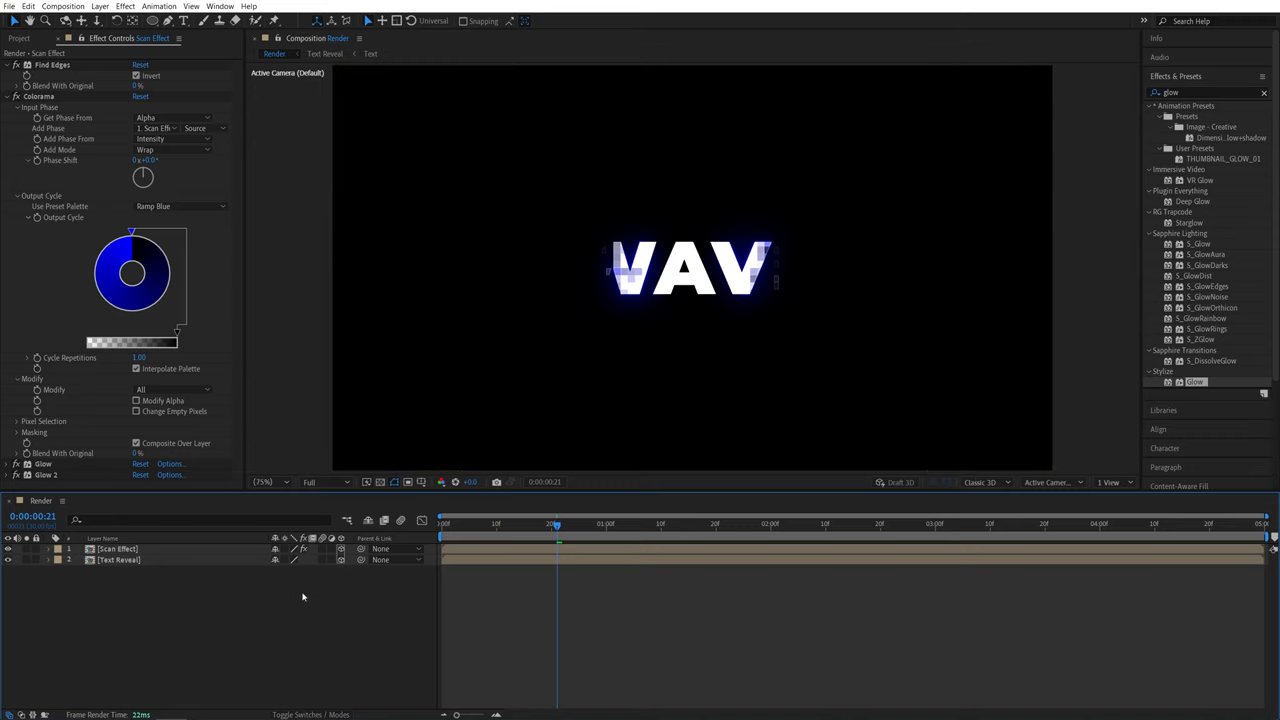
# - Add a new 50mm camera to the Render composition via Layer > New > Camera
pyautogui.click(100, 6)
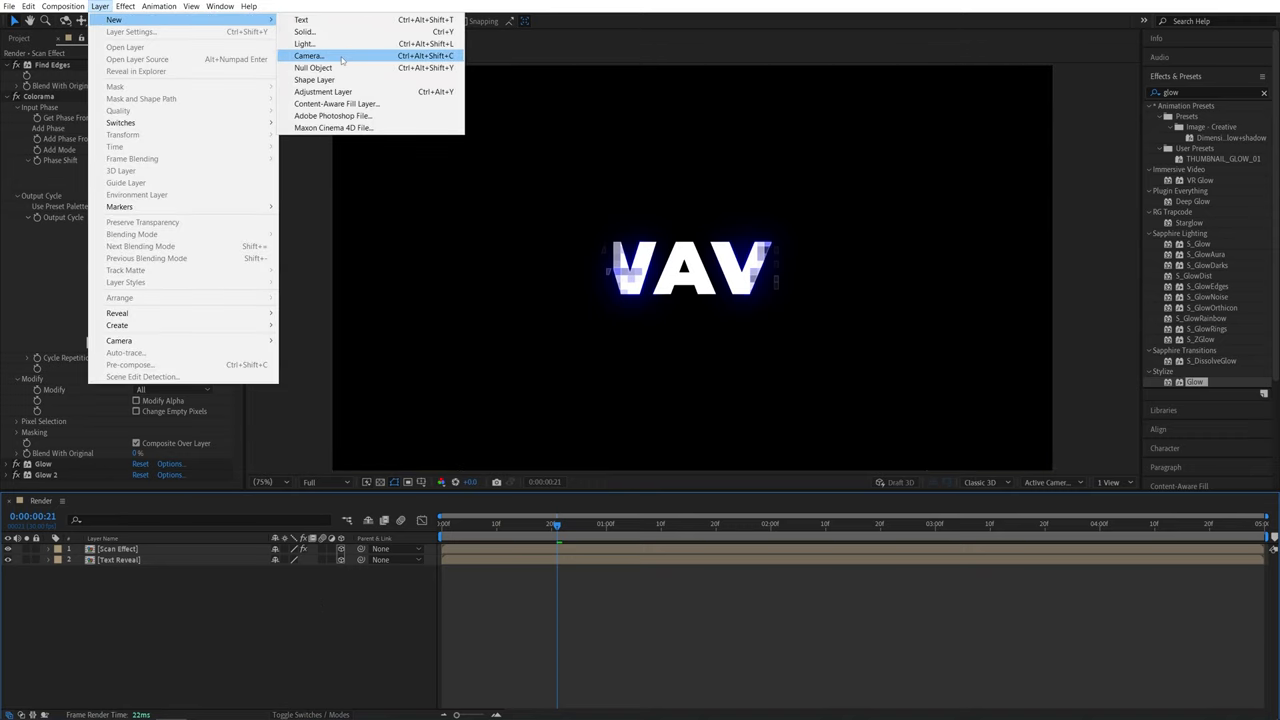
pyautogui.click(308, 56)
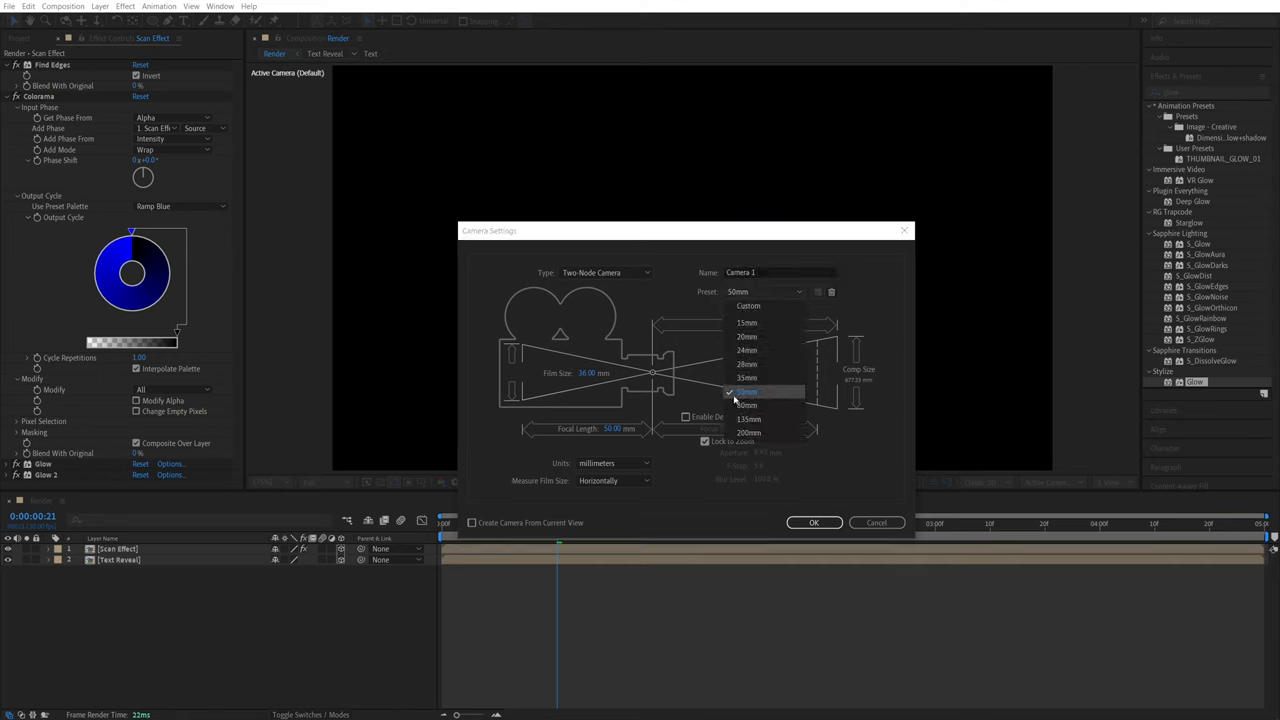
pyautogui.click(748, 390)
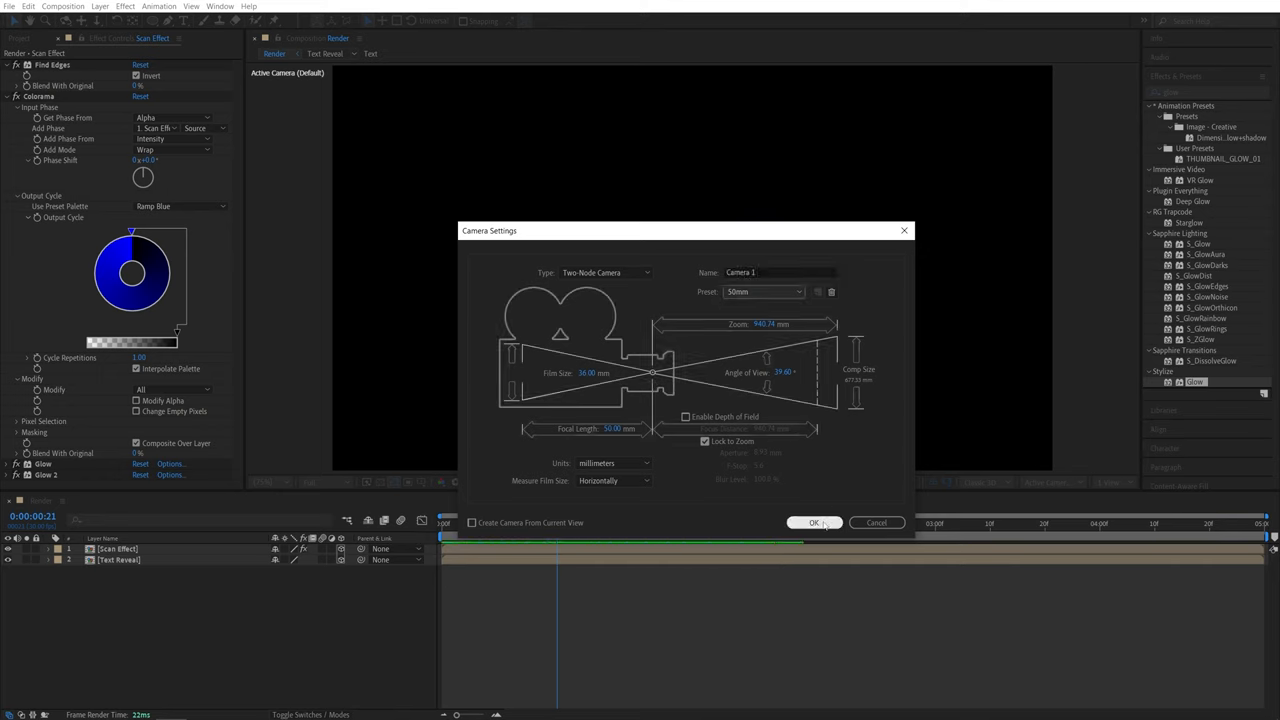
pyautogui.click(814, 522)
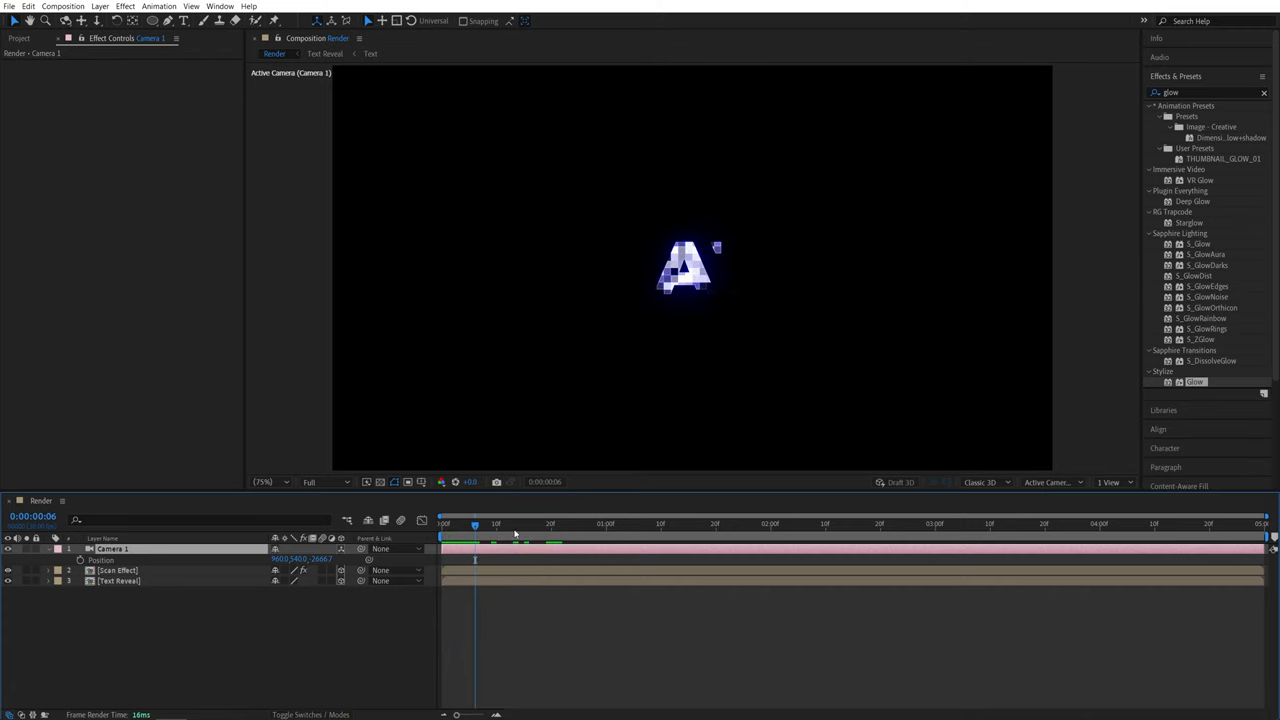
pyautogui.moveTo(80, 564)
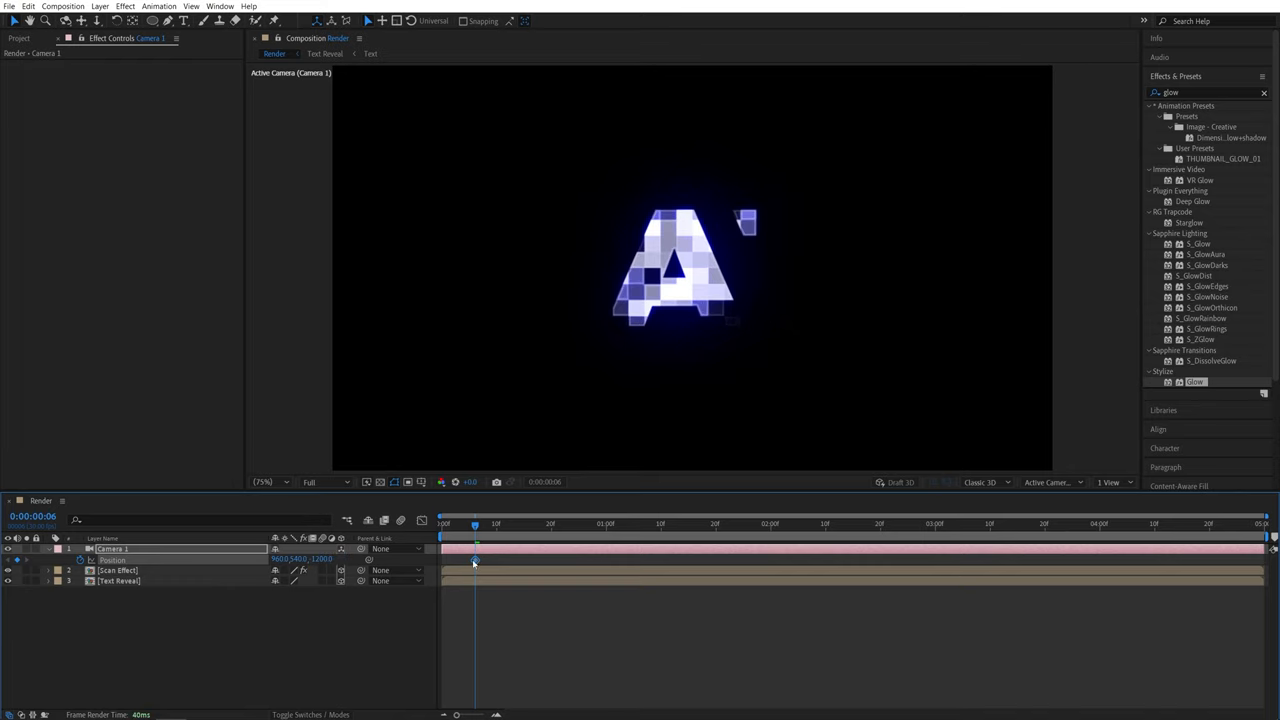
pyautogui.moveTo(448, 530)
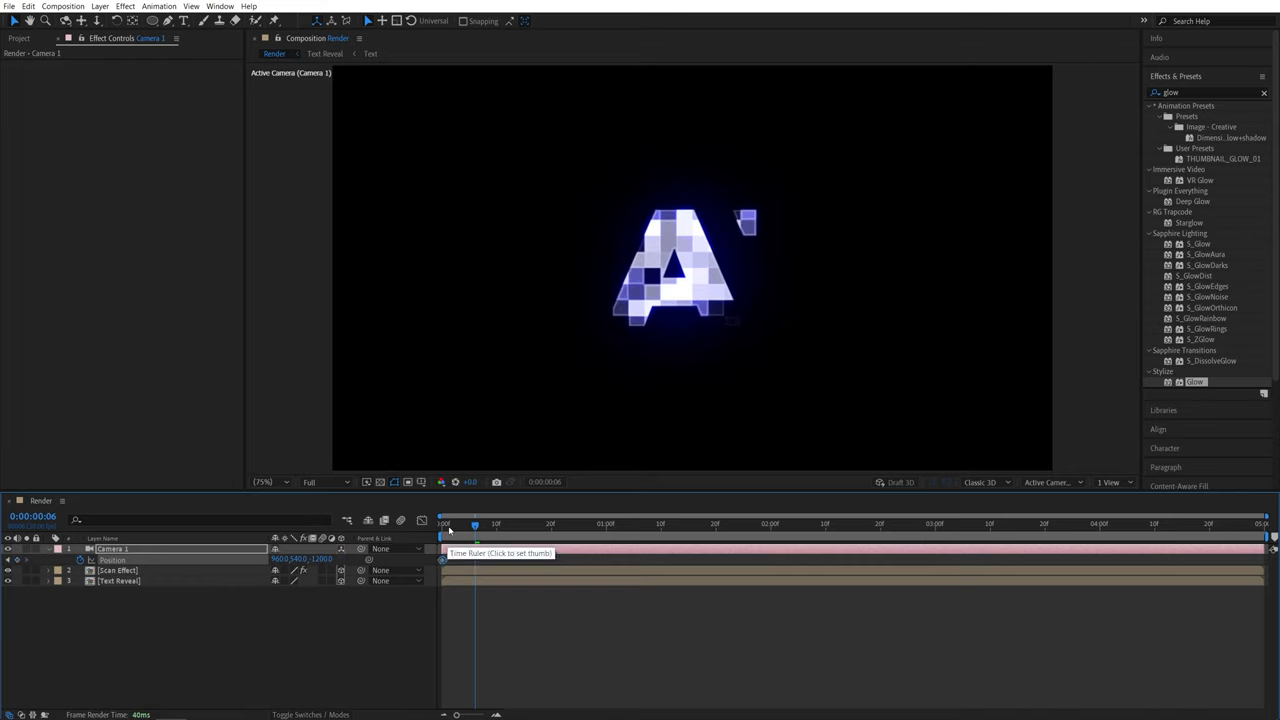
# - At 1s pull the camera back to frame WAVE, ease the Position keyframes and view the speed graph
pyautogui.click(618, 524)
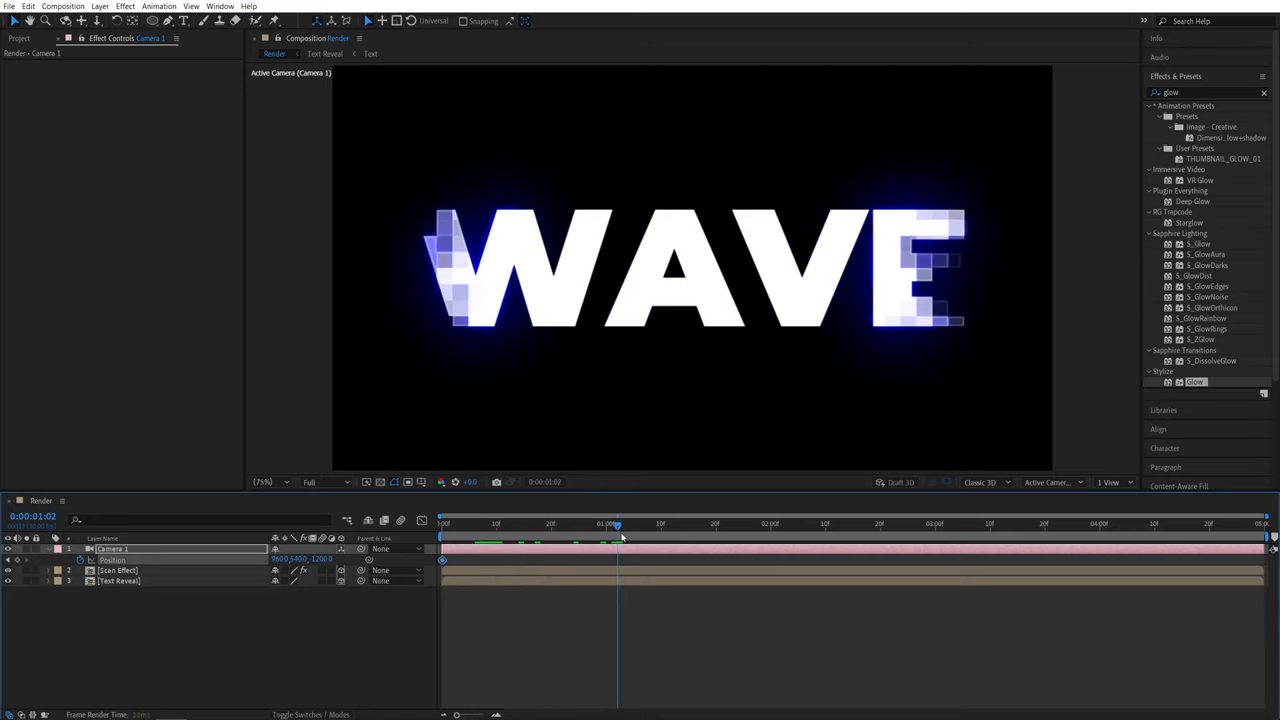
pyautogui.moveTo(618, 524); pyautogui.dragTo(768, 524)
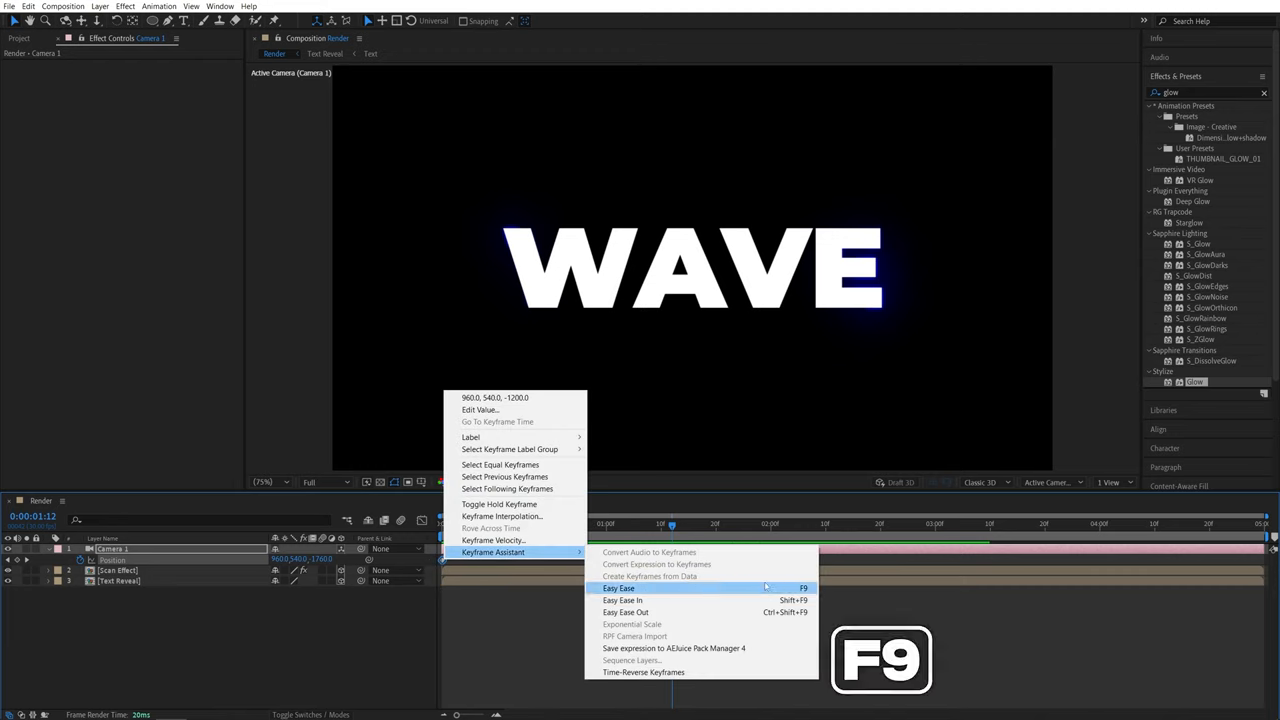
pyautogui.click(618, 588)
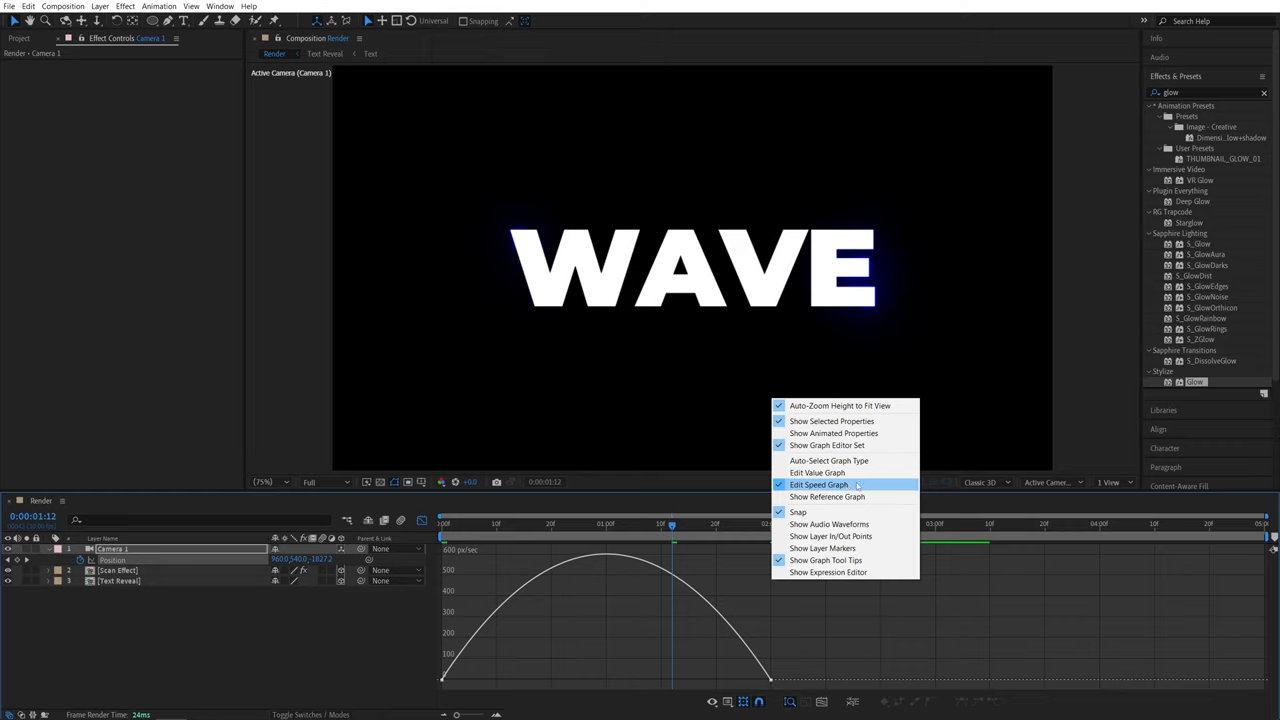
pyautogui.click(818, 484)
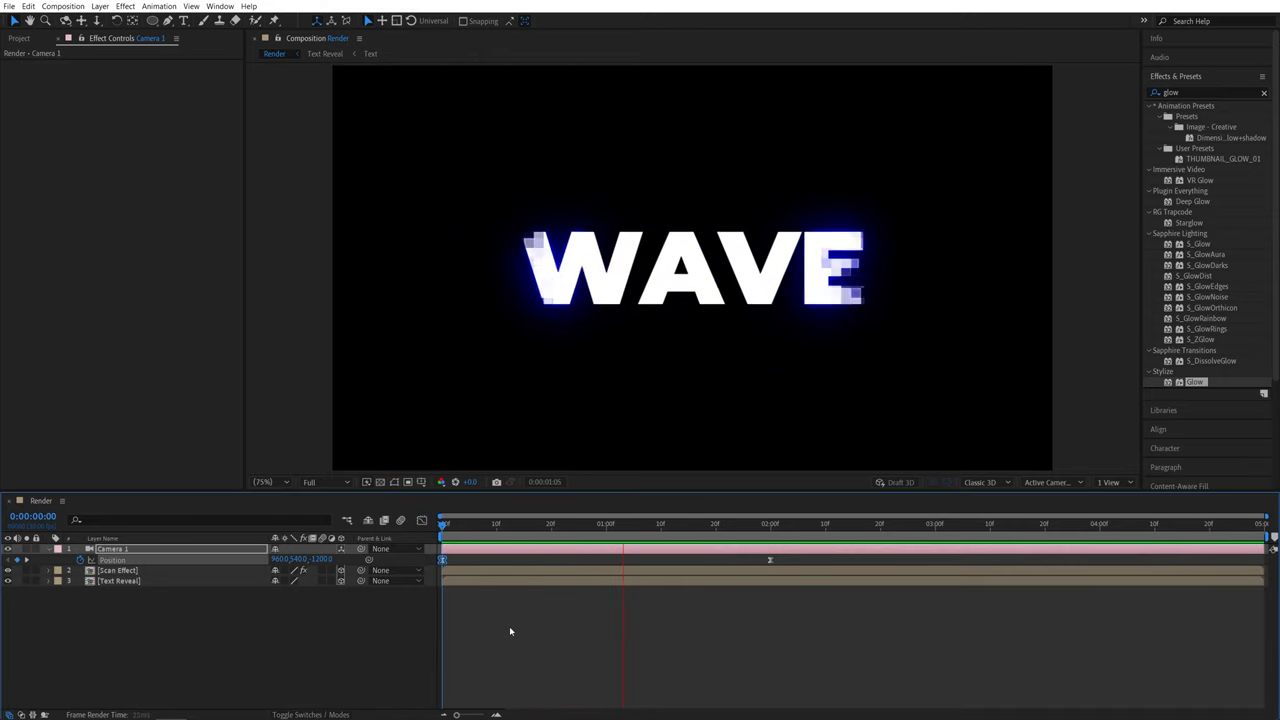
pyautogui.click(604, 524)
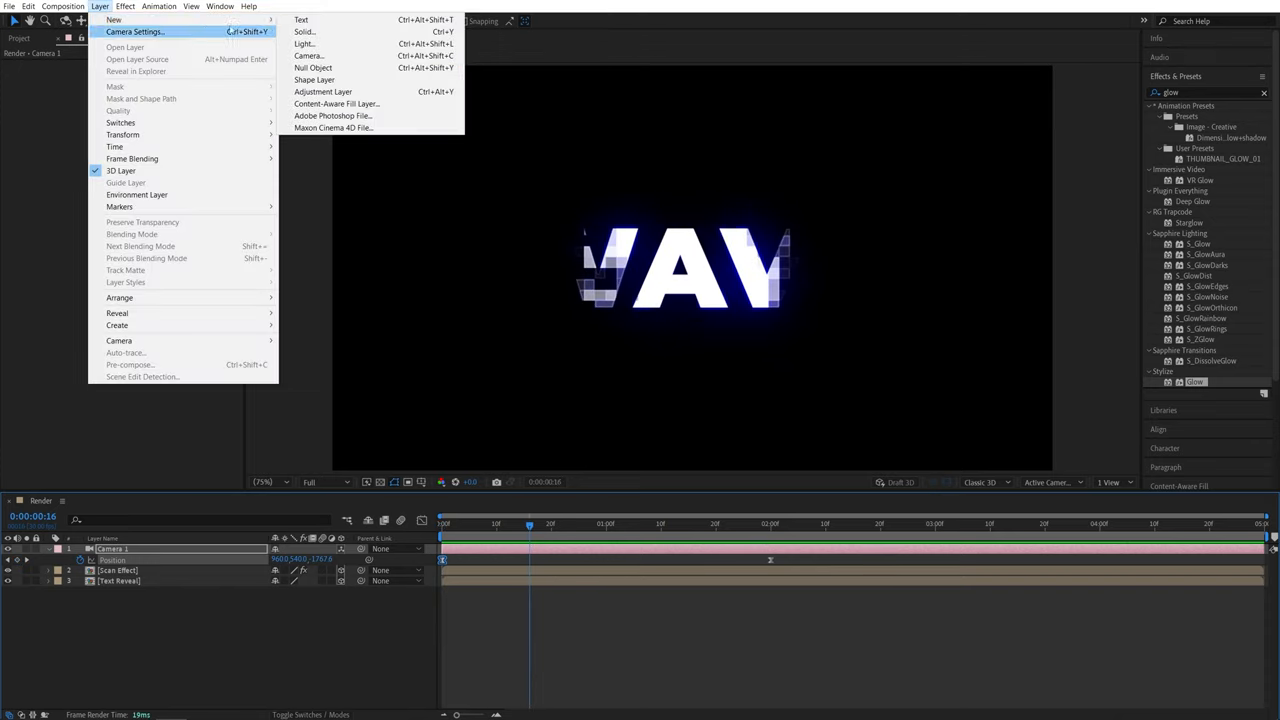
# - Add a new solid layer coloured dark blue as the background
pyautogui.click(304, 32)
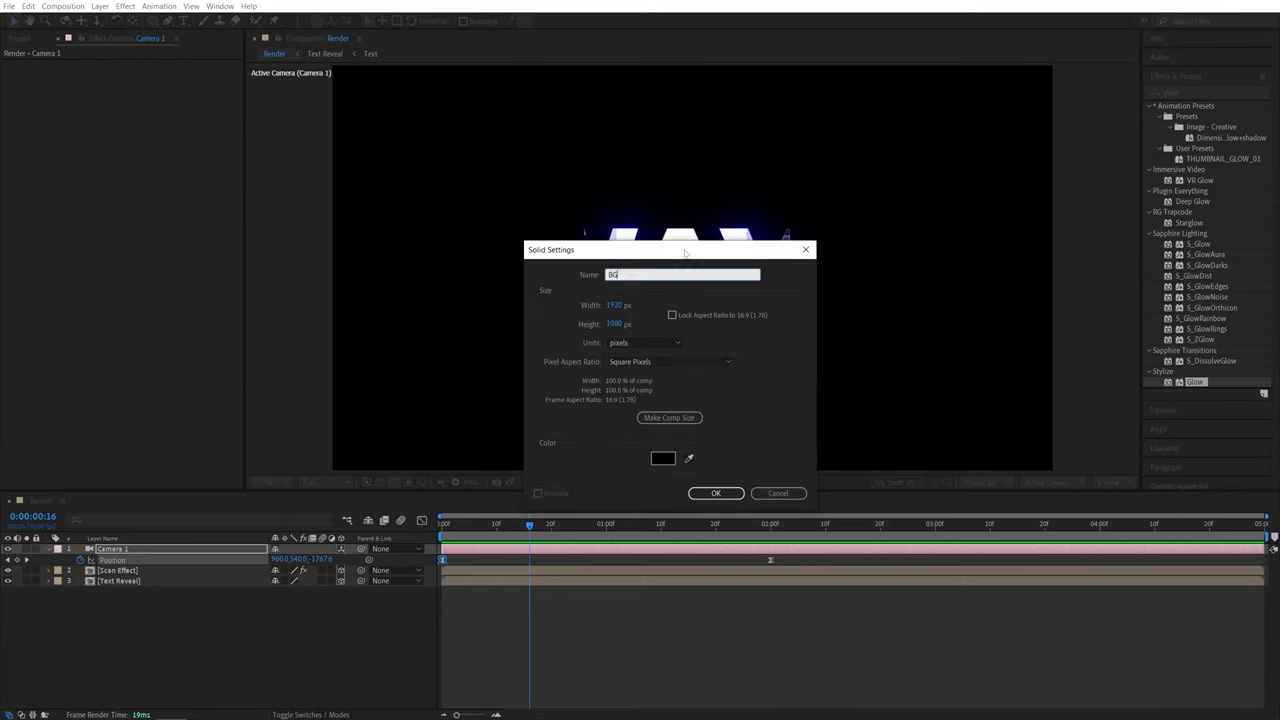
pyautogui.click(662, 458)
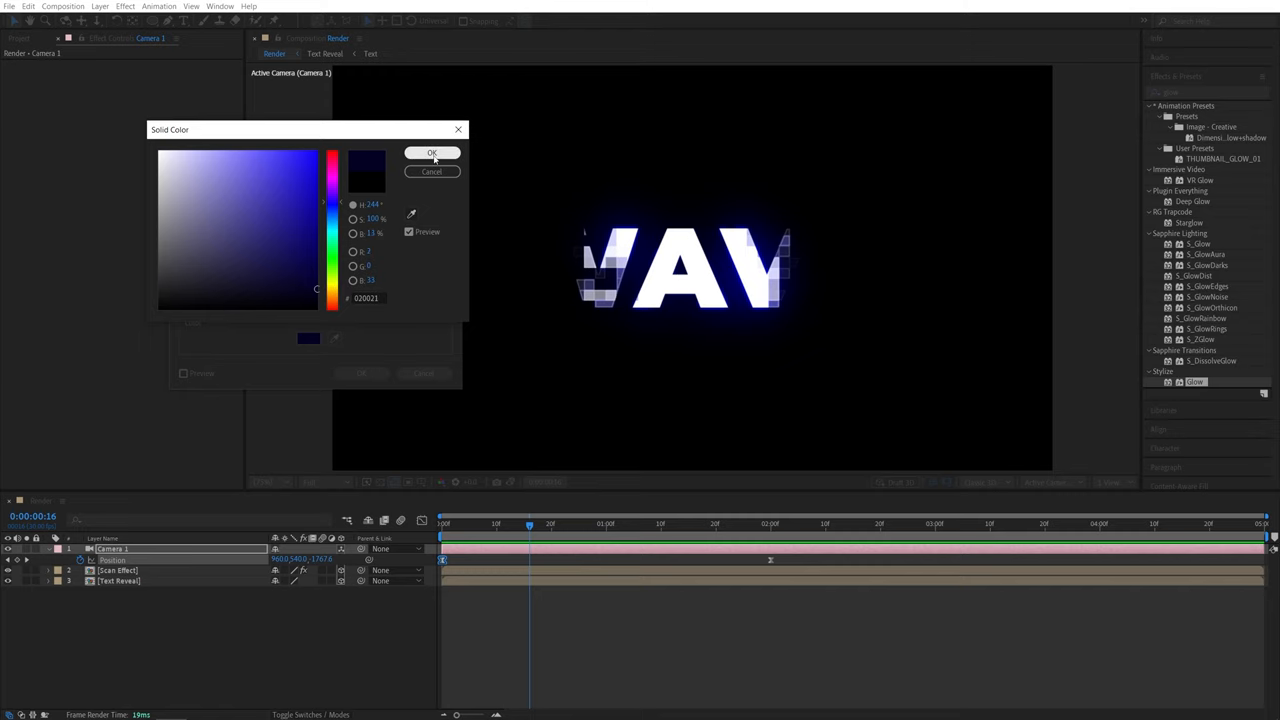
pyautogui.click(432, 152)
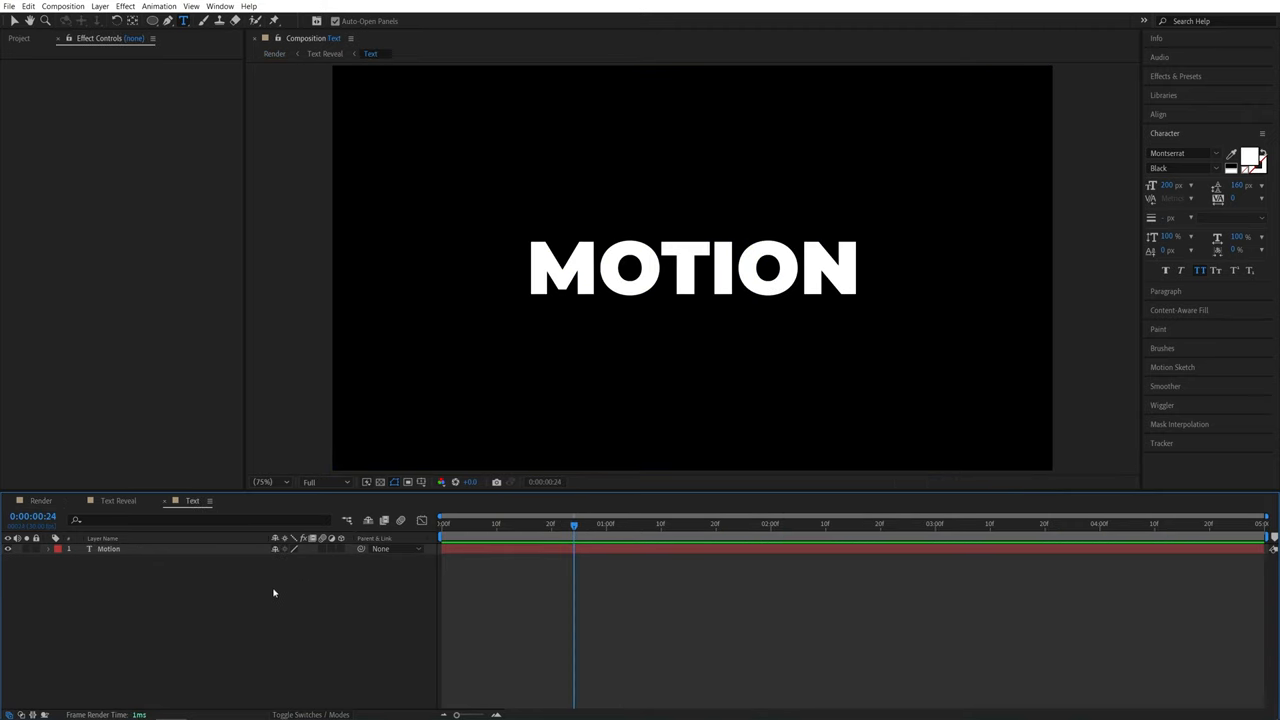
# - Drag the Facebook logo from the Project panel into Text Reveal and select Shape Layer 1
pyautogui.click(20, 38)
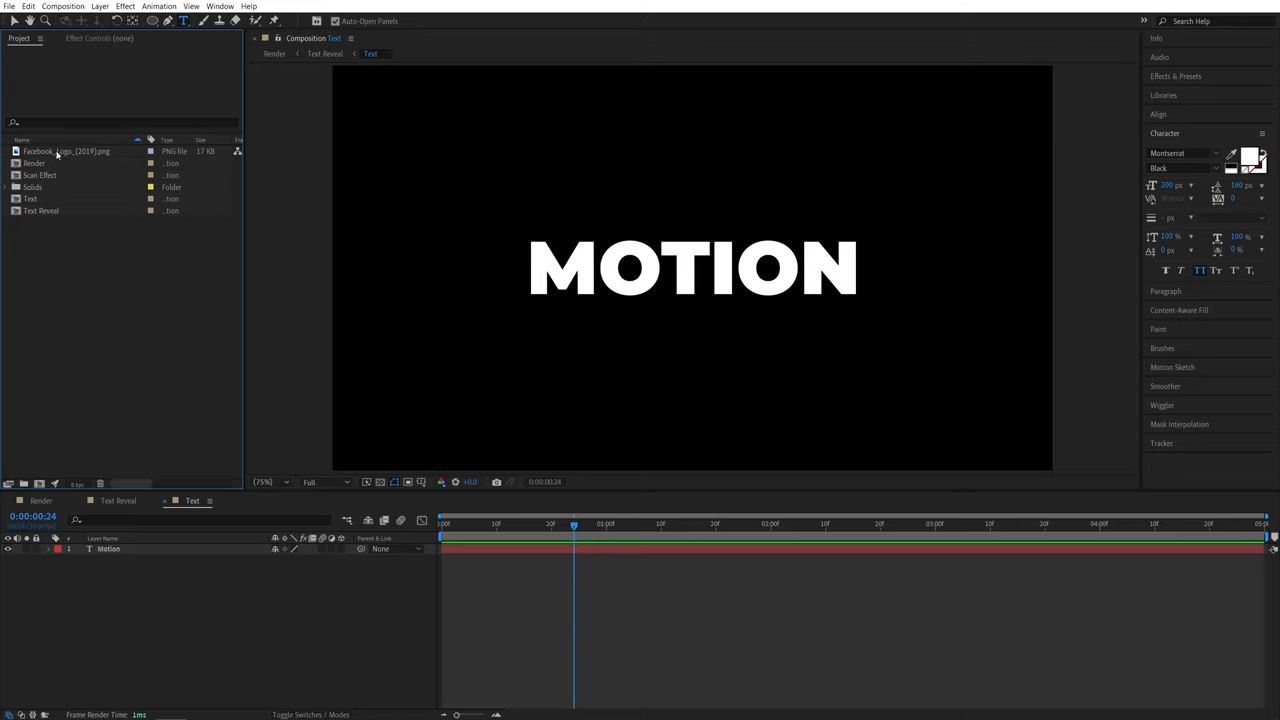
pyautogui.moveTo(64, 152); pyautogui.dragTo(692, 268)
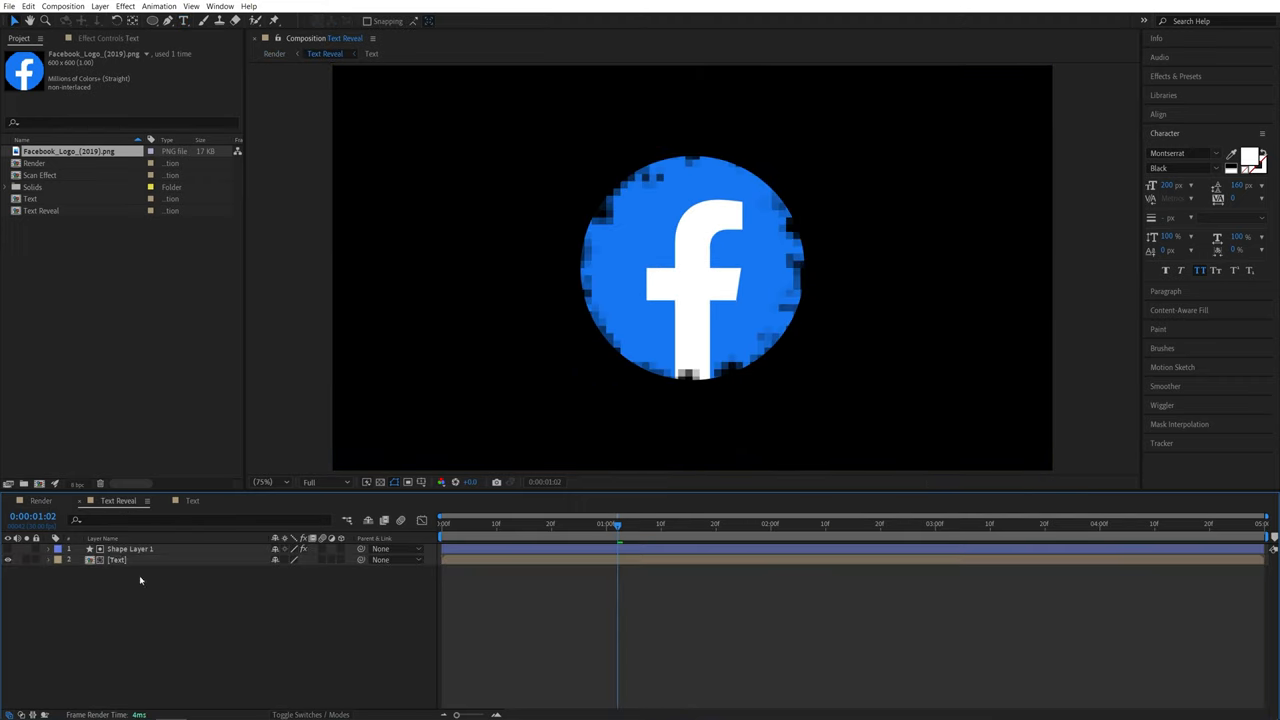
pyautogui.click(130, 548)
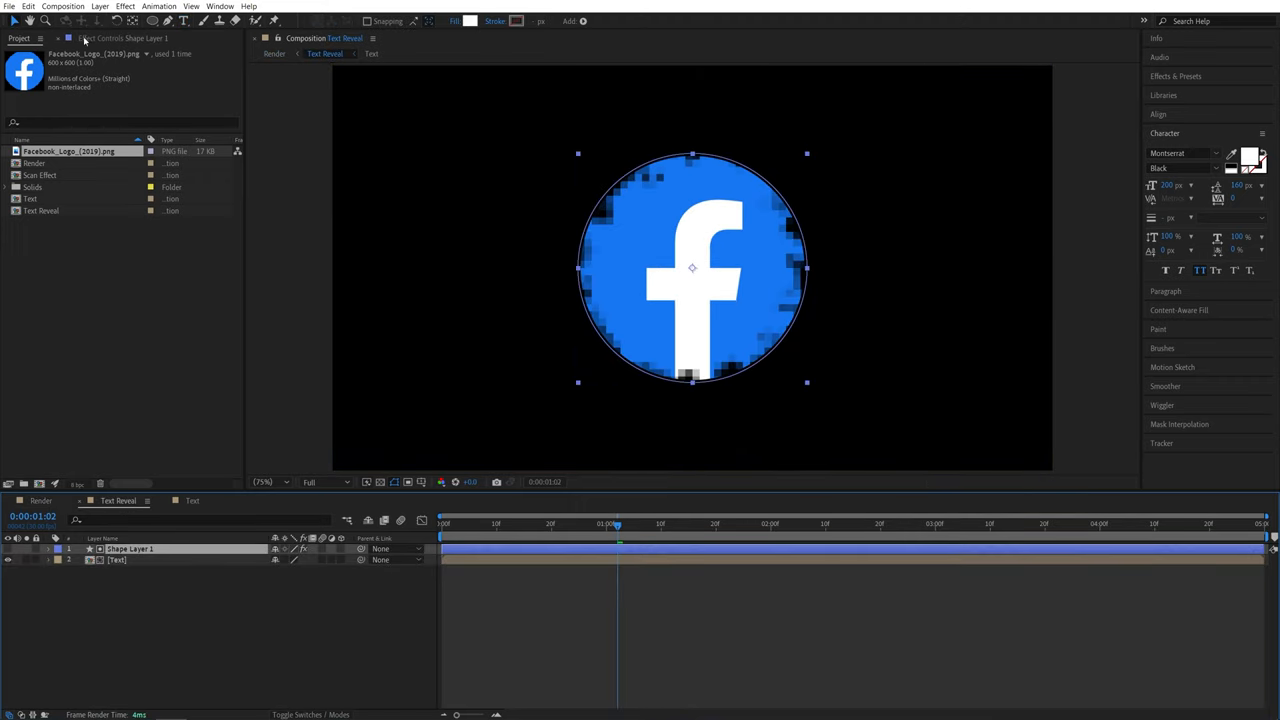